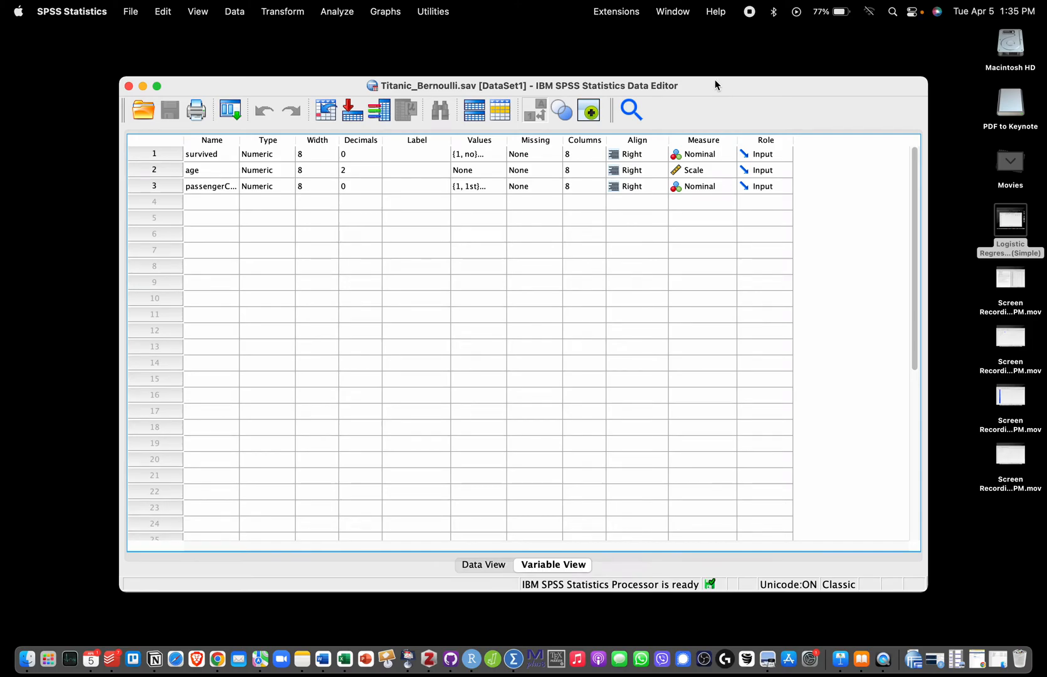
pyautogui.moveTo(705, 85)
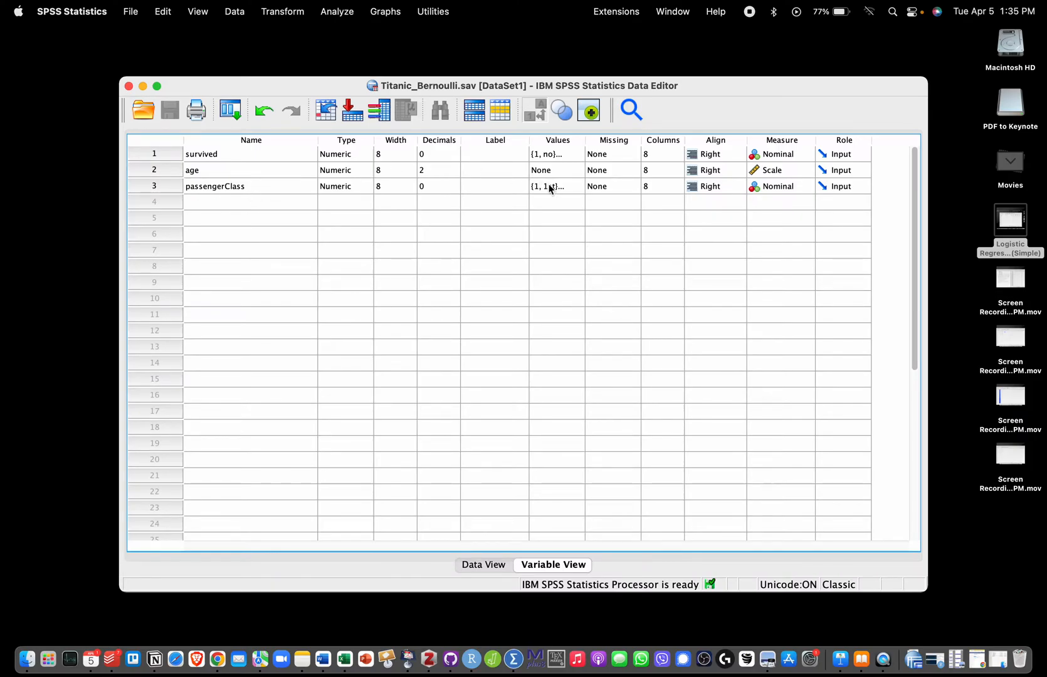
pyautogui.click(550, 186)
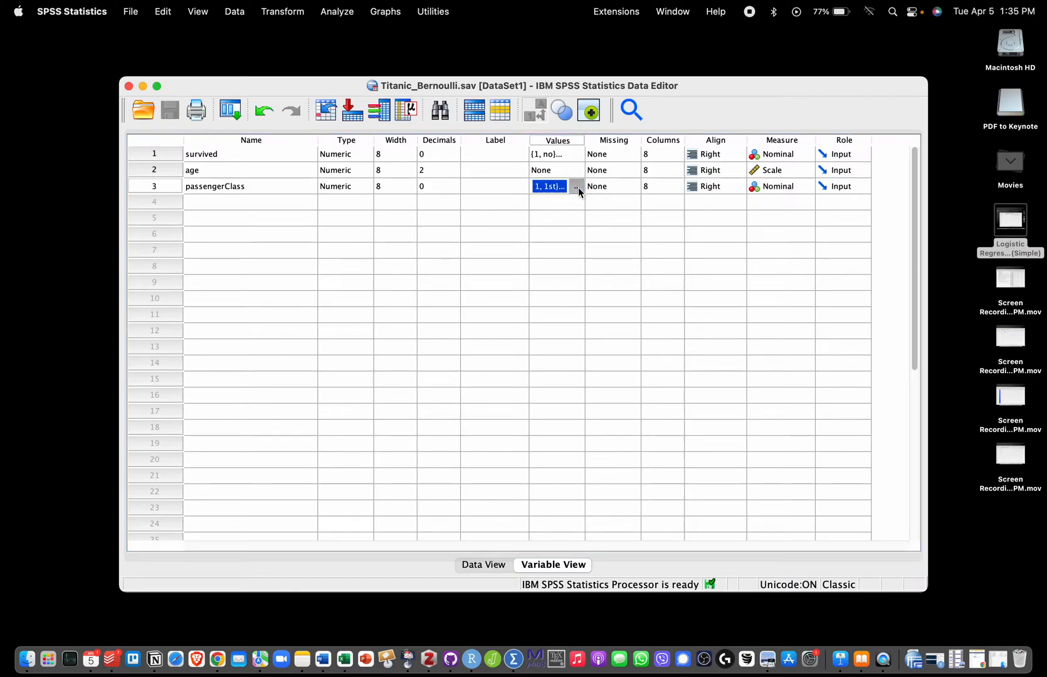
pyautogui.click(576, 187)
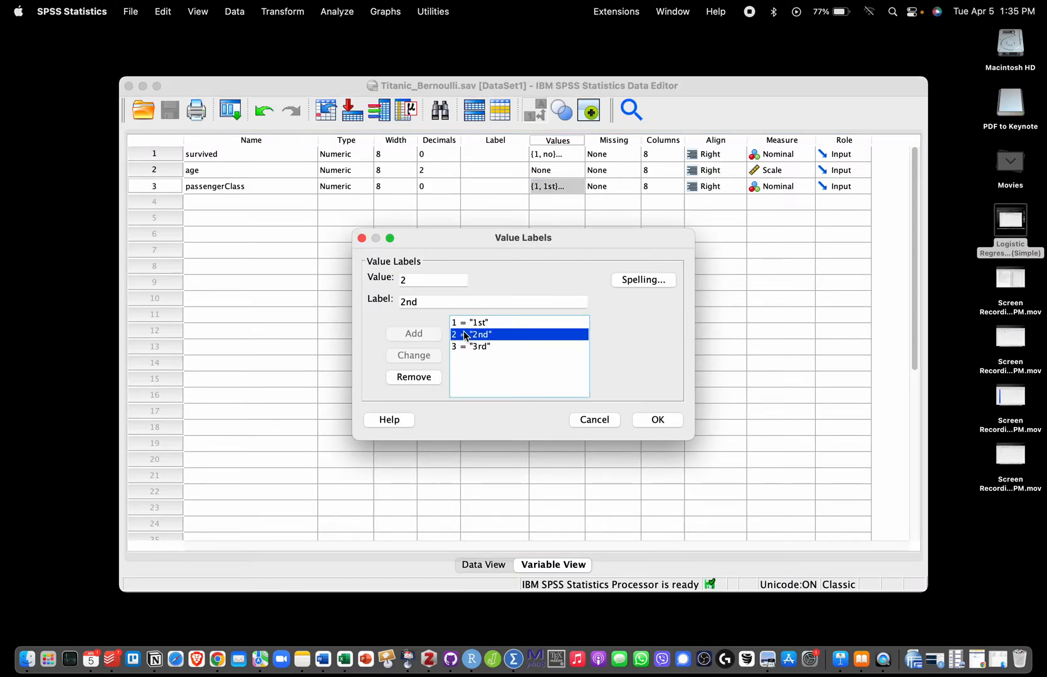
pyautogui.click(472, 346)
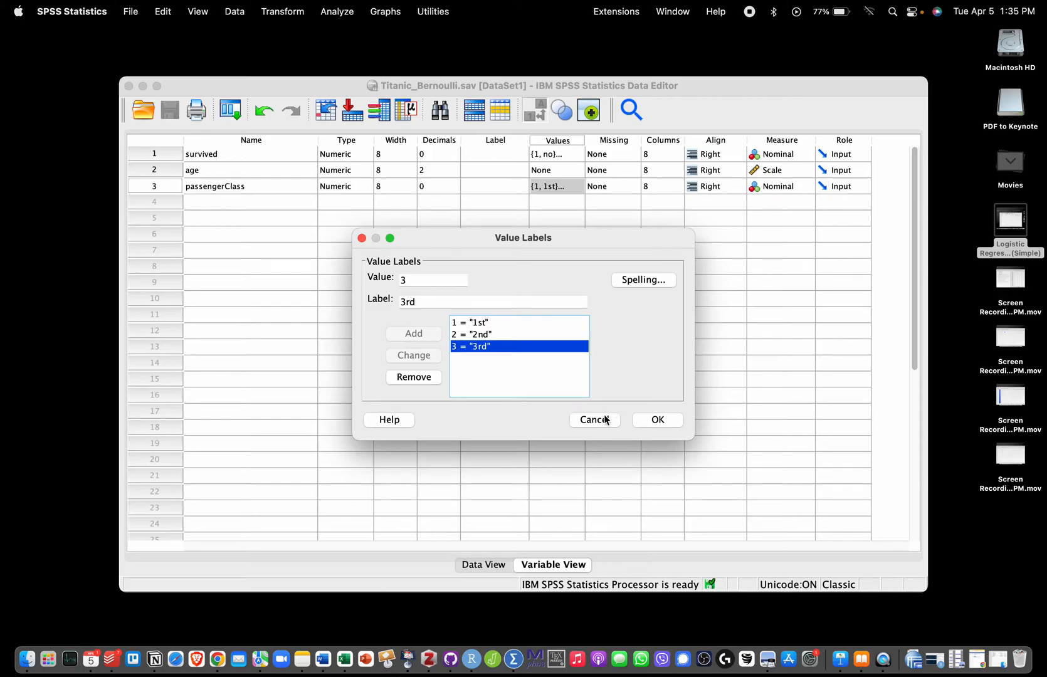
pyautogui.click(656, 419)
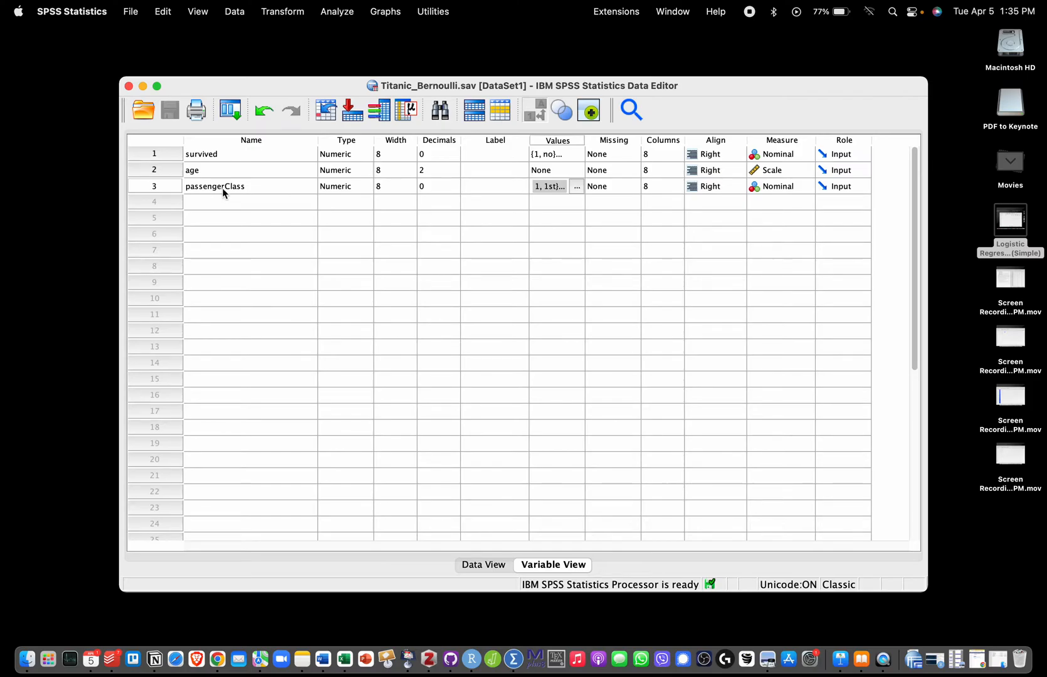
pyautogui.moveTo(232, 196)
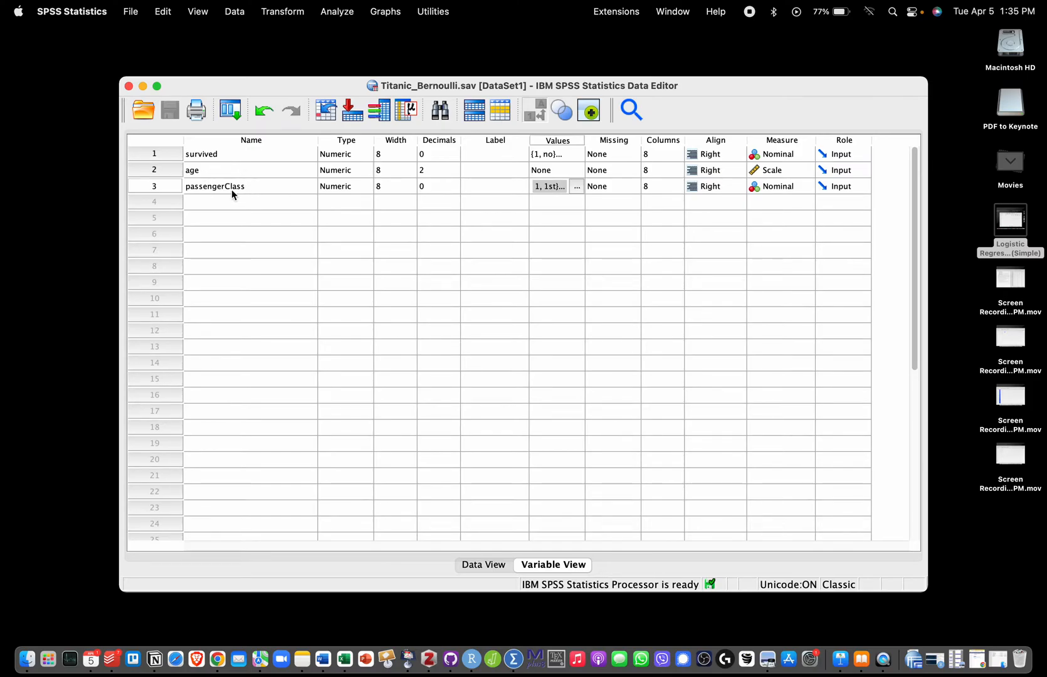
pyautogui.moveTo(224, 177)
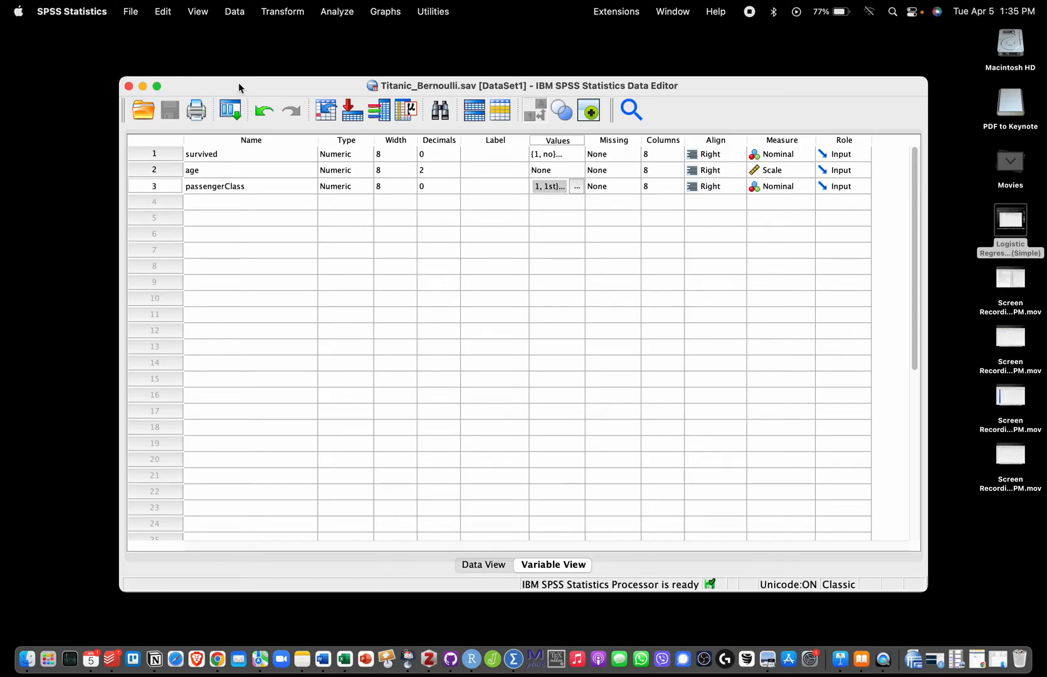
# Start a Generalized Linear Models analysis from the Analyze menu and choose Binary logistic.
pyautogui.click(336, 12)
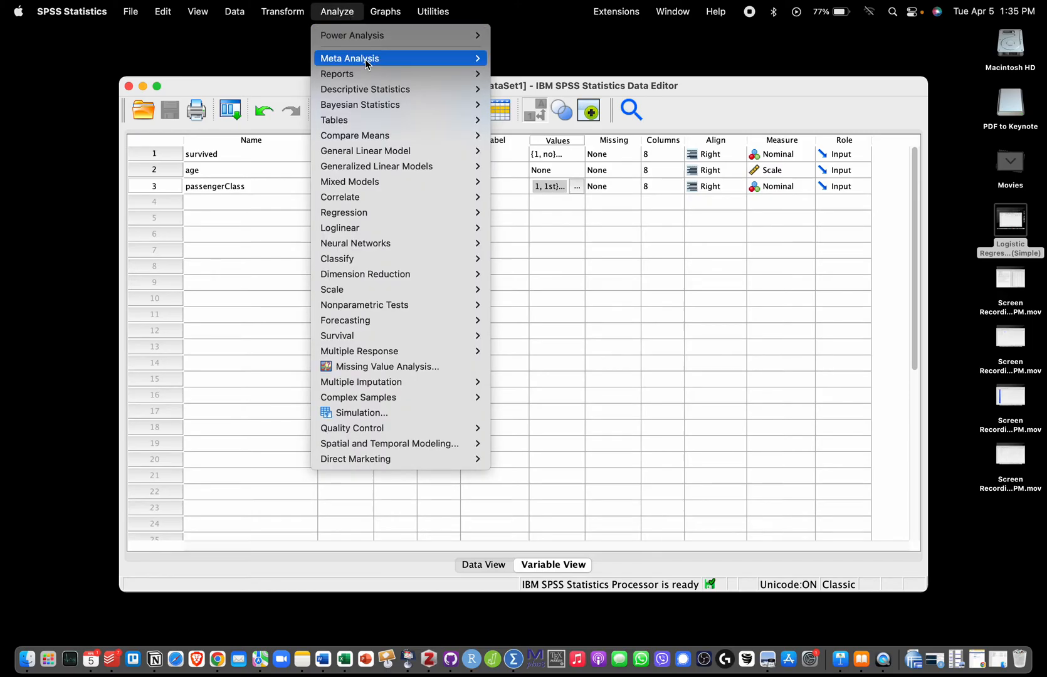
pyautogui.moveTo(376, 167)
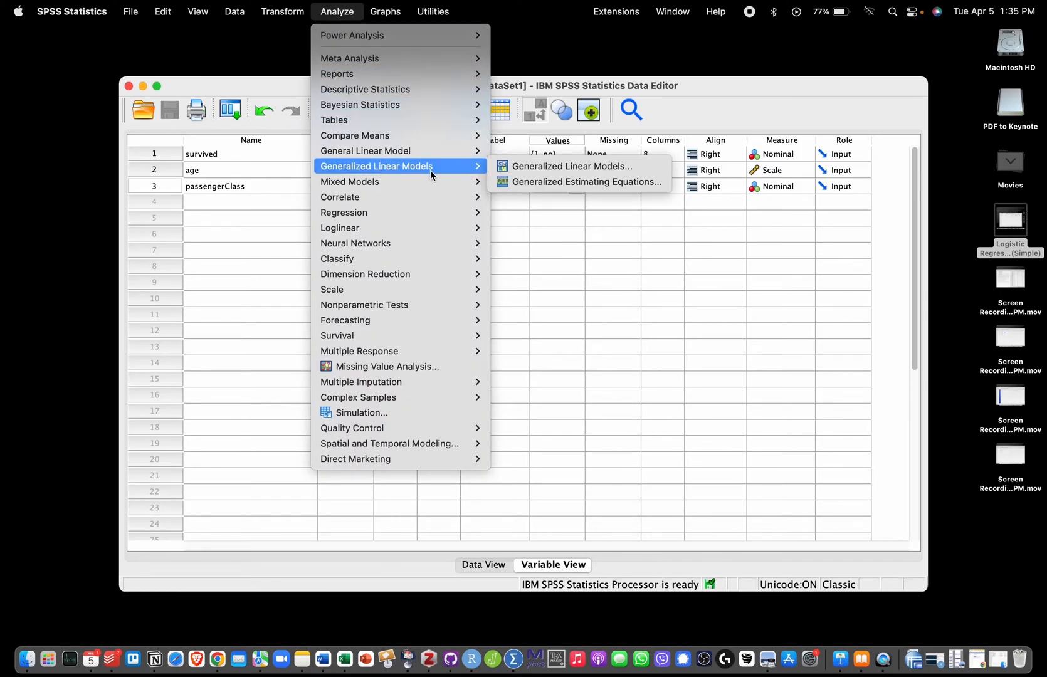
pyautogui.moveTo(572, 167)
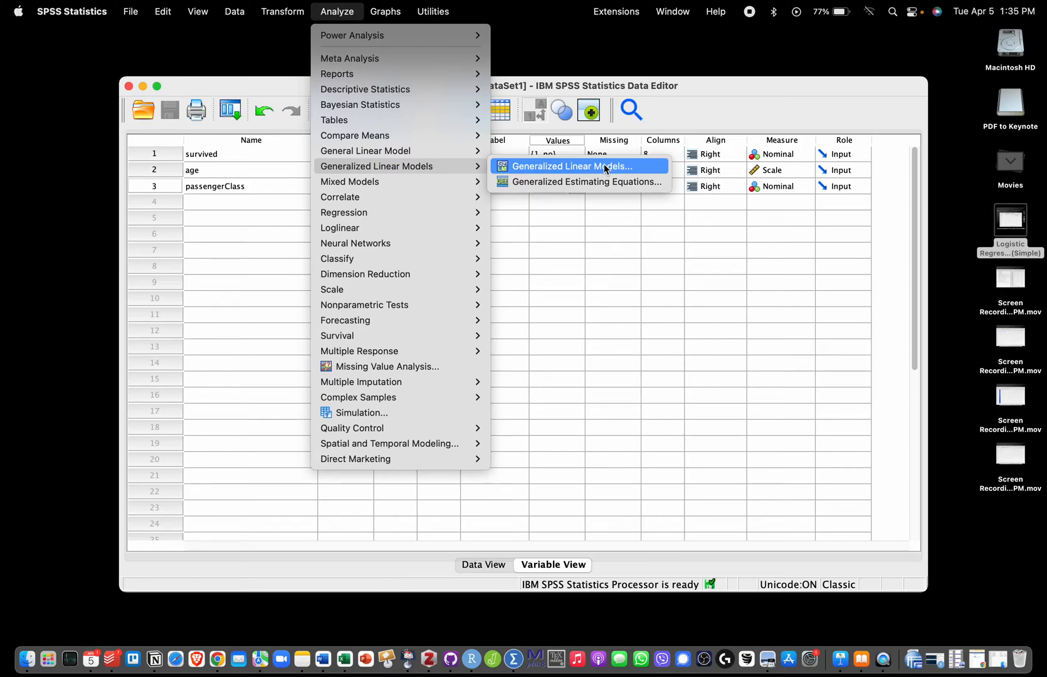
pyautogui.click(571, 167)
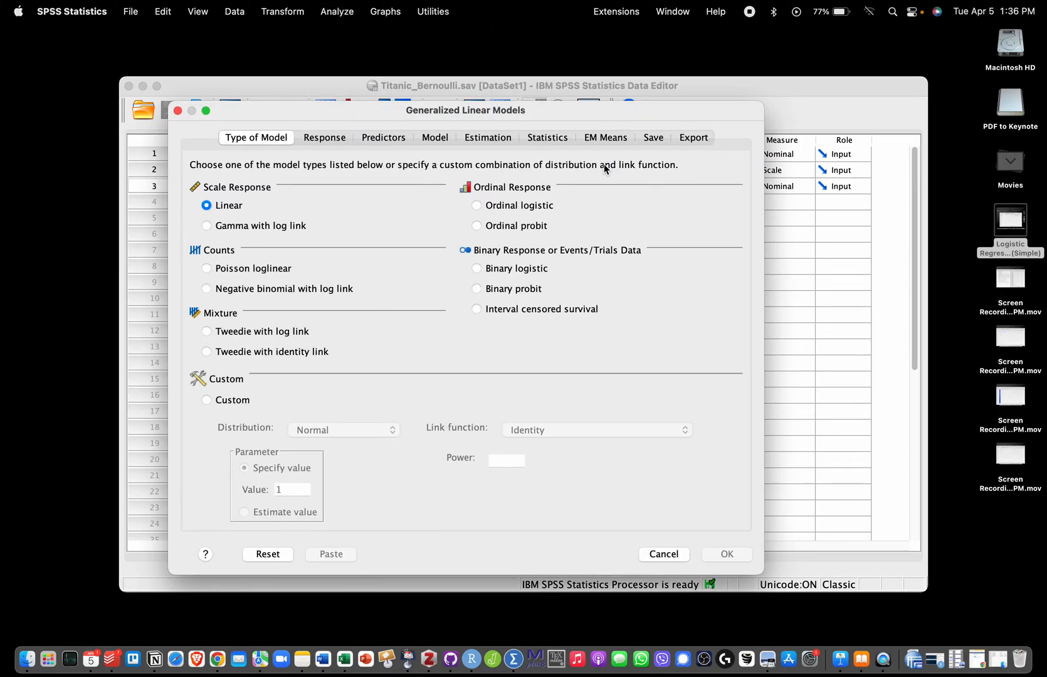
pyautogui.moveTo(333, 267)
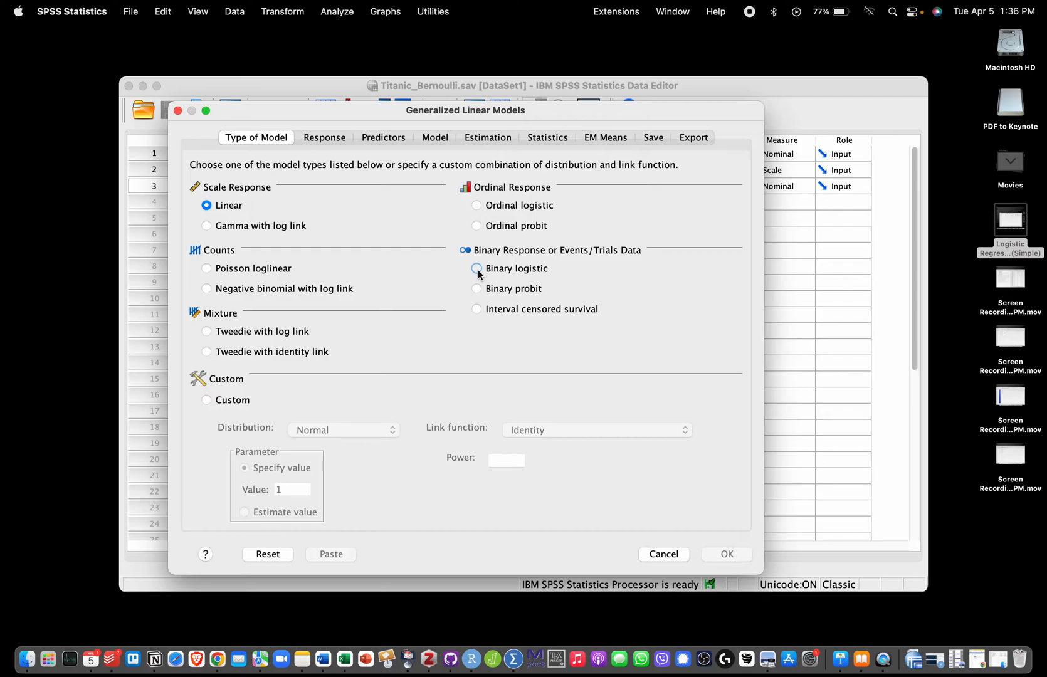
pyautogui.click(477, 268)
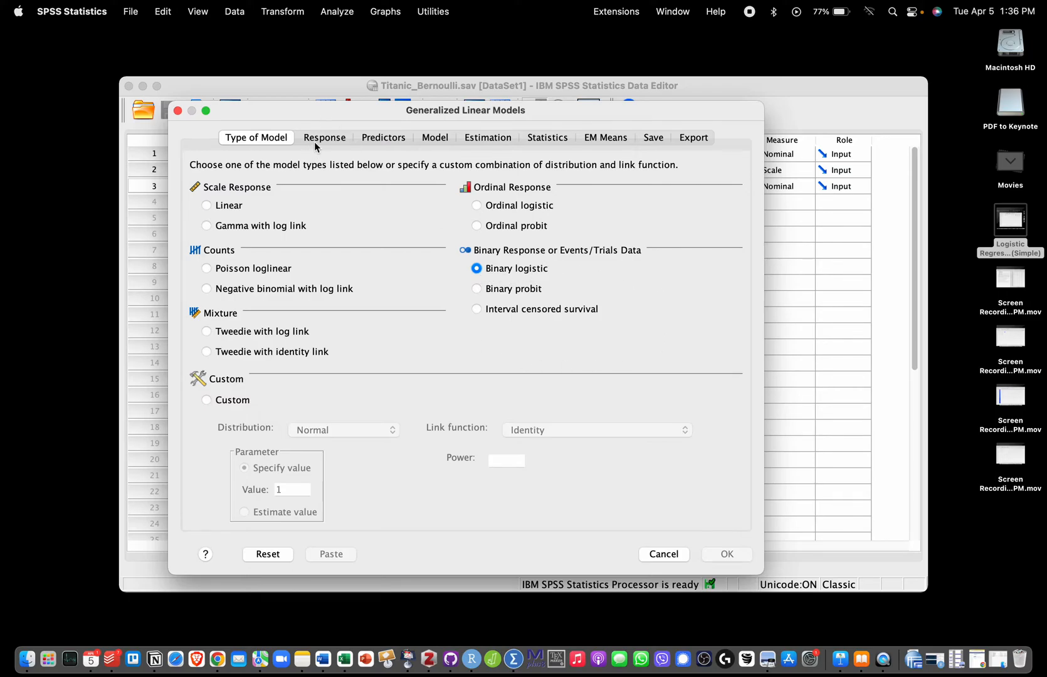
# On the Response settings, make survived the dependent variable.
pyautogui.click(323, 138)
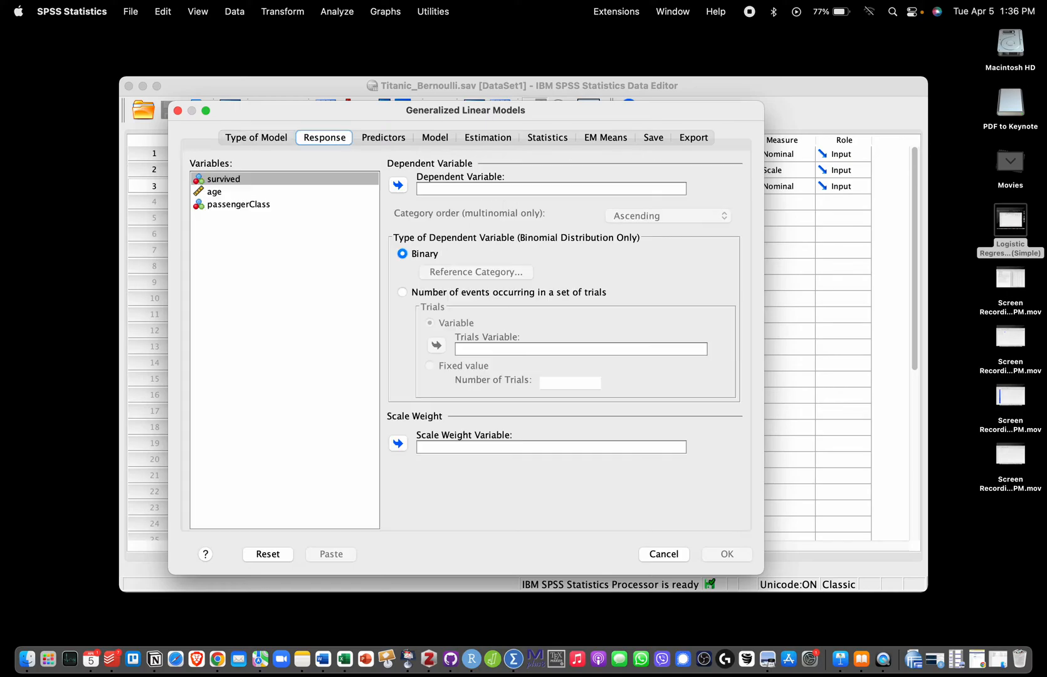
pyautogui.click(223, 179)
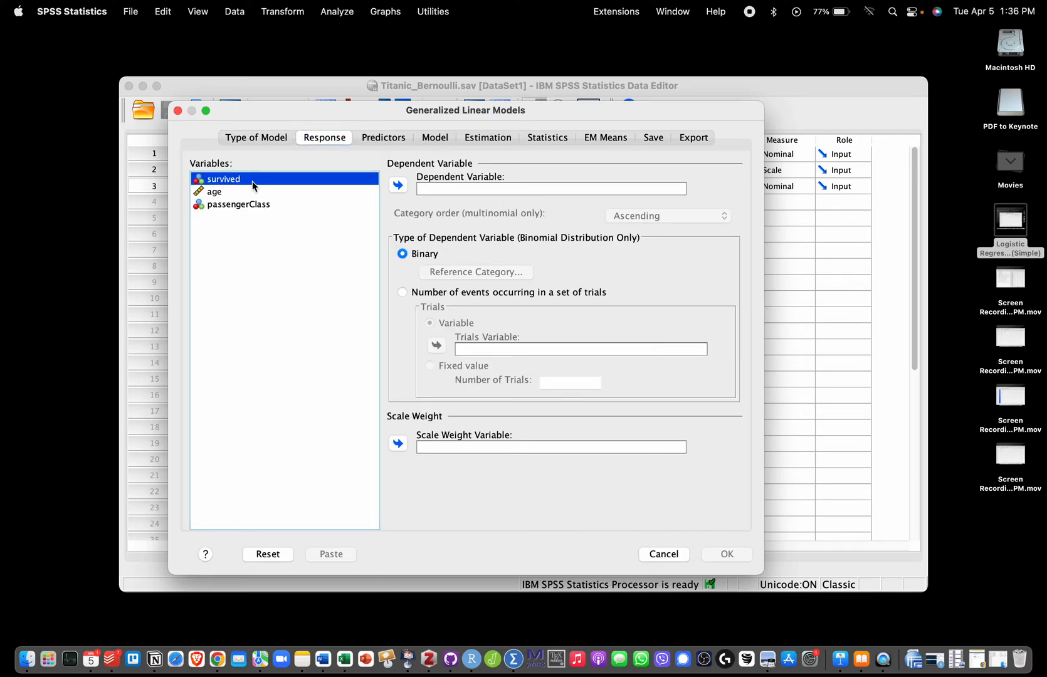
pyautogui.click(397, 186)
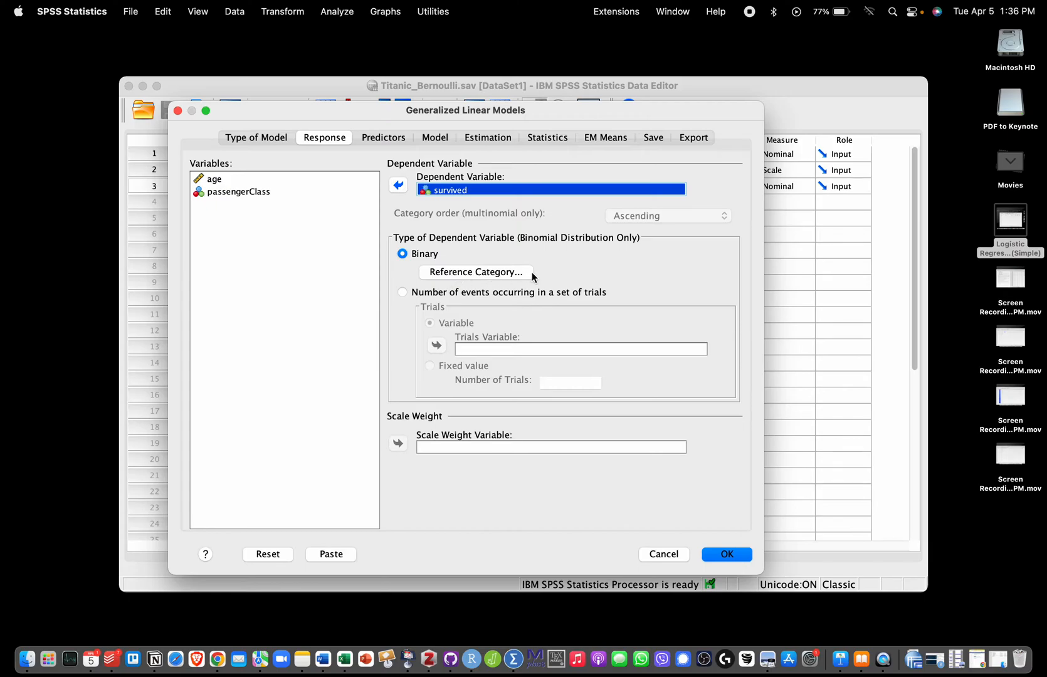
# Set survived's reference category to custom value 1 (no) and confirm.
pyautogui.click(474, 272)
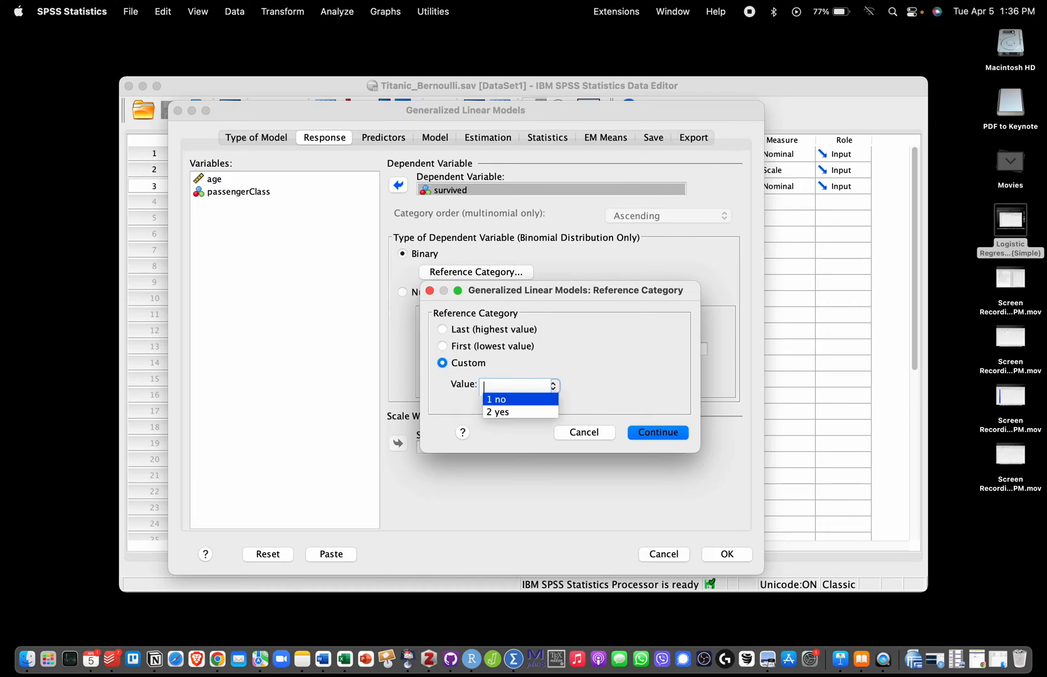
pyautogui.click(498, 399)
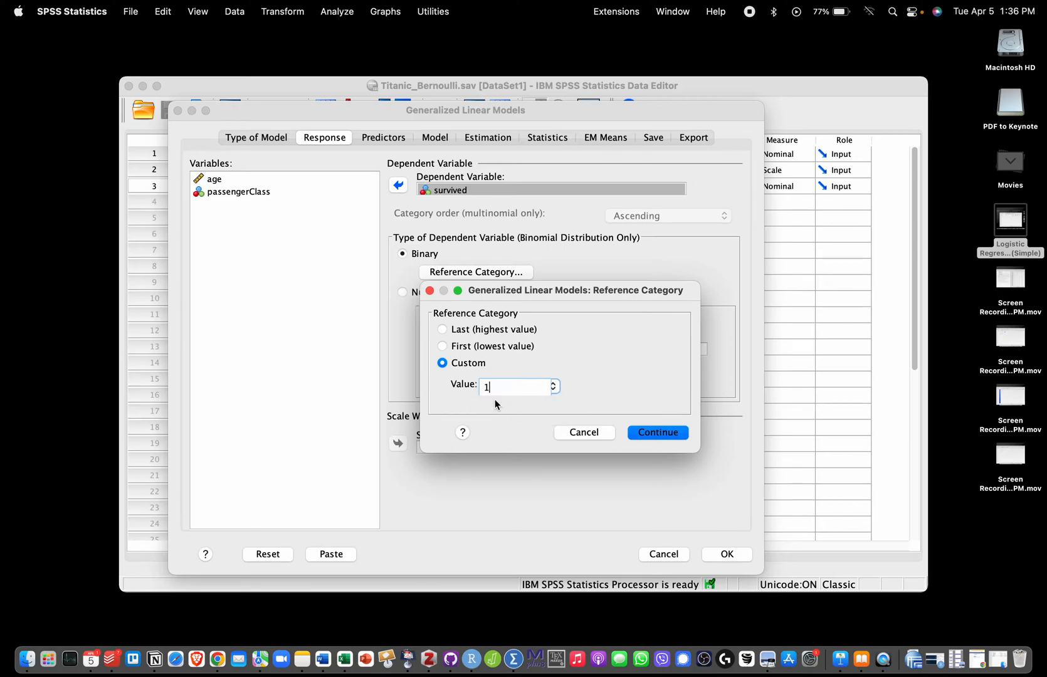
pyautogui.moveTo(487, 347)
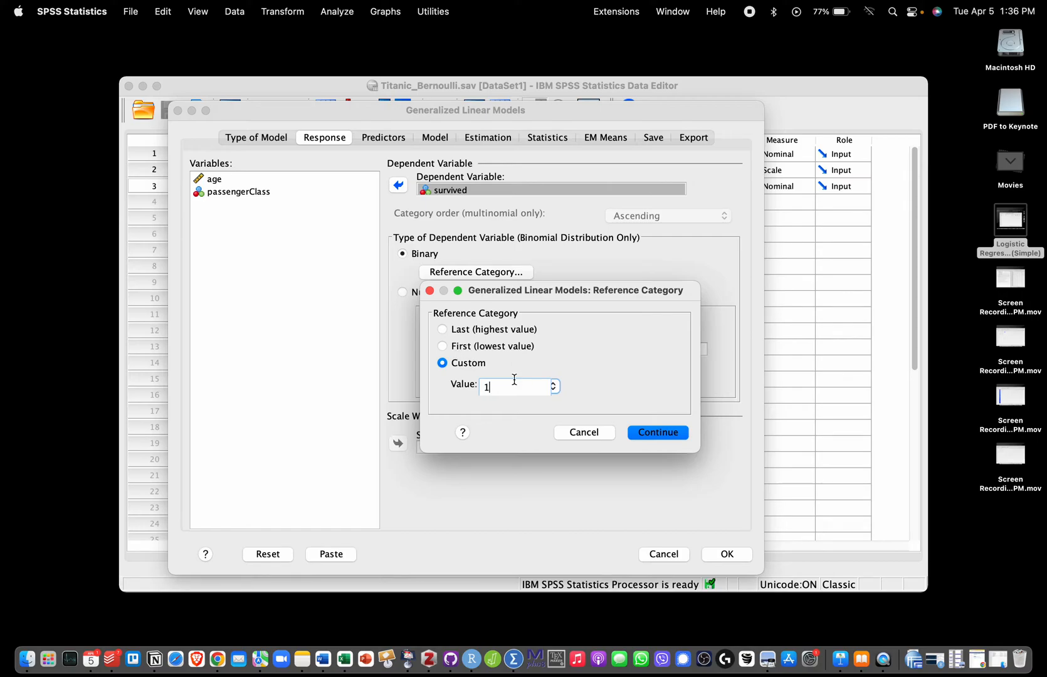
pyautogui.click(552, 386)
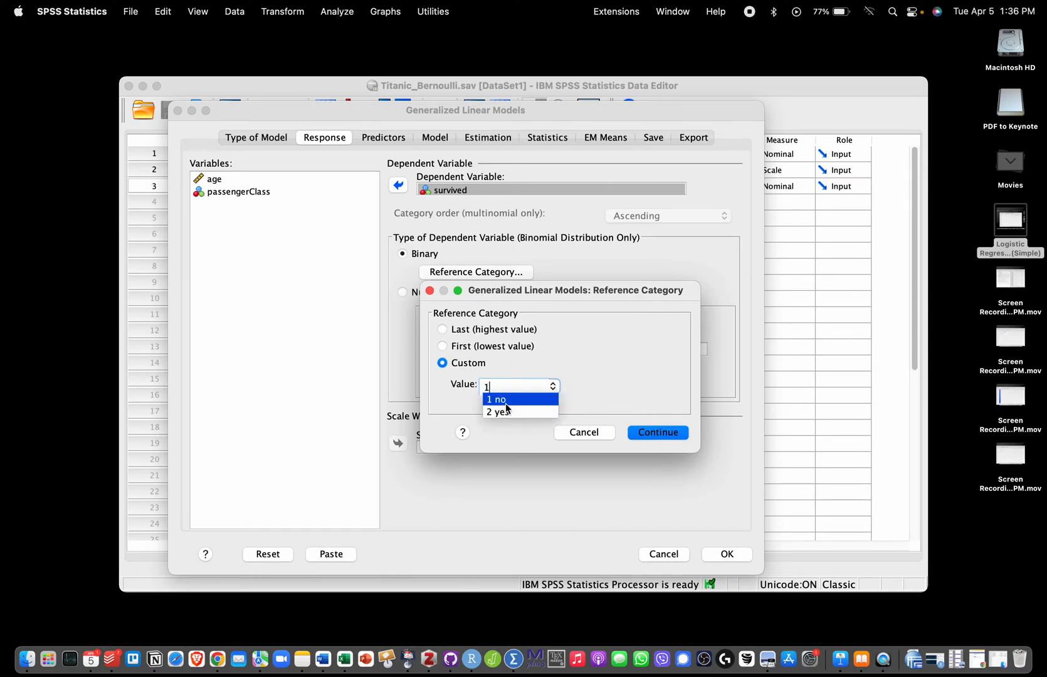
pyautogui.click(495, 399)
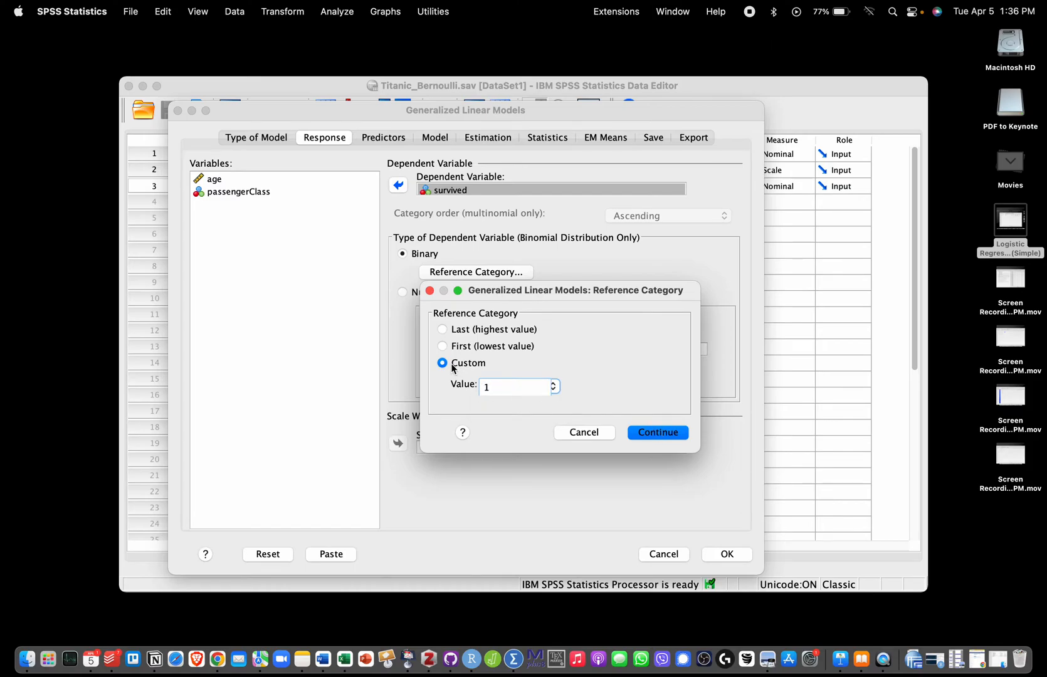
pyautogui.click(655, 432)
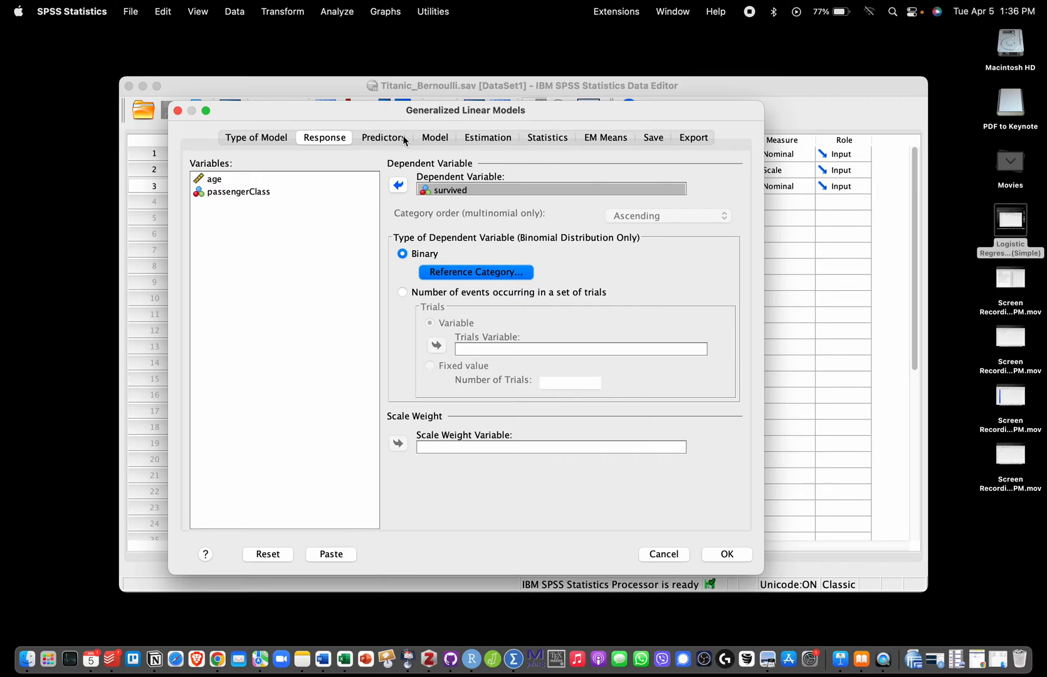
# Add passengerClass as a factor predictor and keep its category order Ascending in the factor options.
pyautogui.click(383, 137)
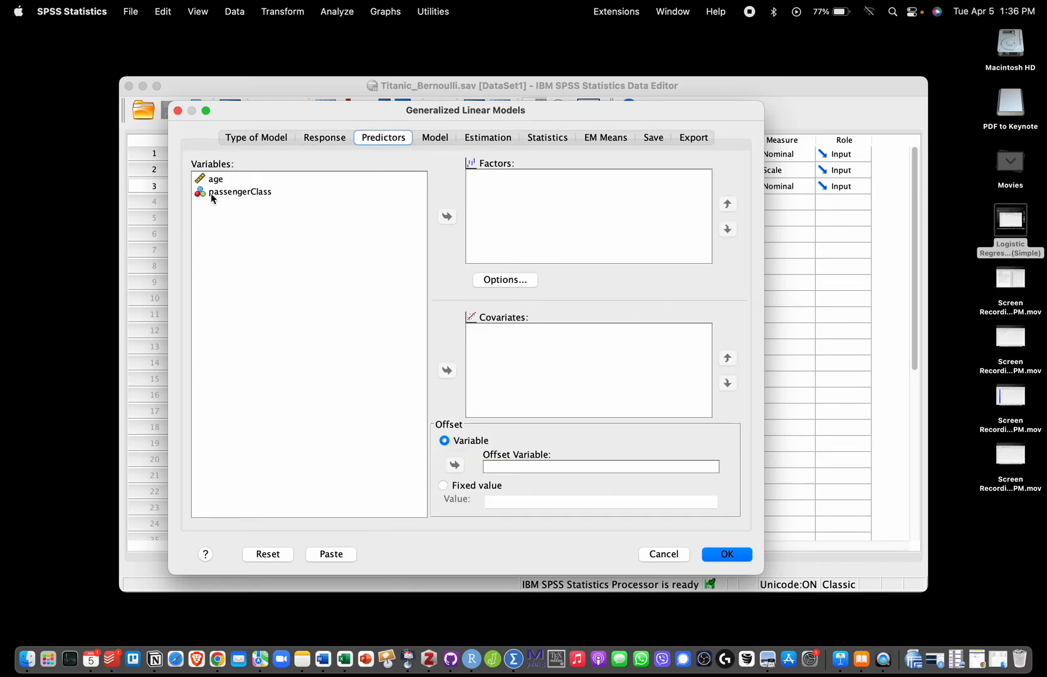
pyautogui.click(240, 192)
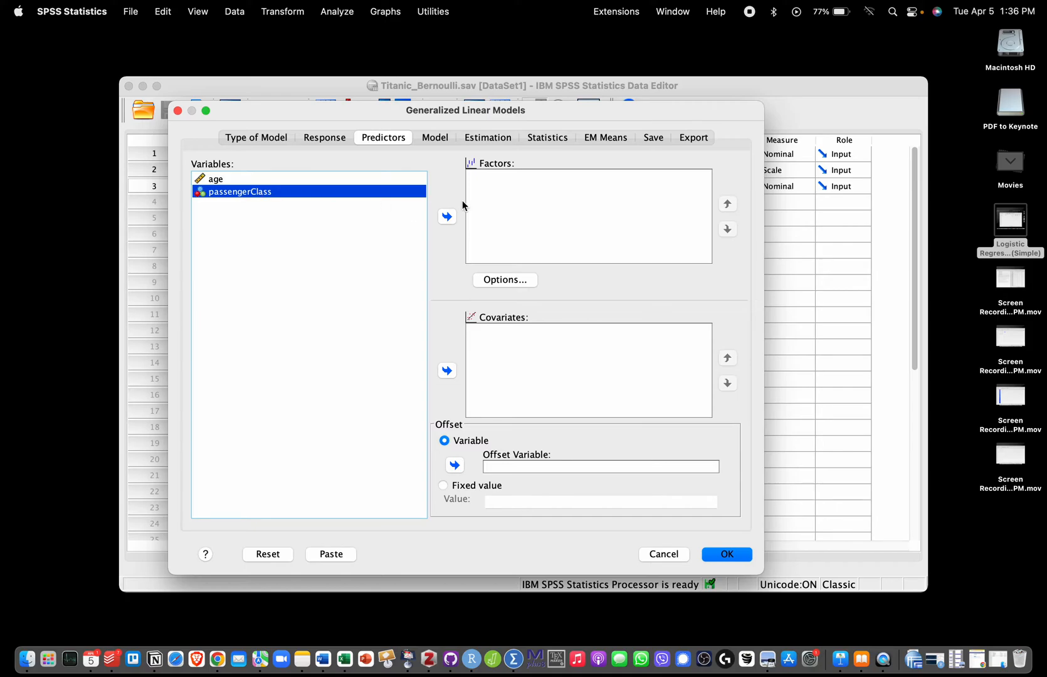
pyautogui.click(446, 217)
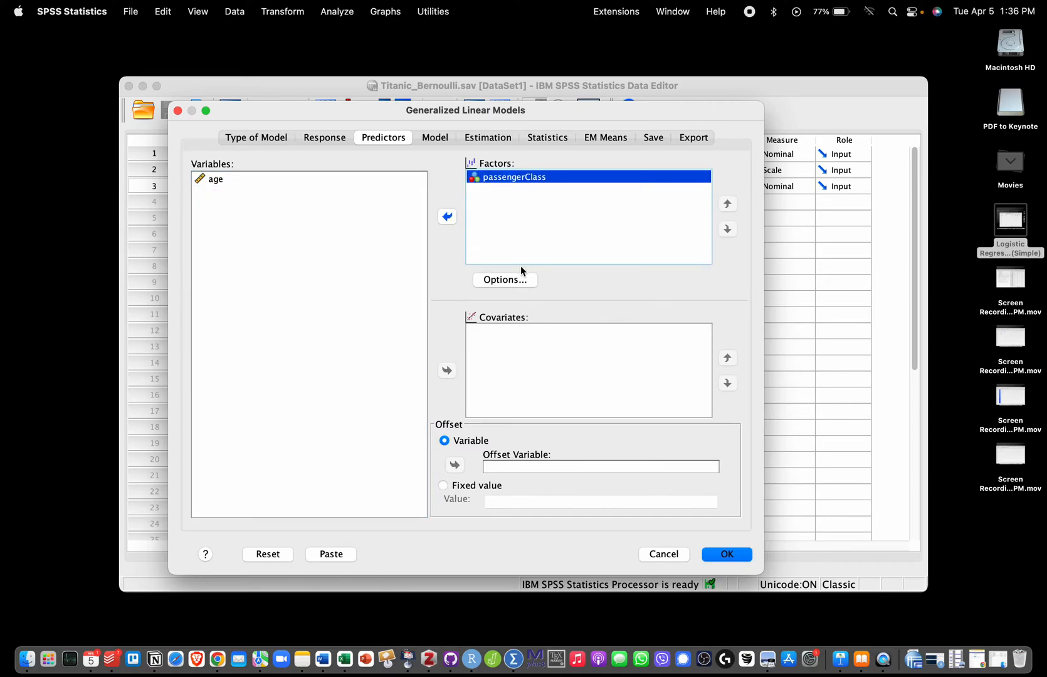
pyautogui.click(504, 280)
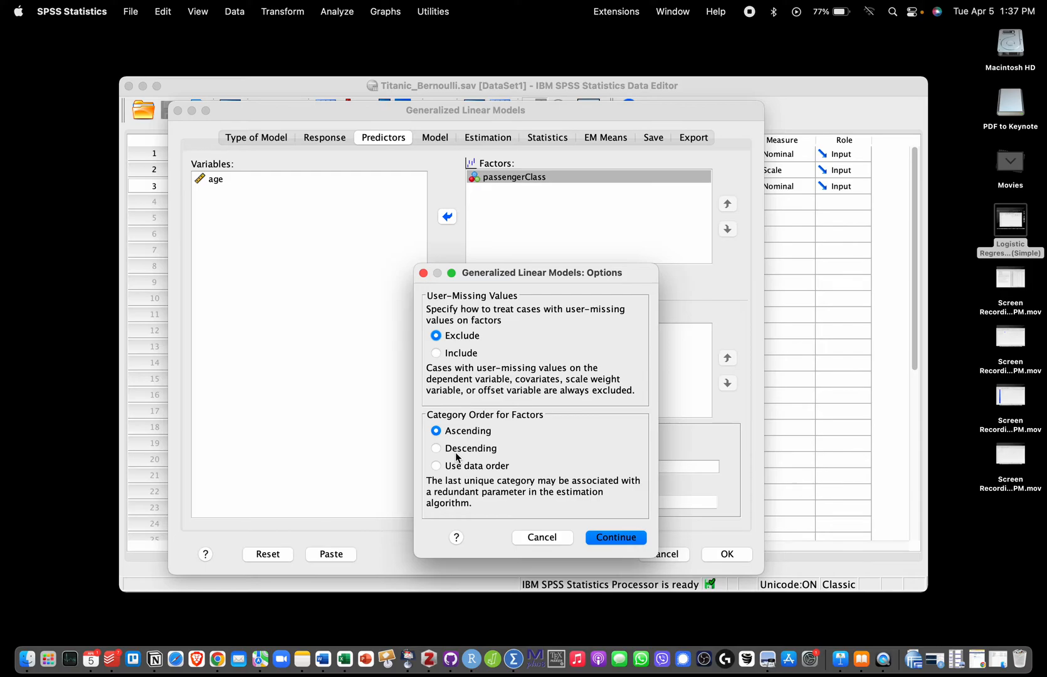
pyautogui.moveTo(487, 484)
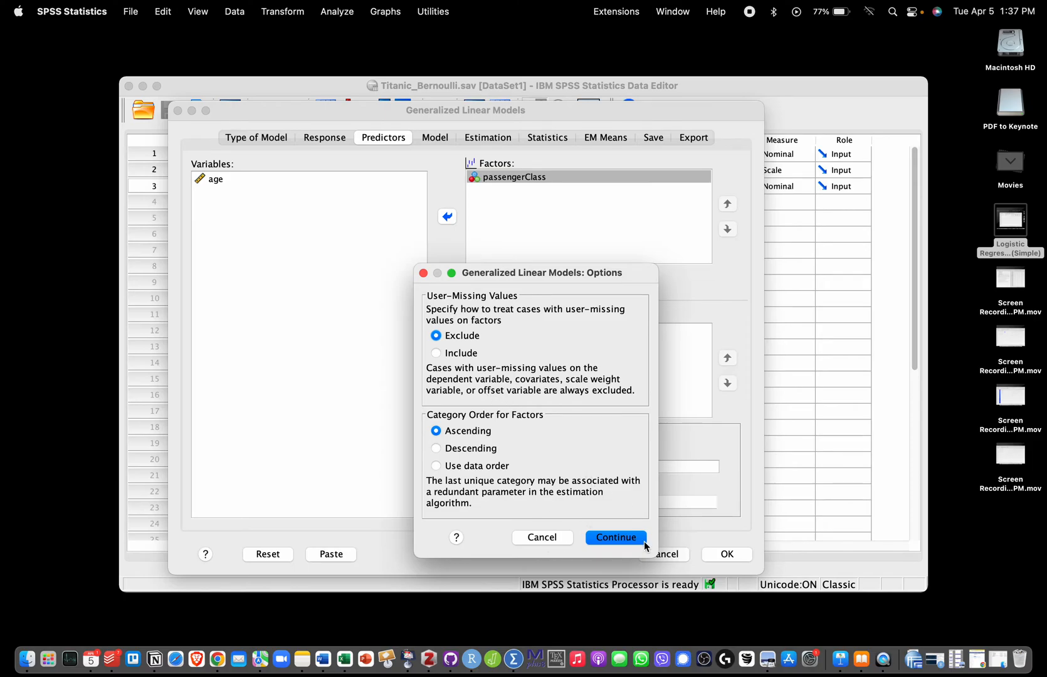
pyautogui.click(614, 538)
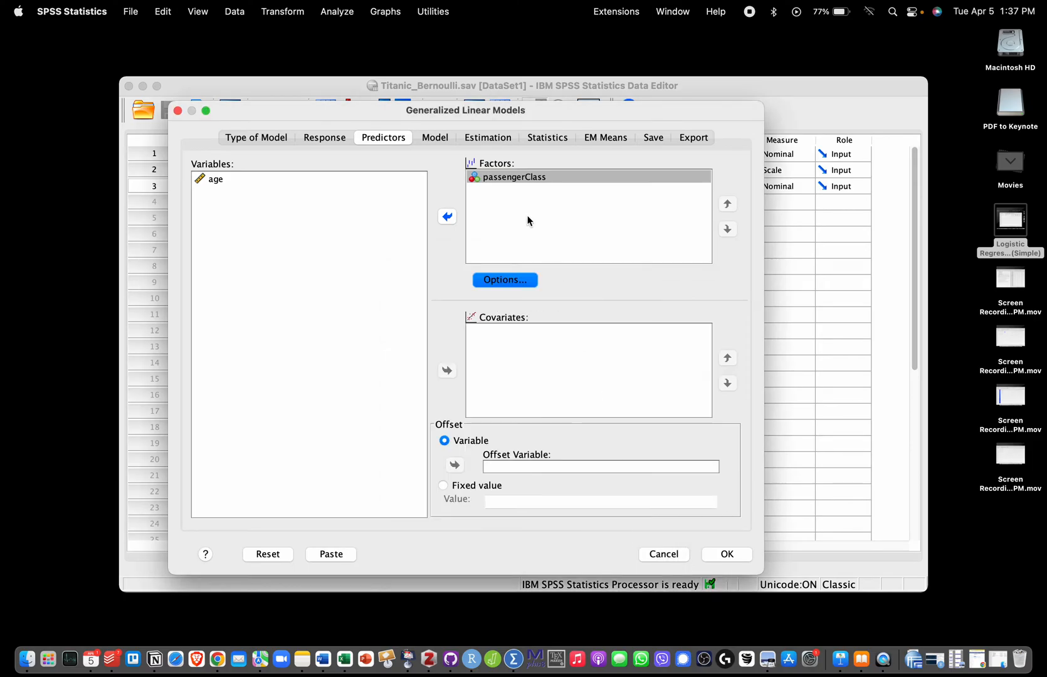
pyautogui.moveTo(464, 277)
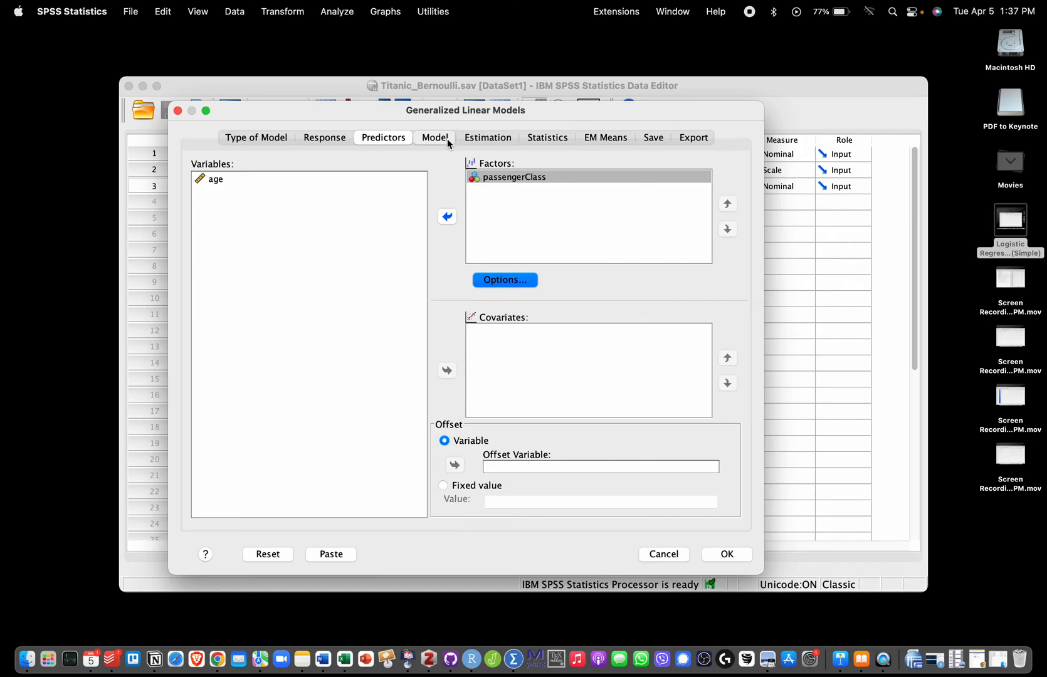
pyautogui.moveTo(434, 138)
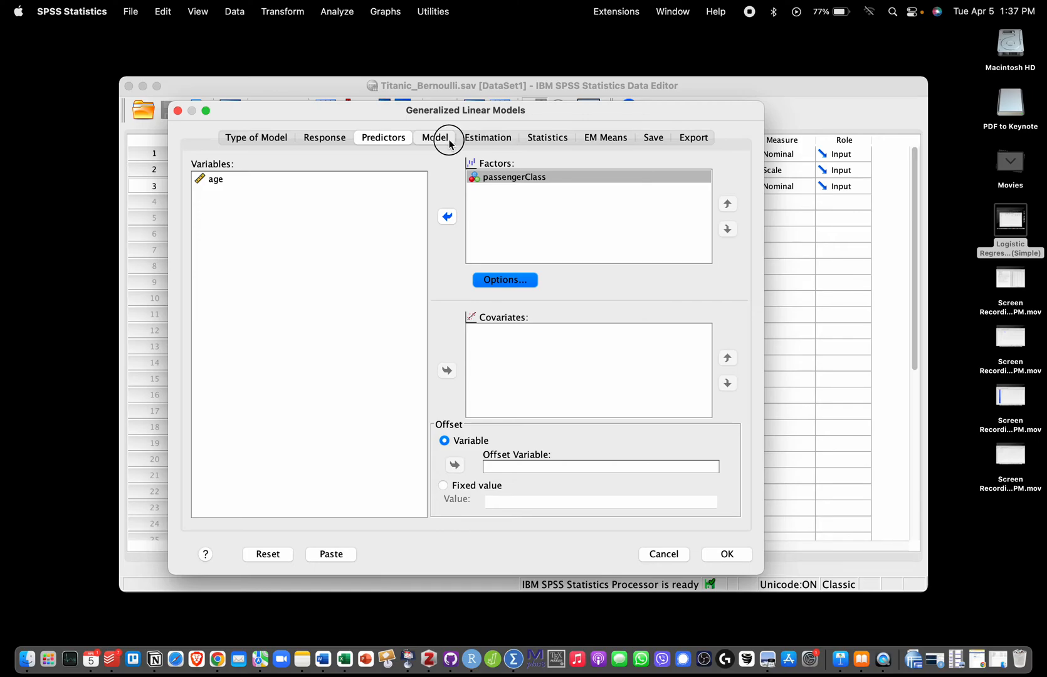
# Add passengerClass to the model as a main-effect term.
pyautogui.click(434, 138)
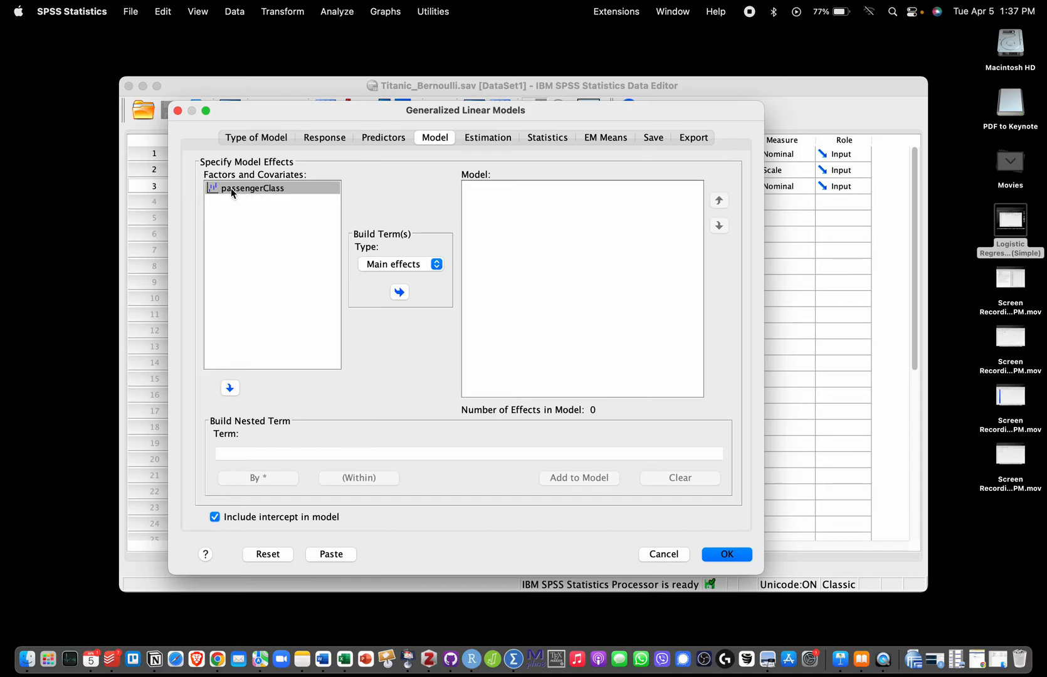
pyautogui.click(272, 189)
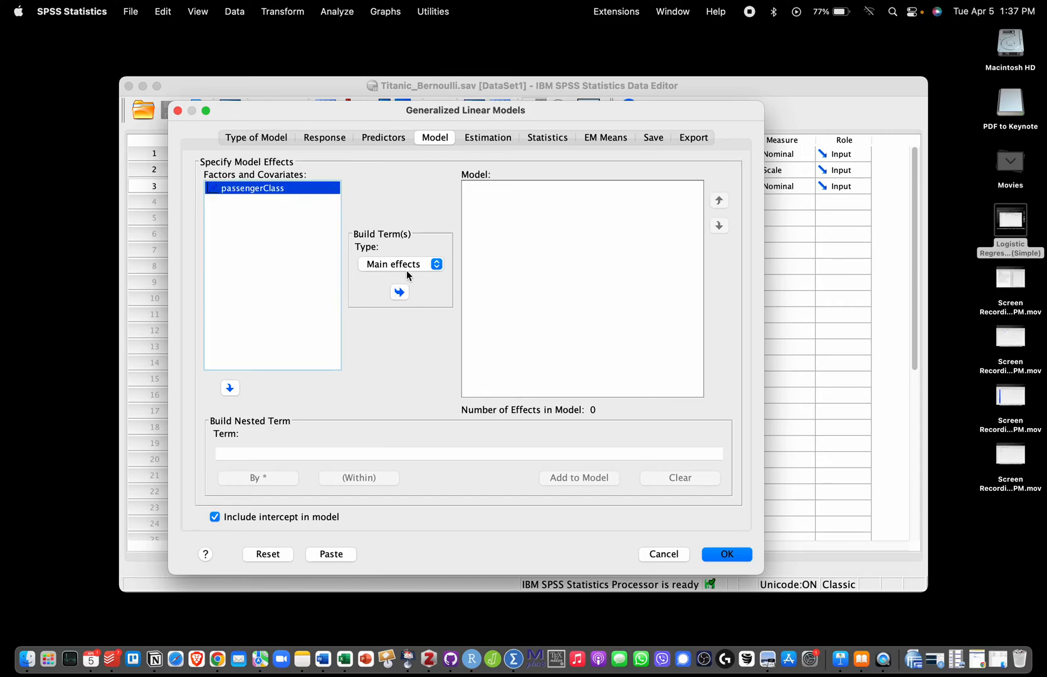
pyautogui.click(399, 292)
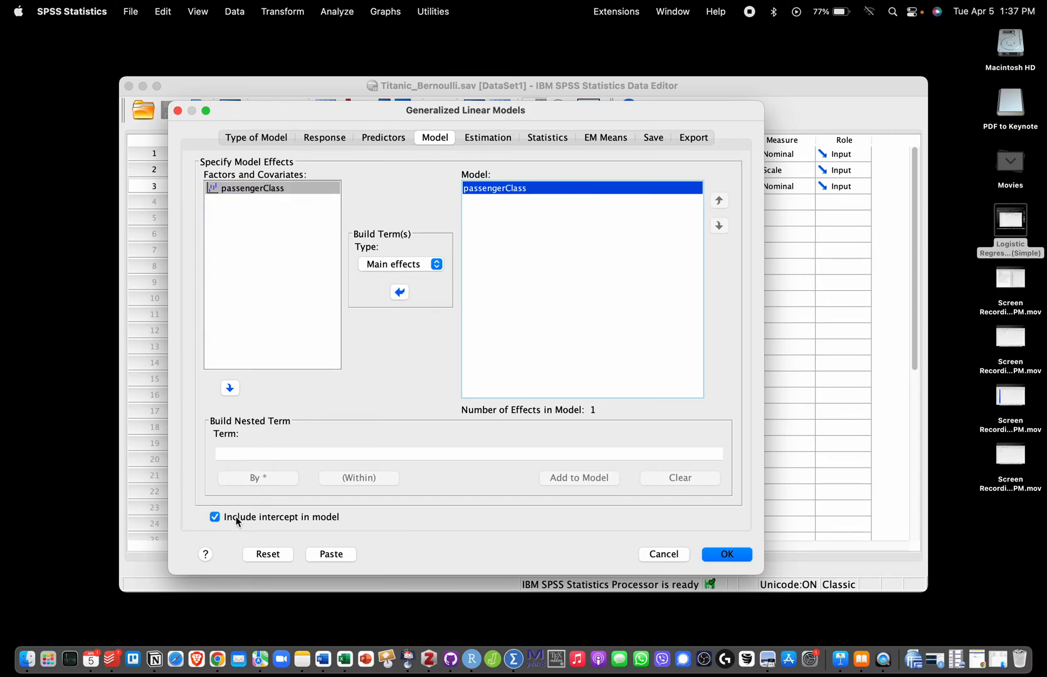
pyautogui.moveTo(569, 149)
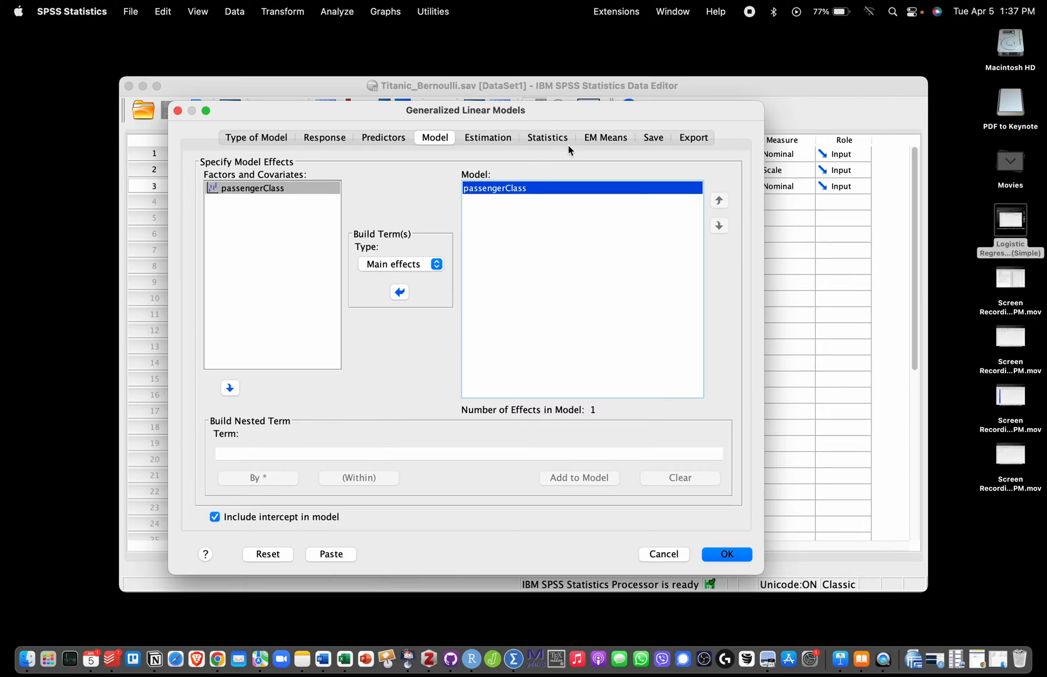
pyautogui.moveTo(571, 147)
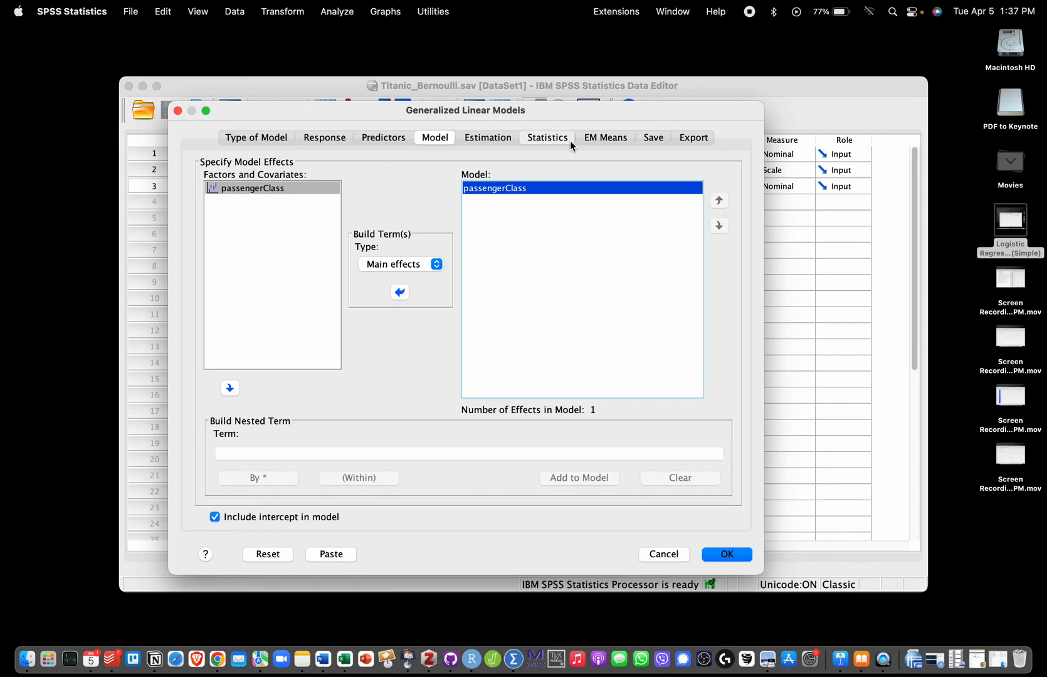
# Choose likelihood ratio chi-square, profile likelihood confidence intervals and exponential parameter estimates.
pyautogui.click(546, 138)
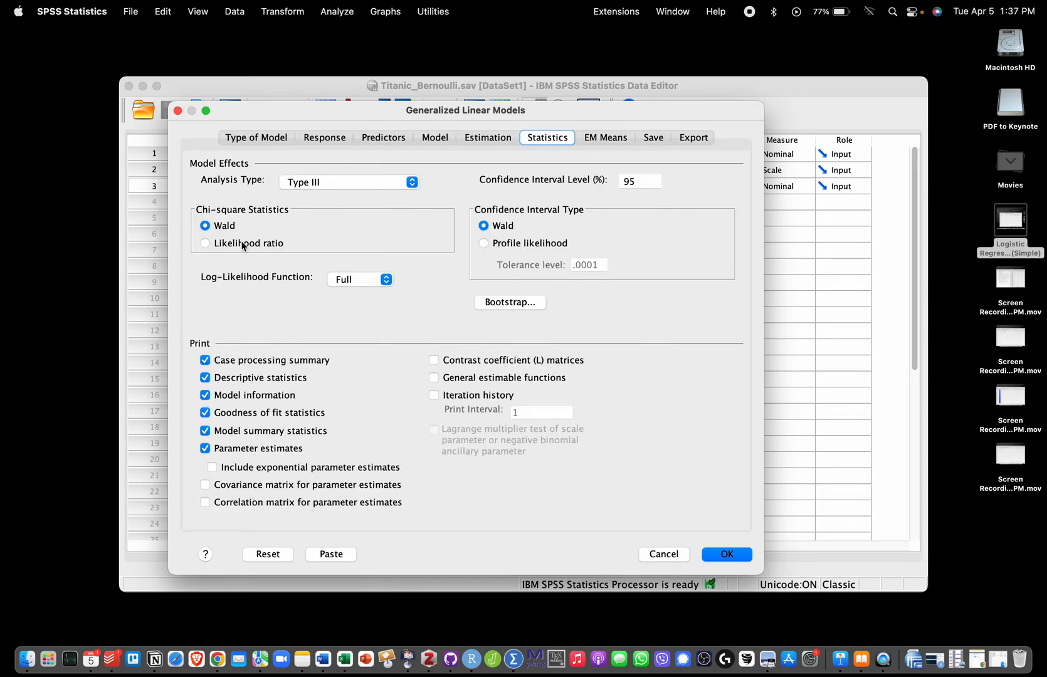
pyautogui.click(204, 243)
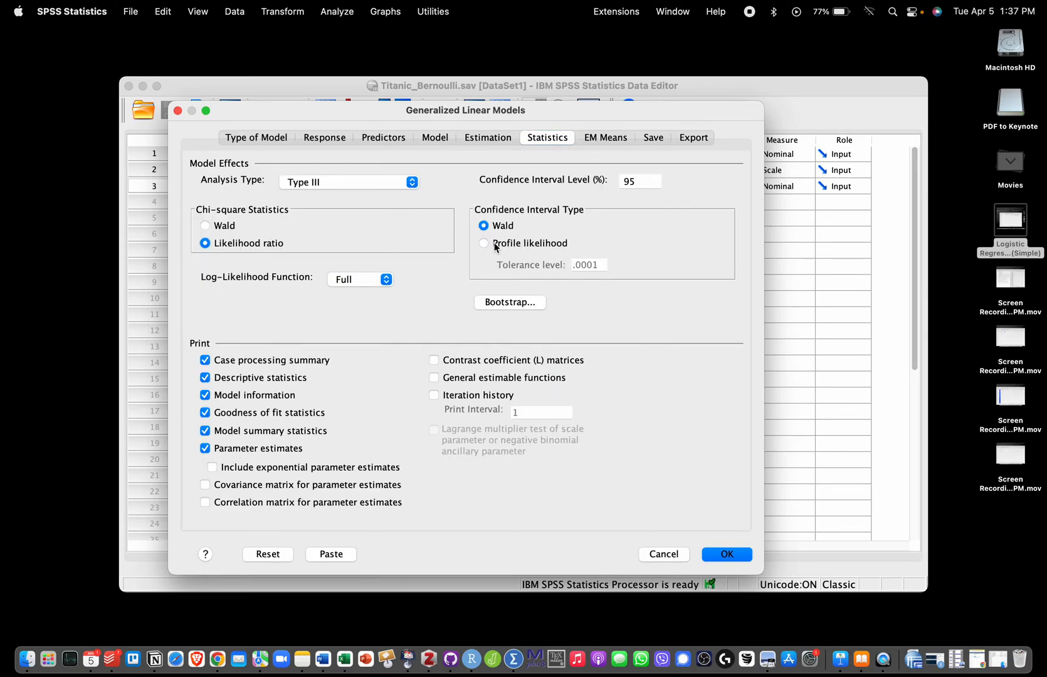
pyautogui.click(484, 243)
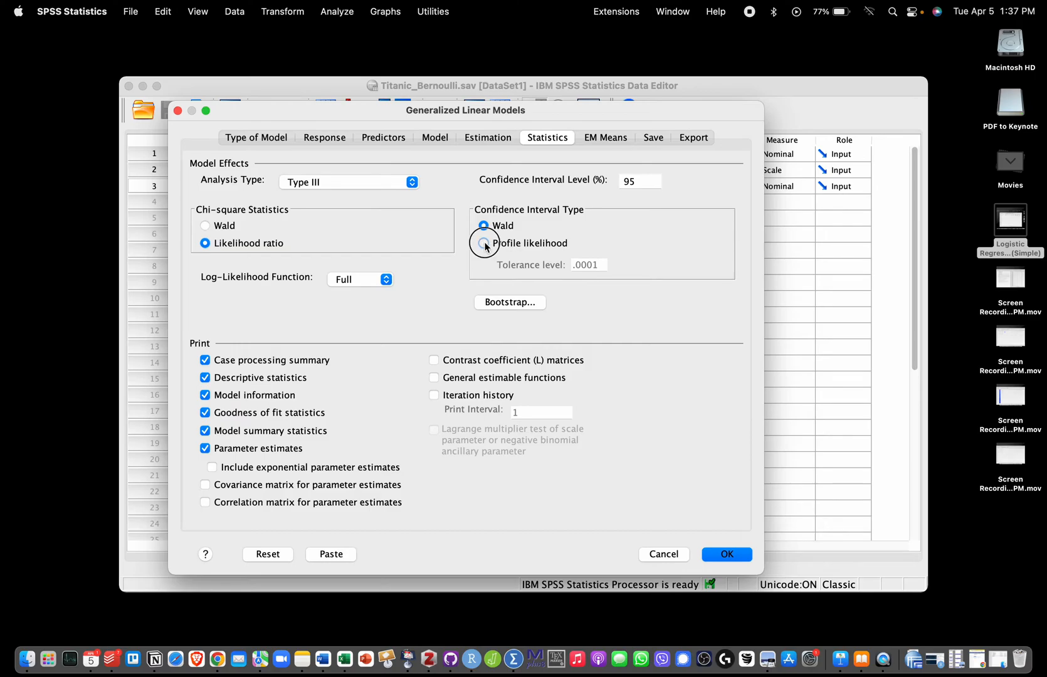
pyautogui.click(484, 243)
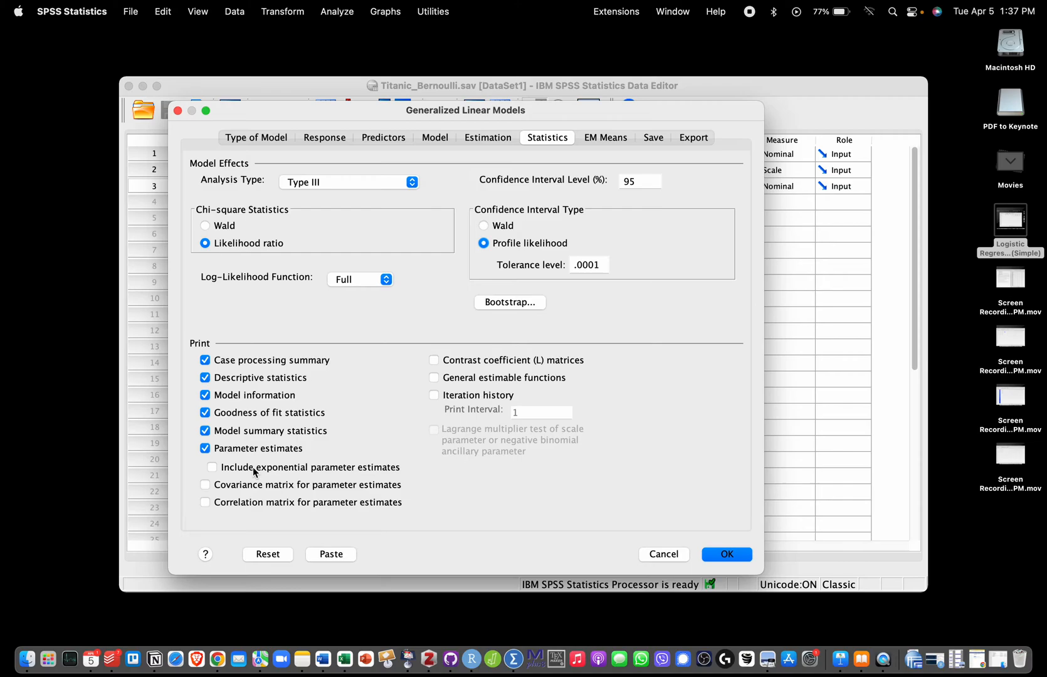
pyautogui.click(212, 466)
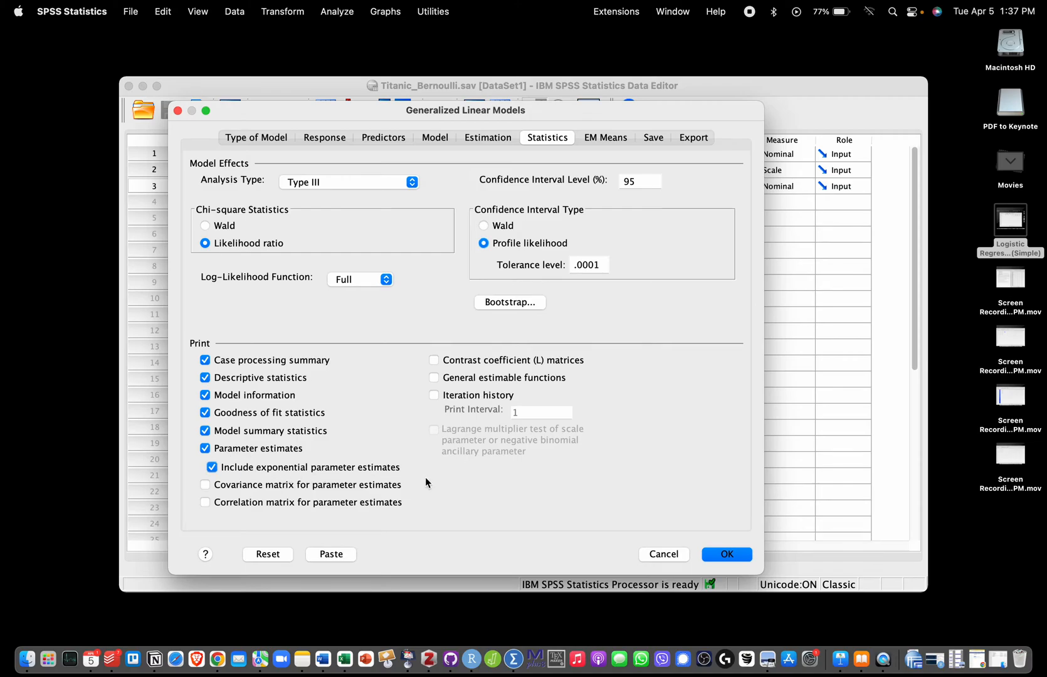
pyautogui.moveTo(467, 498)
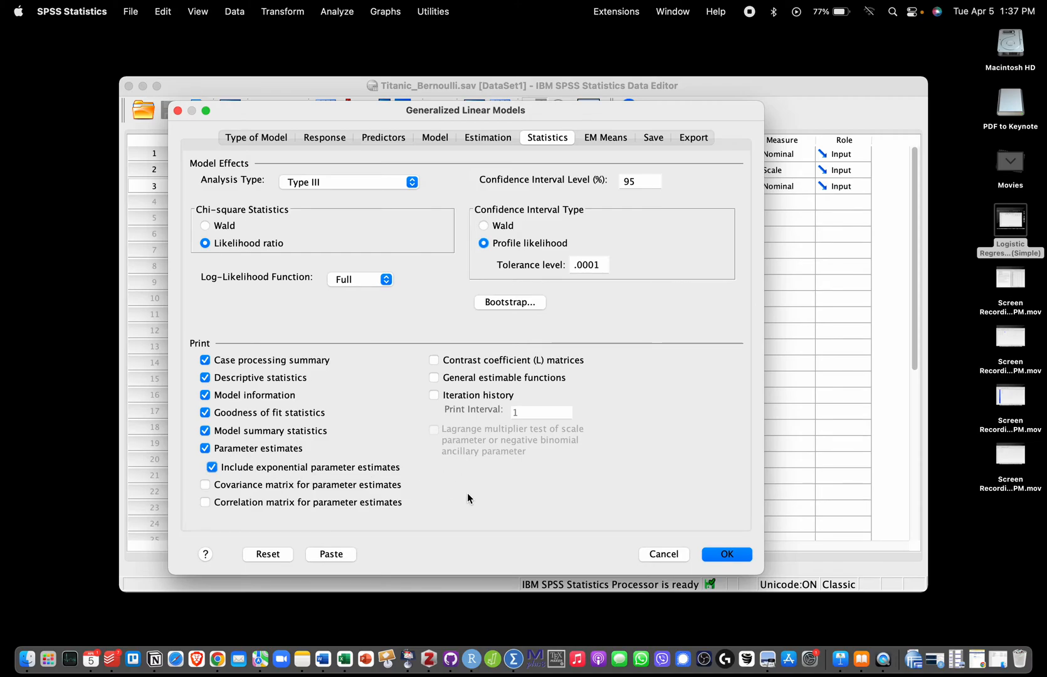
pyautogui.moveTo(698, 239)
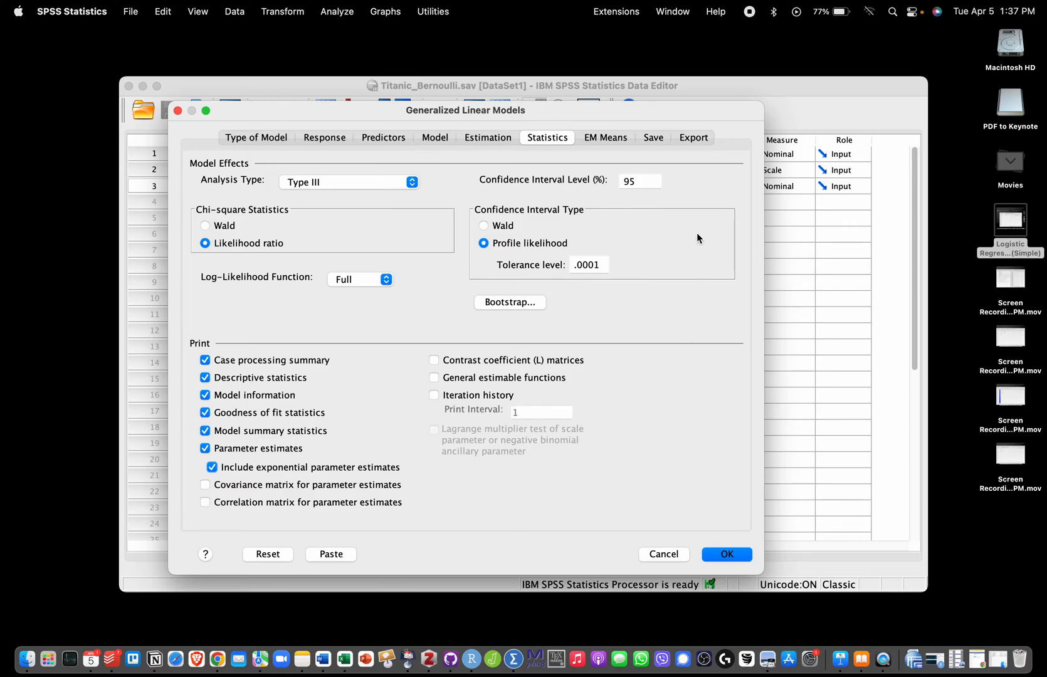
pyautogui.moveTo(614, 142)
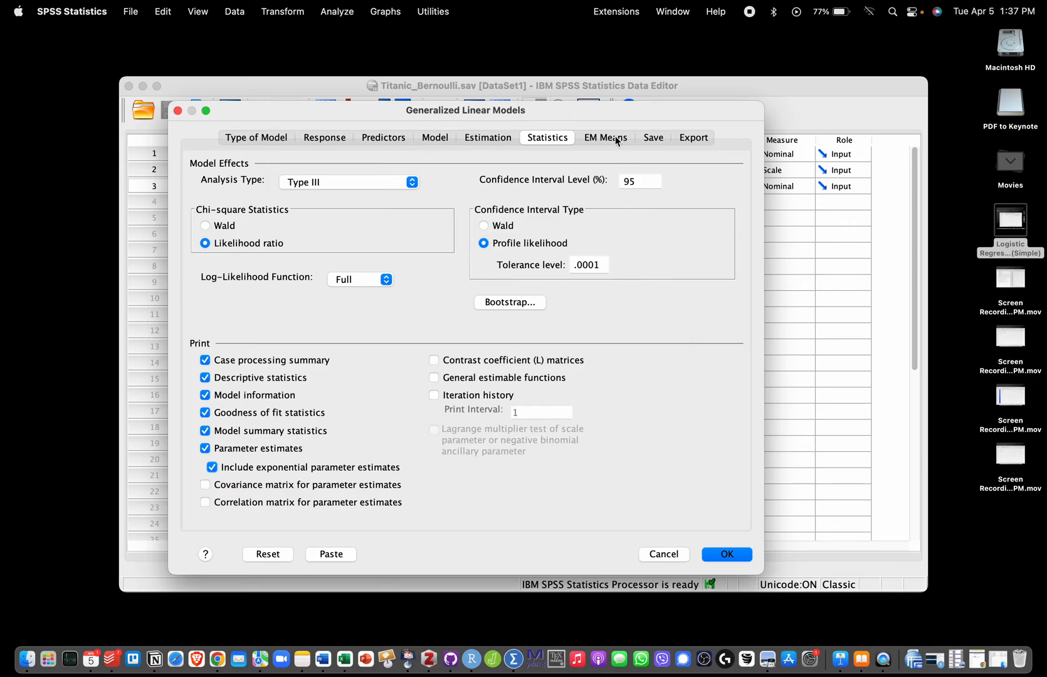
pyautogui.moveTo(632, 142)
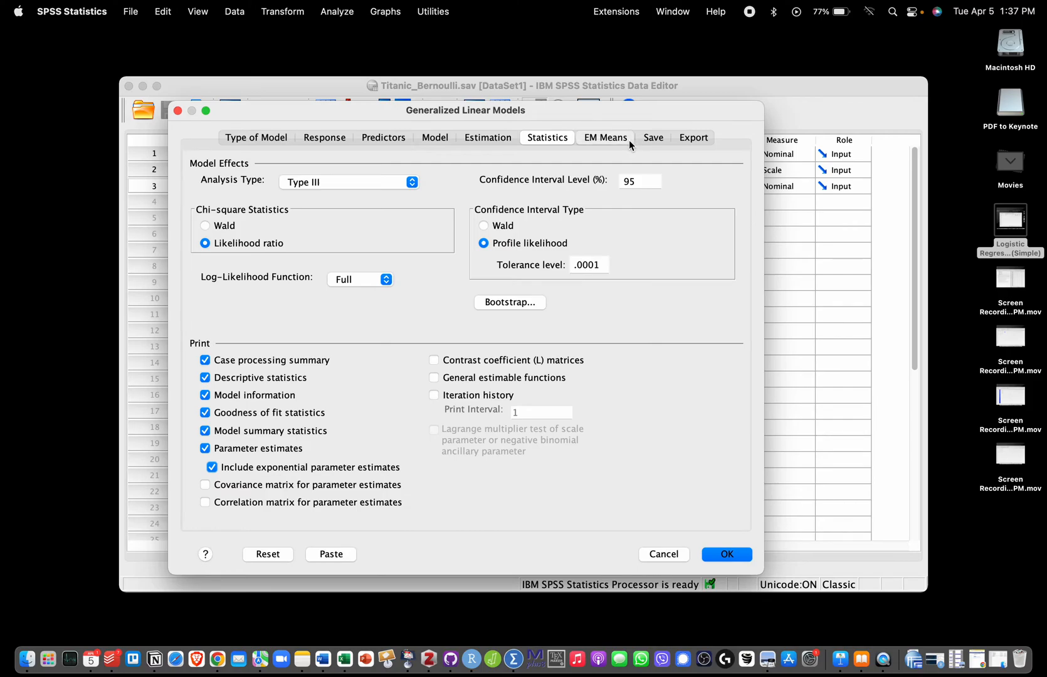
# Request estimated marginal means for passengerClass and run the model with OK.
pyautogui.click(604, 138)
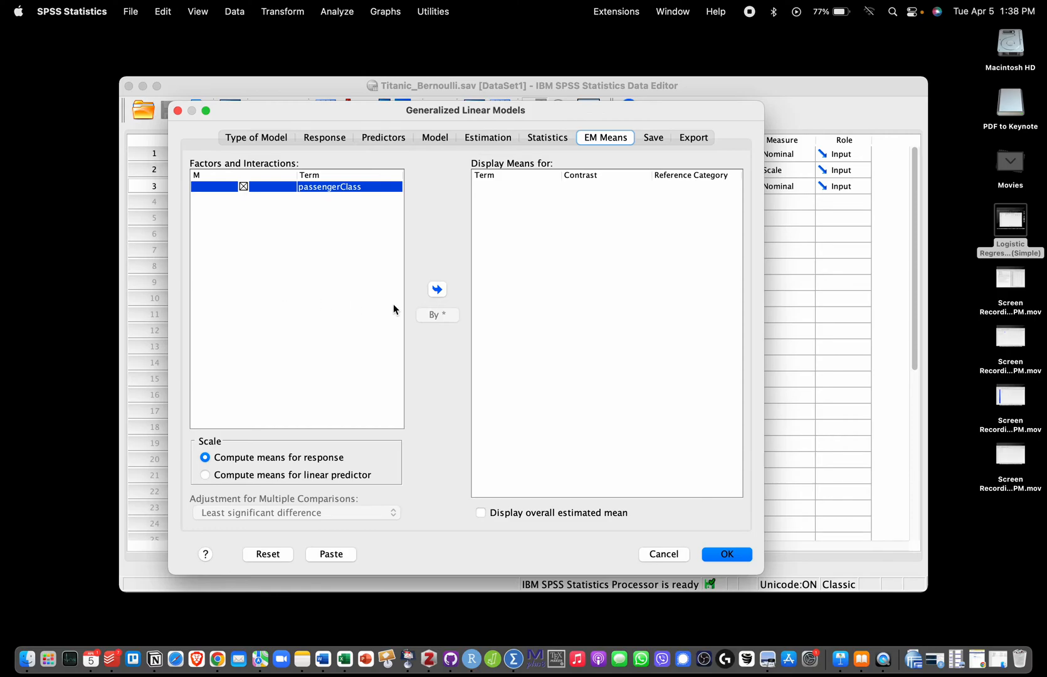
pyautogui.moveTo(379, 293)
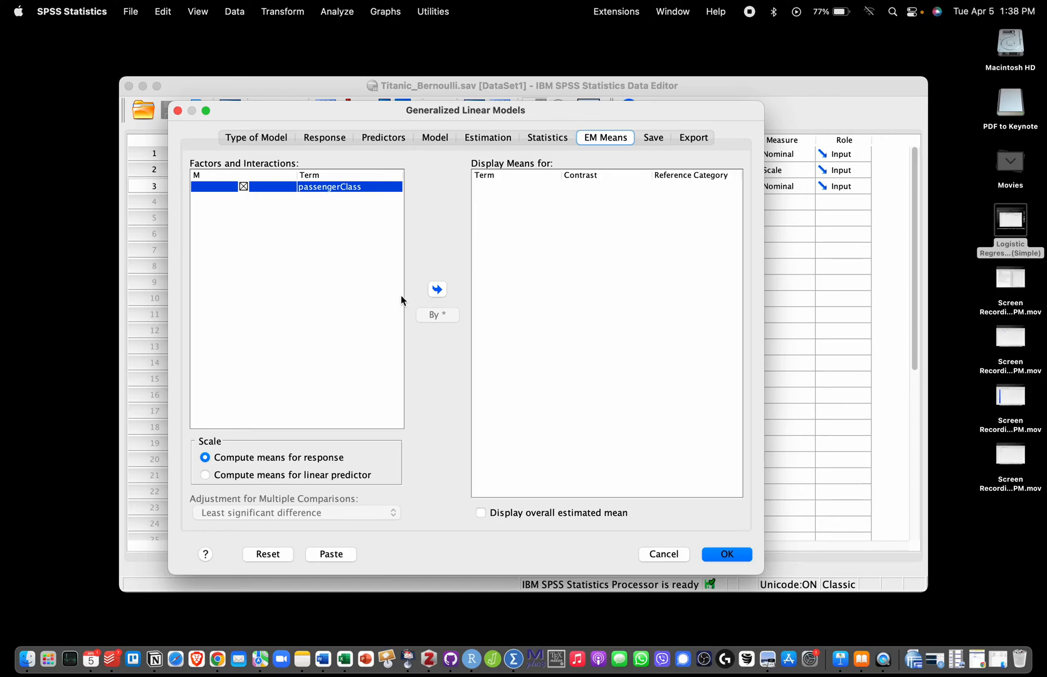
pyautogui.moveTo(287, 188)
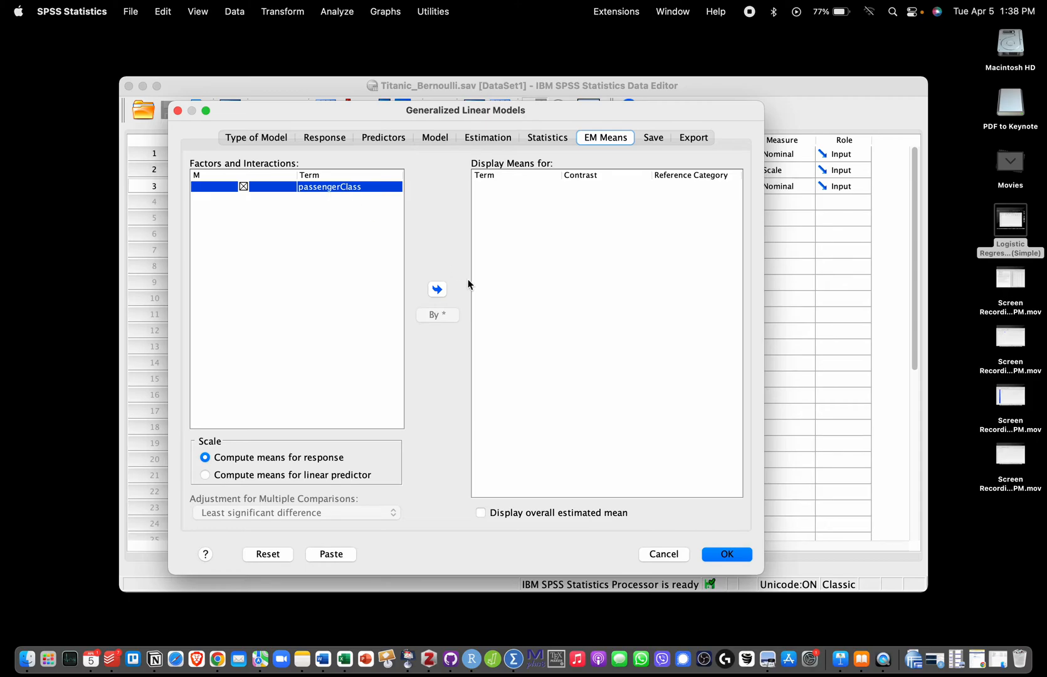
pyautogui.click(438, 289)
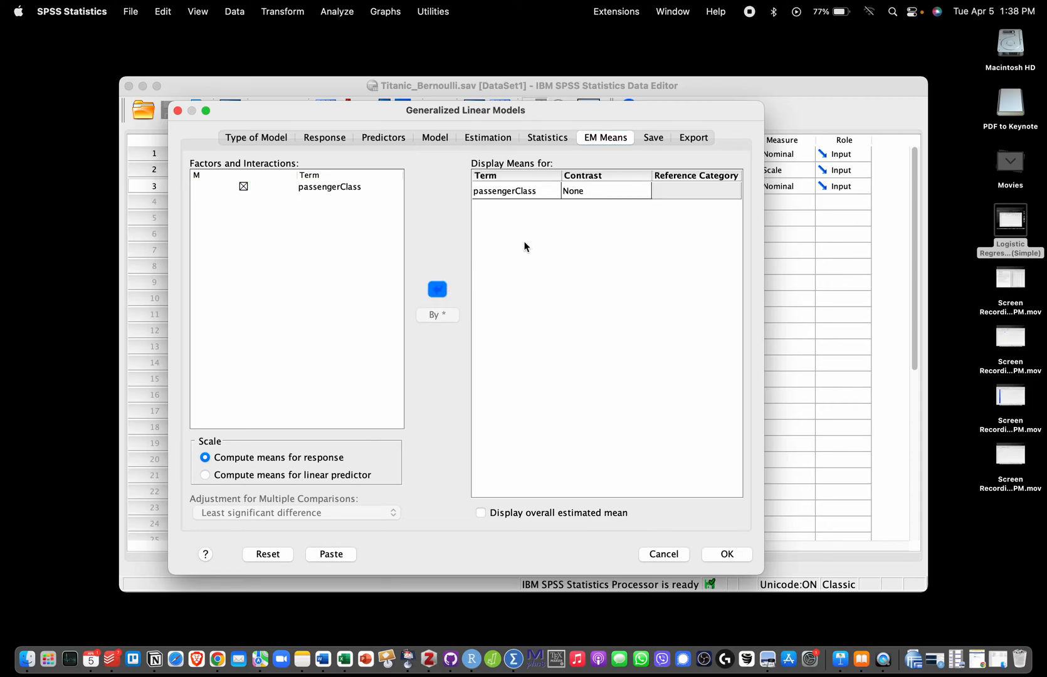
pyautogui.moveTo(465, 430)
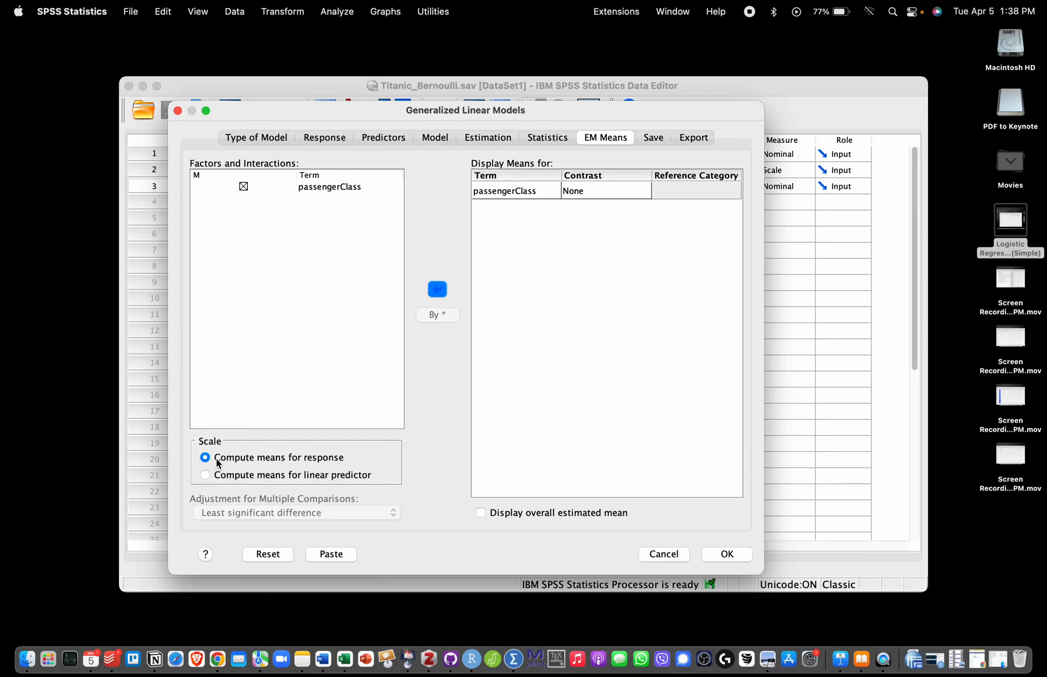
pyautogui.moveTo(303, 464)
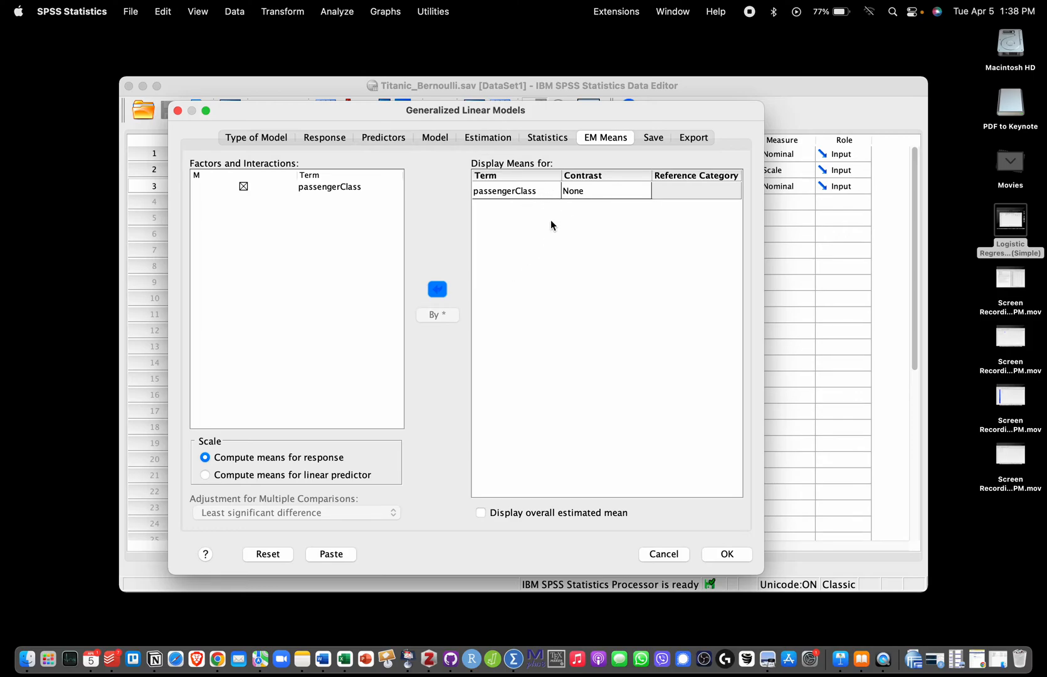
pyautogui.moveTo(551, 226)
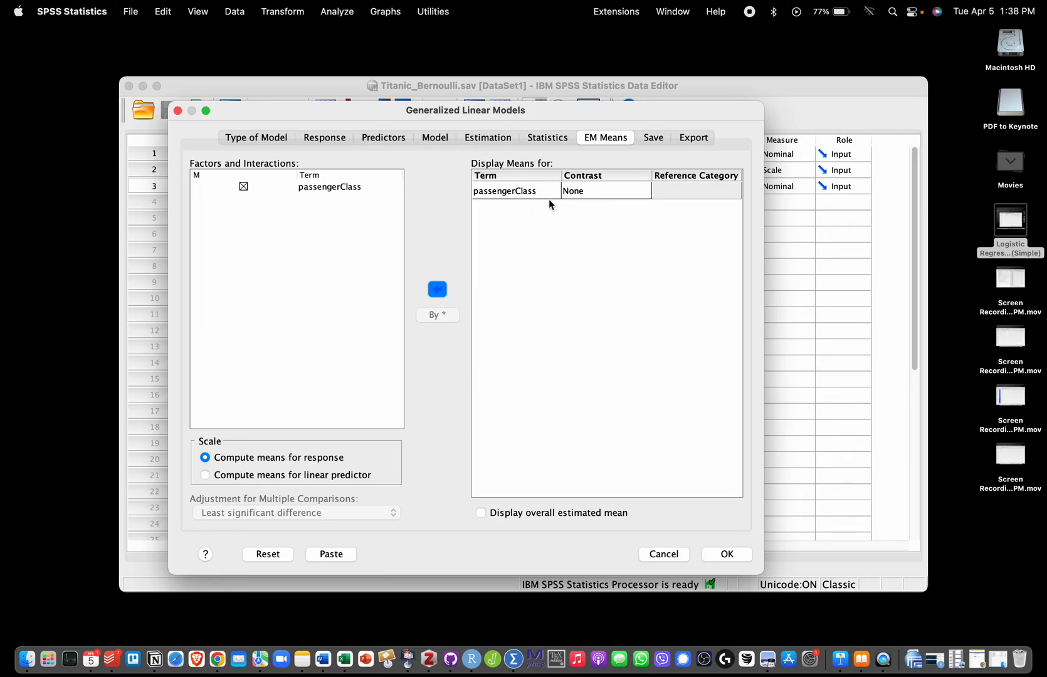
pyautogui.moveTo(487, 414)
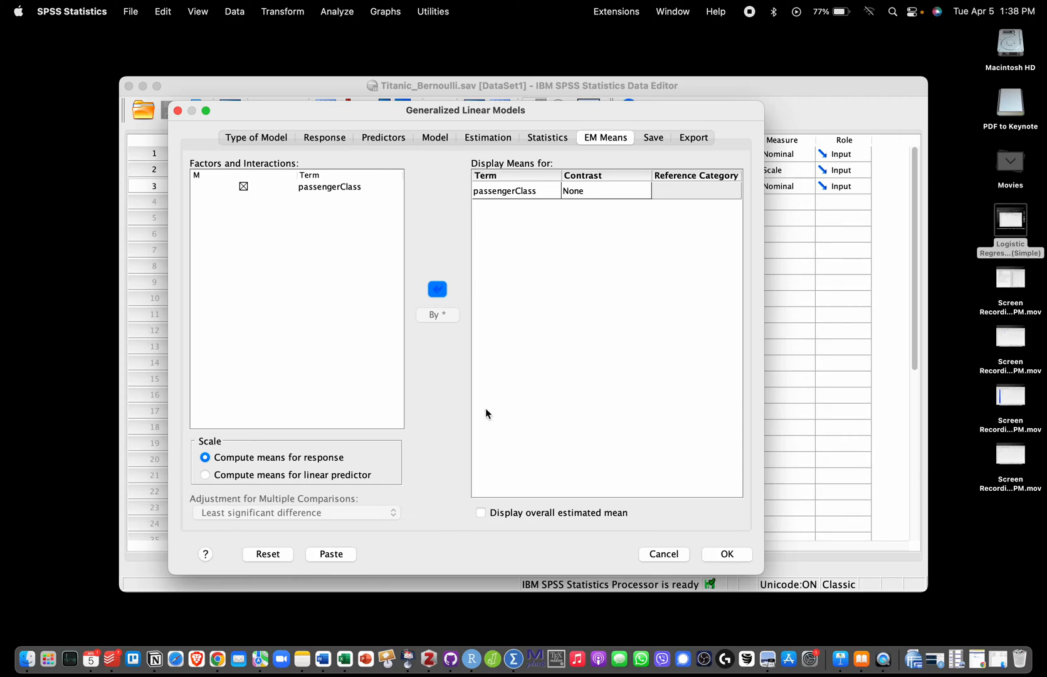
pyautogui.moveTo(371, 440)
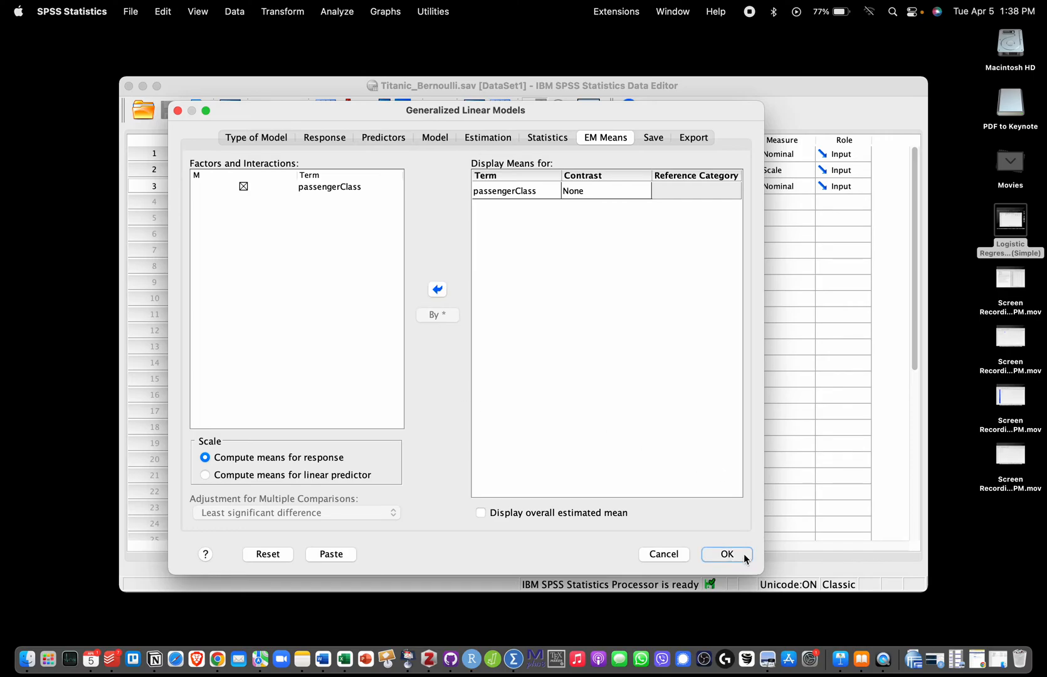
pyautogui.click(726, 554)
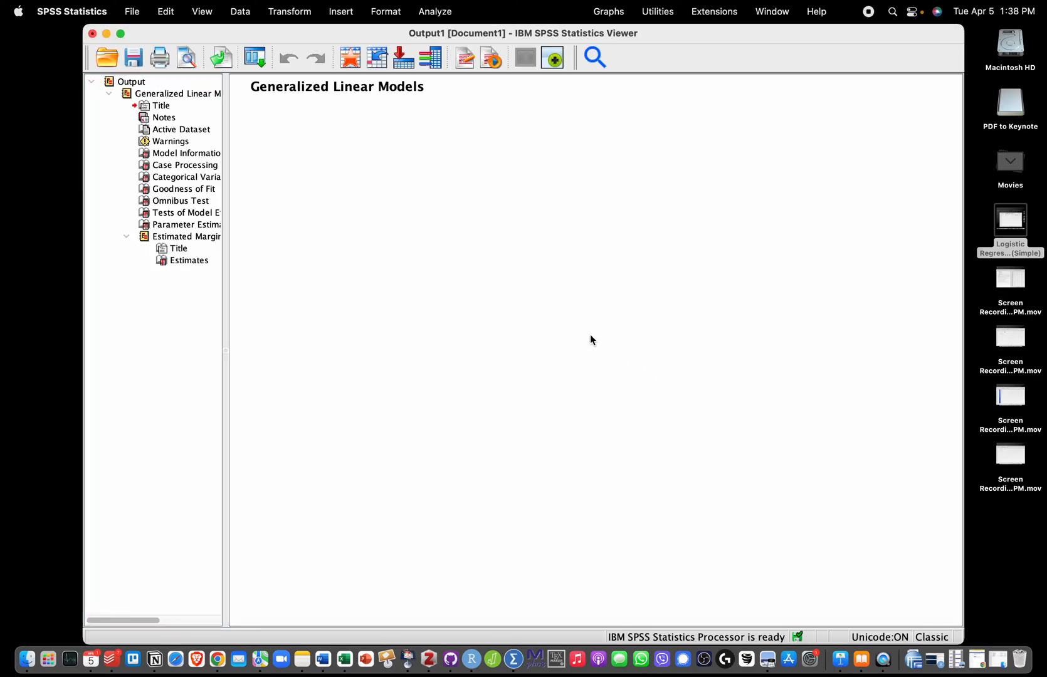
# Scroll to the Tests of Model Effects table showing chi-square 108.736, df 2, Sig. .000.
pyautogui.scroll(-3)
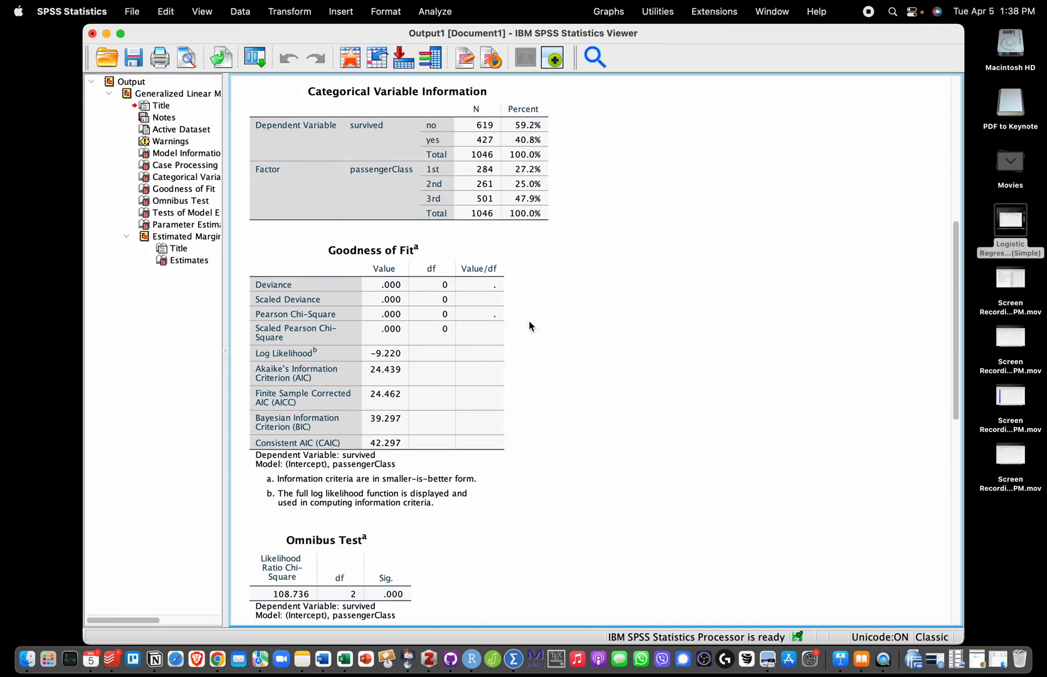
pyautogui.scroll(-3)
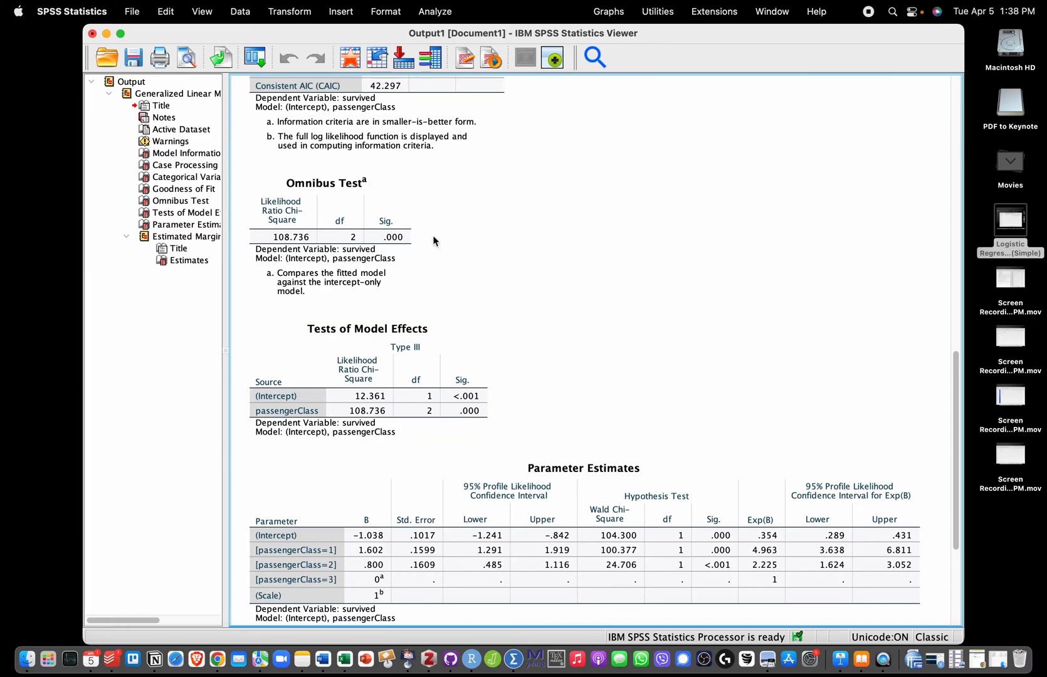
pyautogui.scroll(-3)
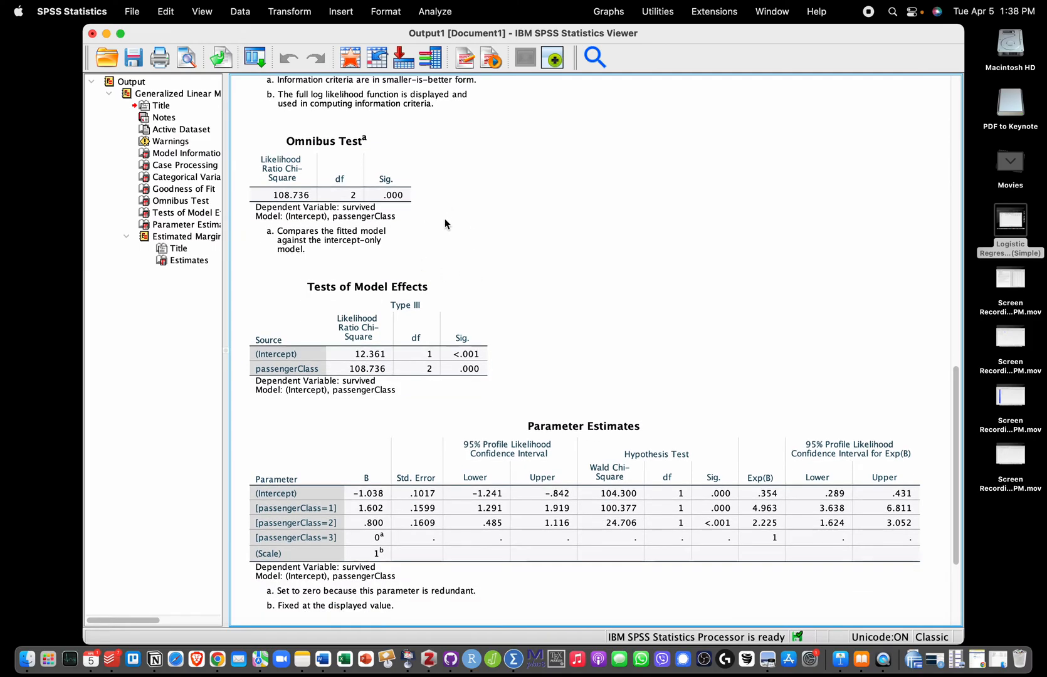
pyautogui.moveTo(506, 348)
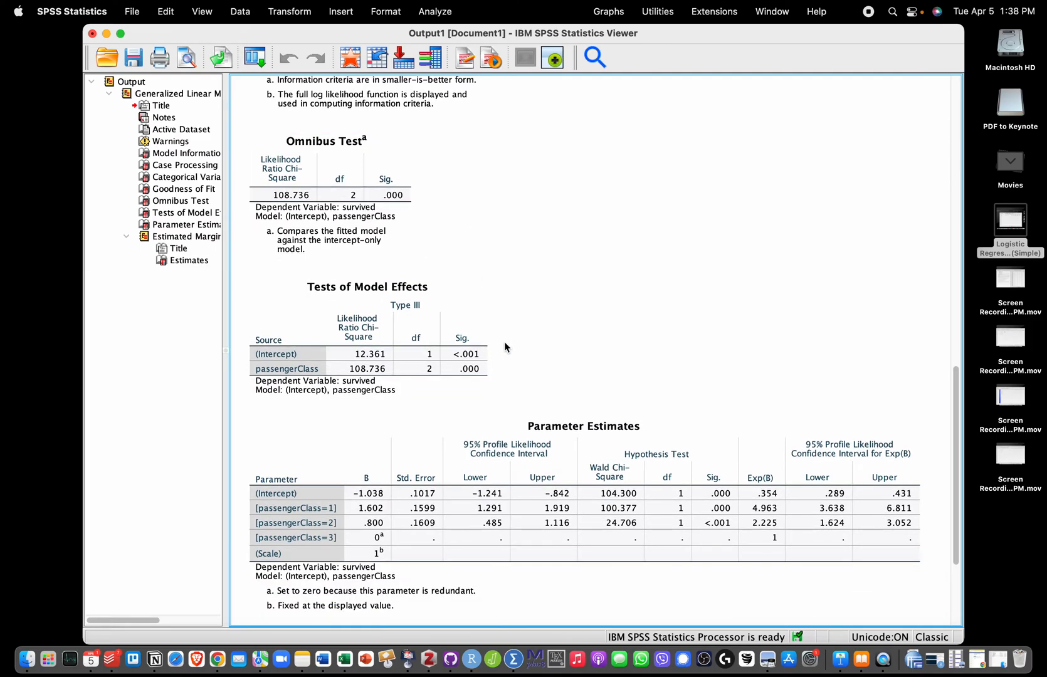
pyautogui.click(368, 338)
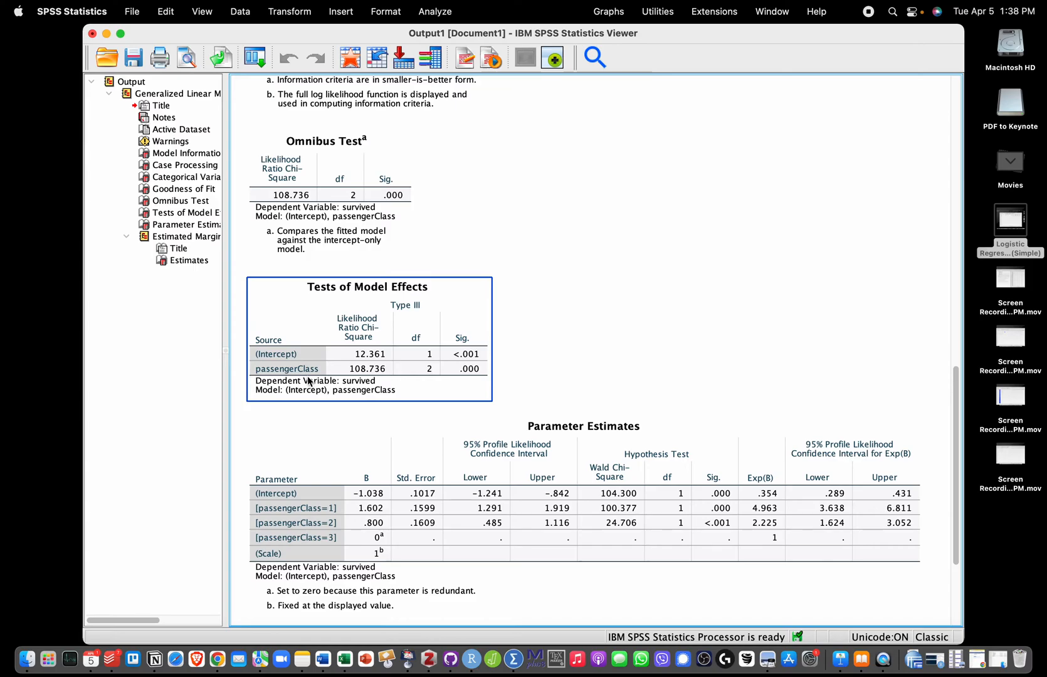
pyautogui.moveTo(307, 384)
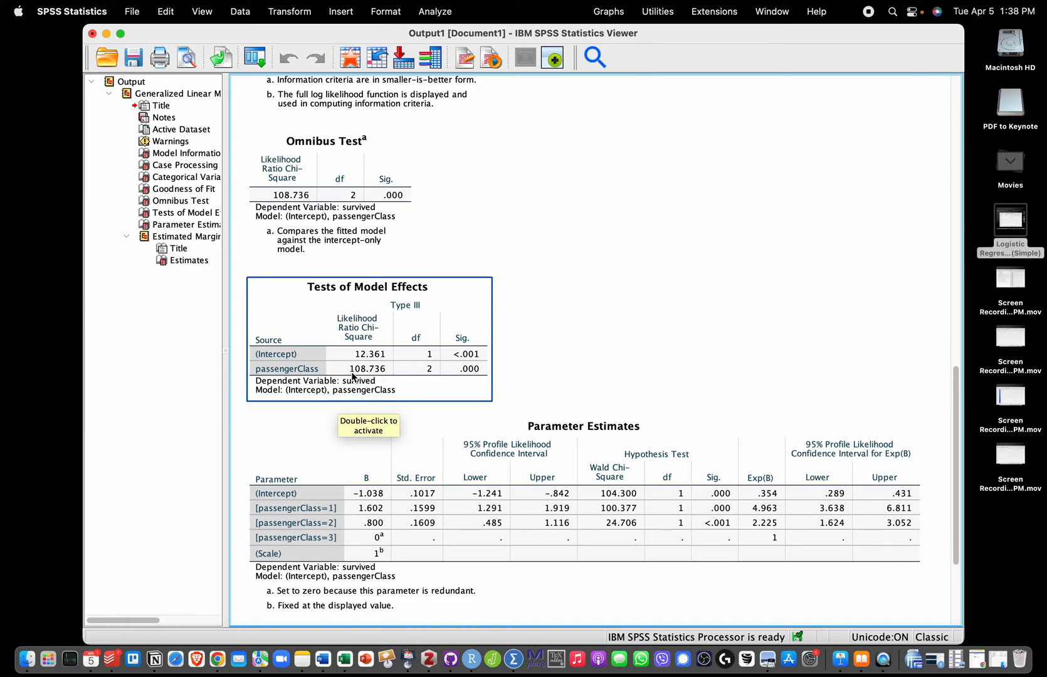
pyautogui.moveTo(378, 378)
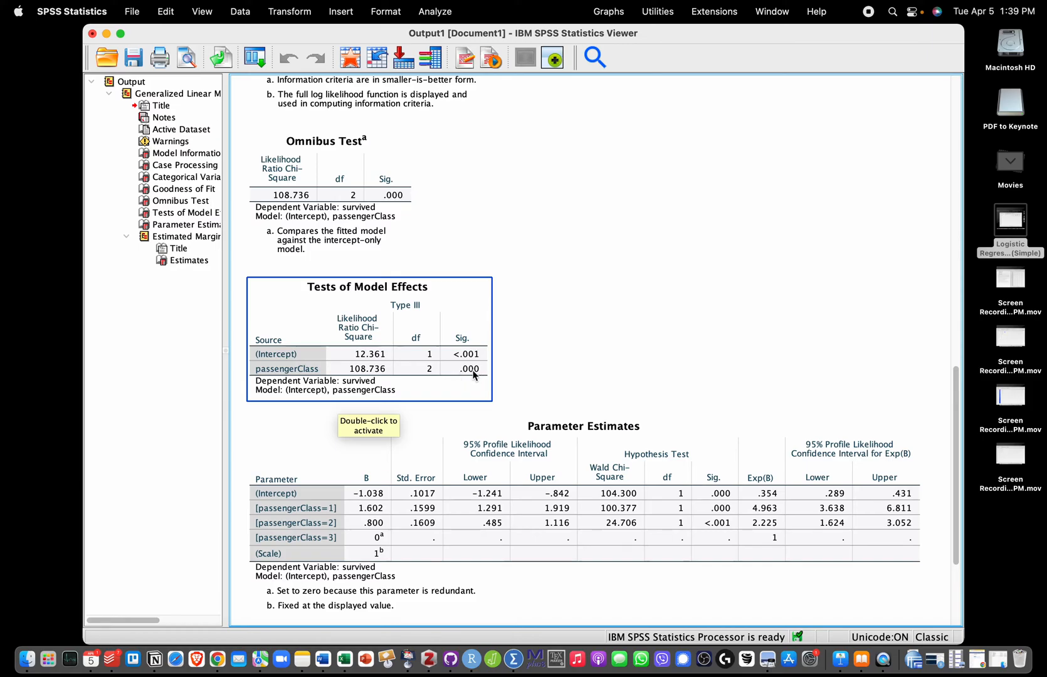
pyautogui.moveTo(491, 377)
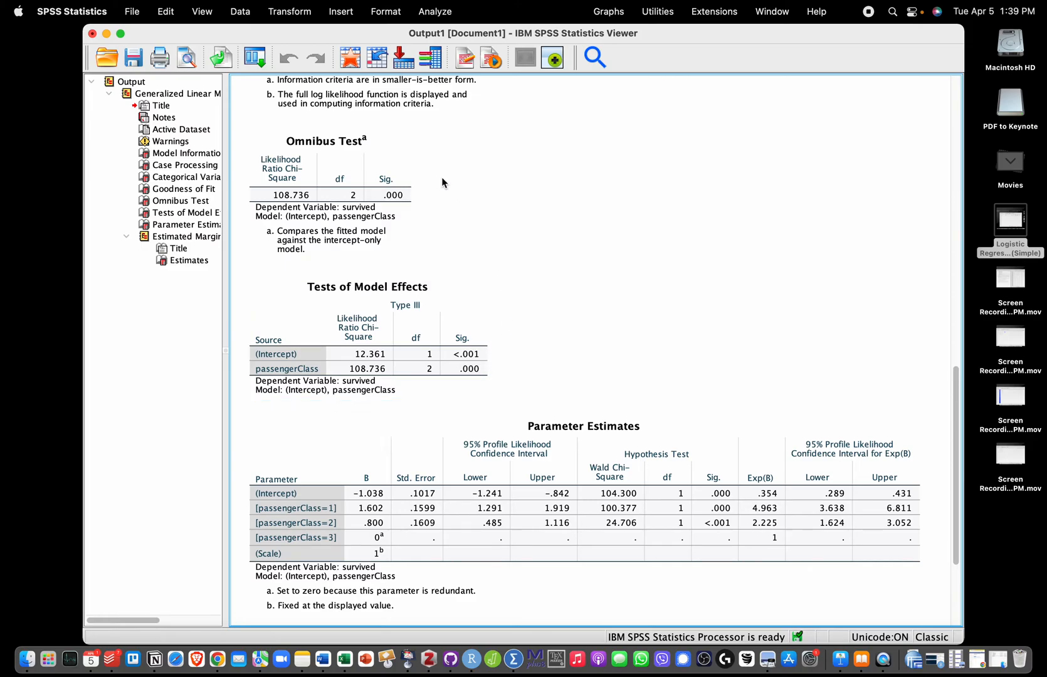
pyautogui.click(367, 334)
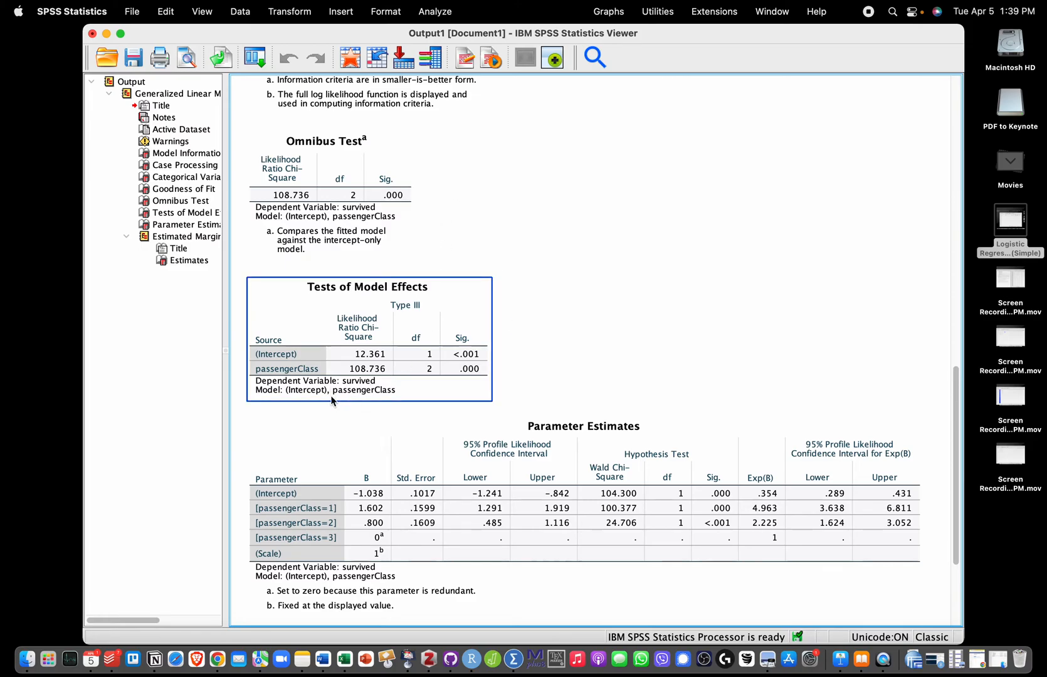
pyautogui.moveTo(356, 399)
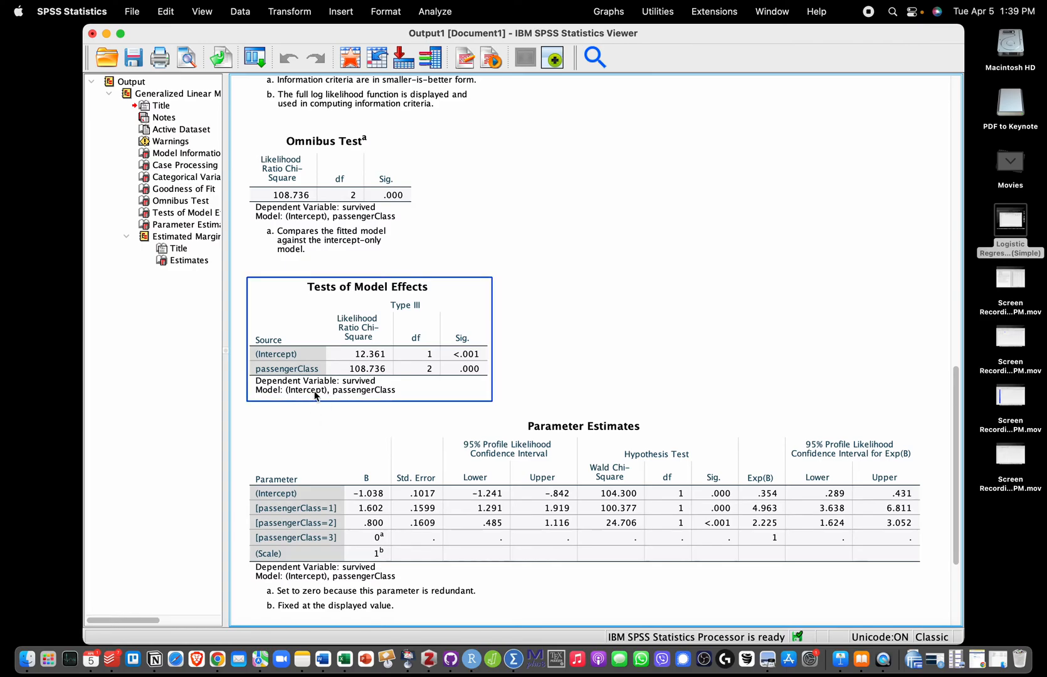
pyautogui.moveTo(454, 368)
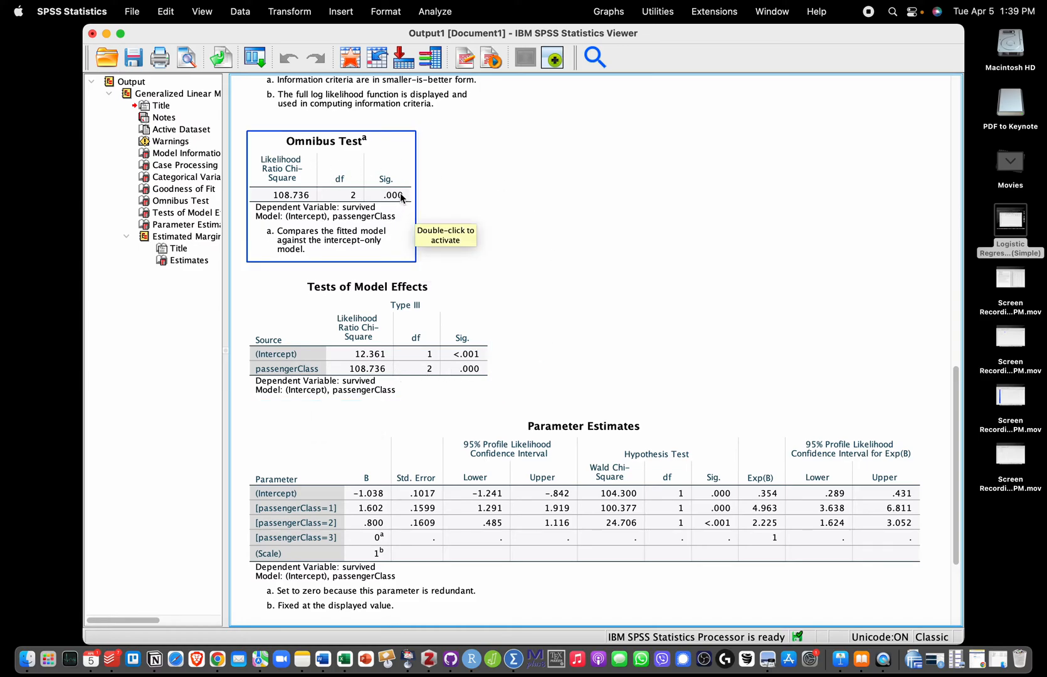
pyautogui.doubleClick(325, 195)
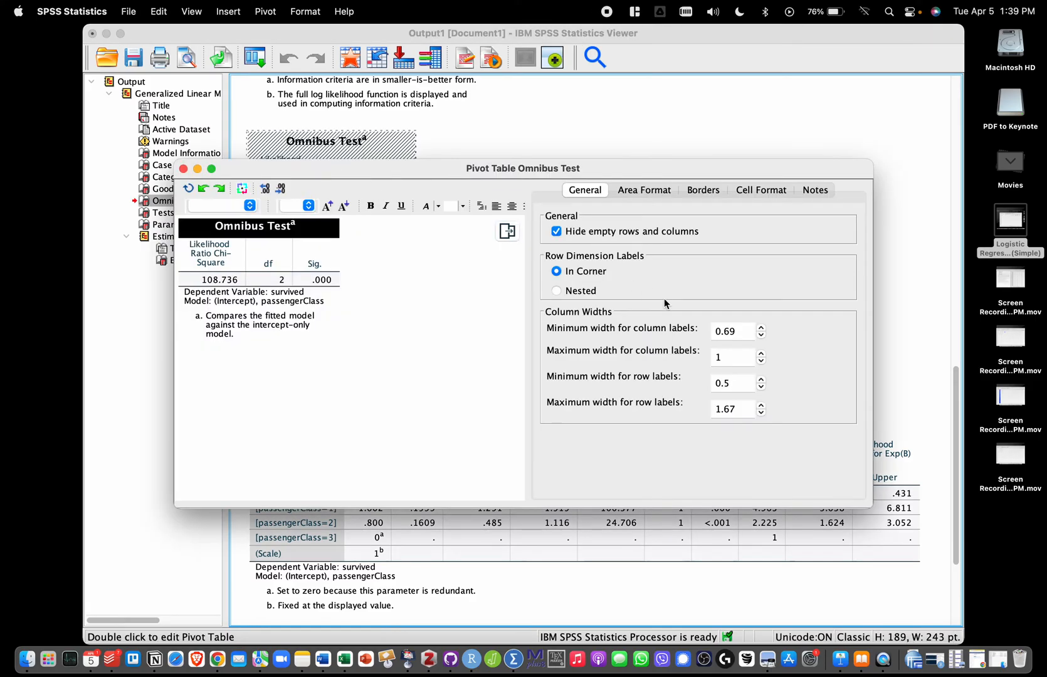
pyautogui.doubleClick(315, 280)
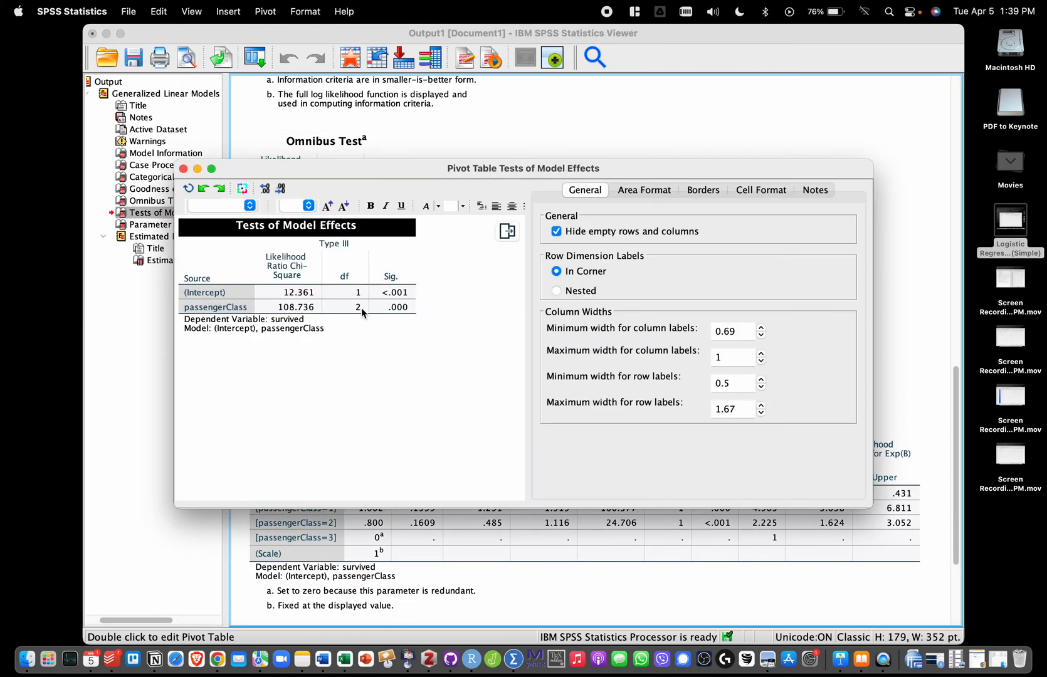
pyautogui.doubleClick(397, 306)
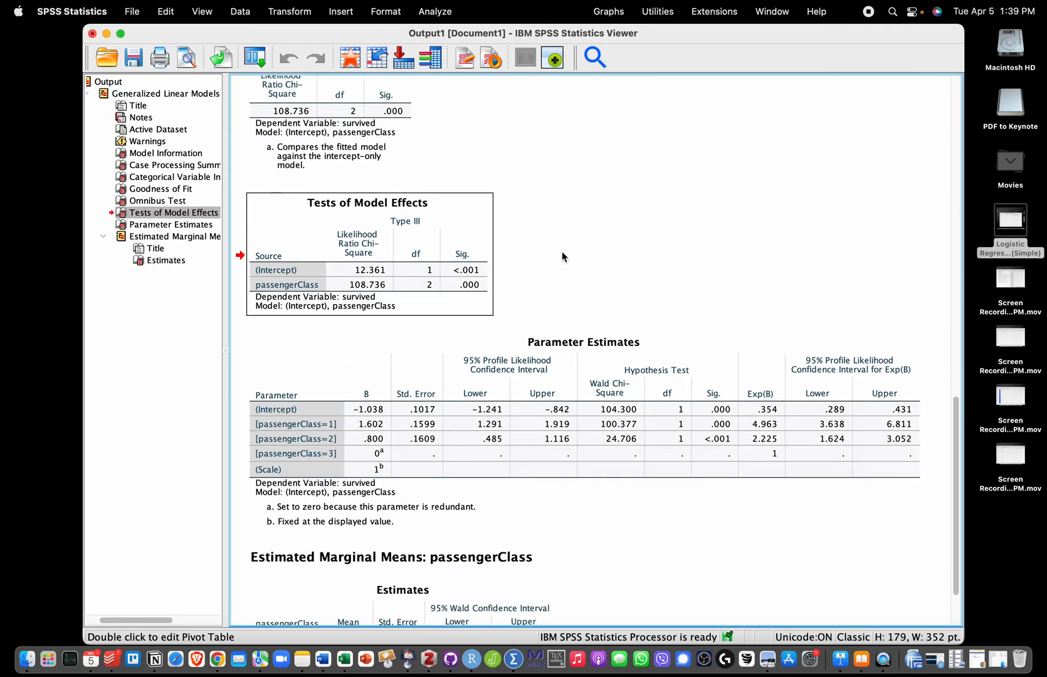
pyautogui.click(341, 222)
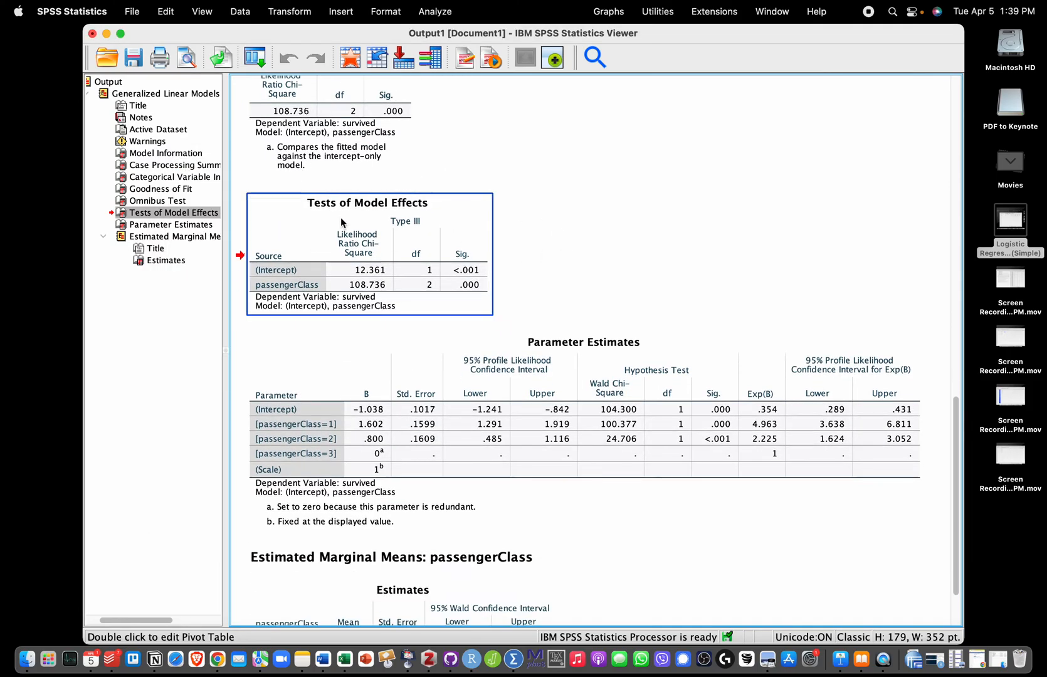
pyautogui.click(534, 433)
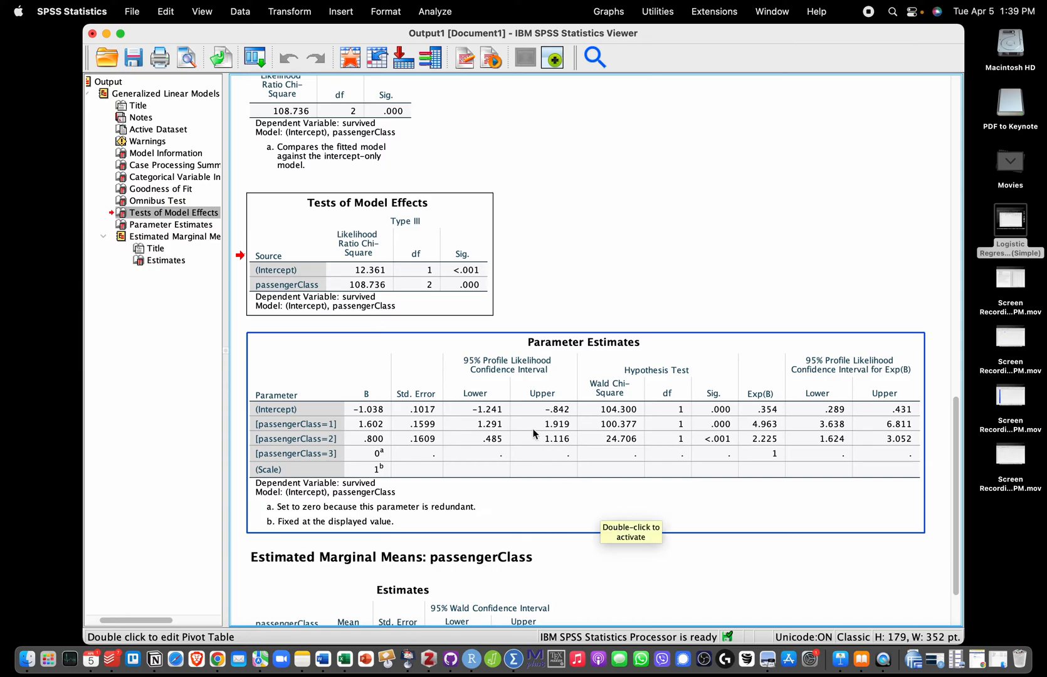
pyautogui.moveTo(438, 405)
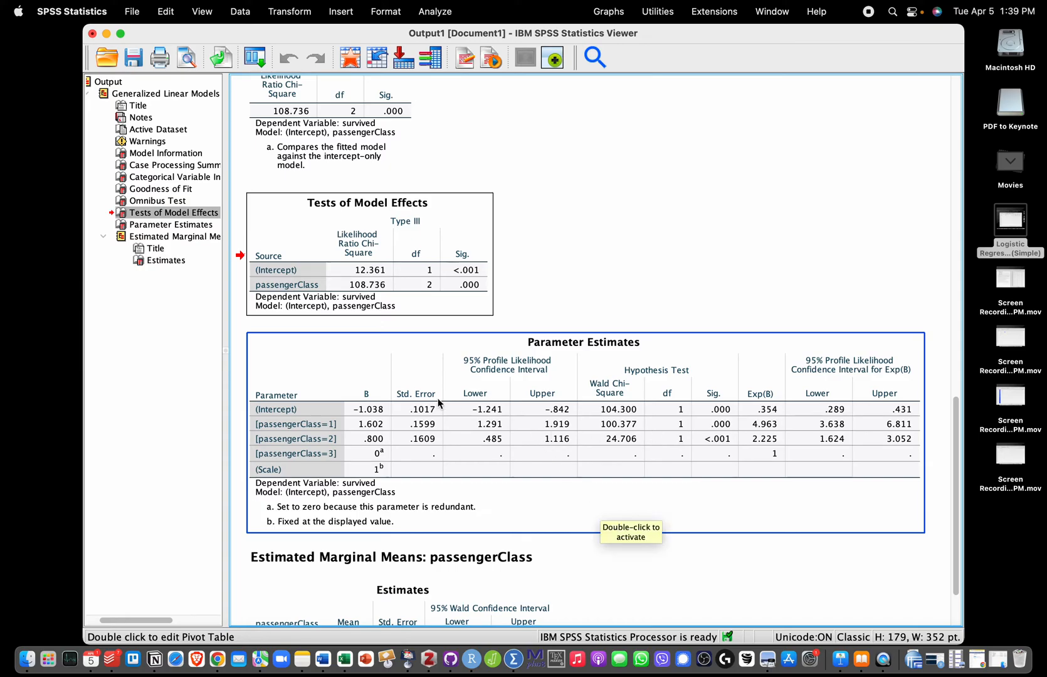
pyautogui.scroll(-3)
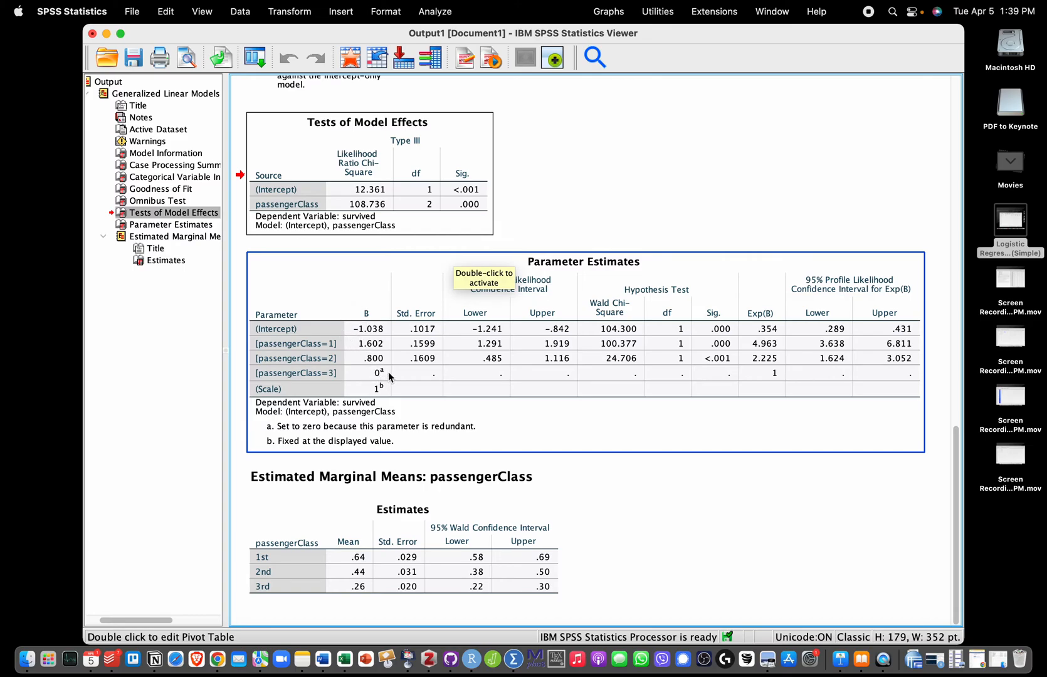
pyautogui.moveTo(356, 376)
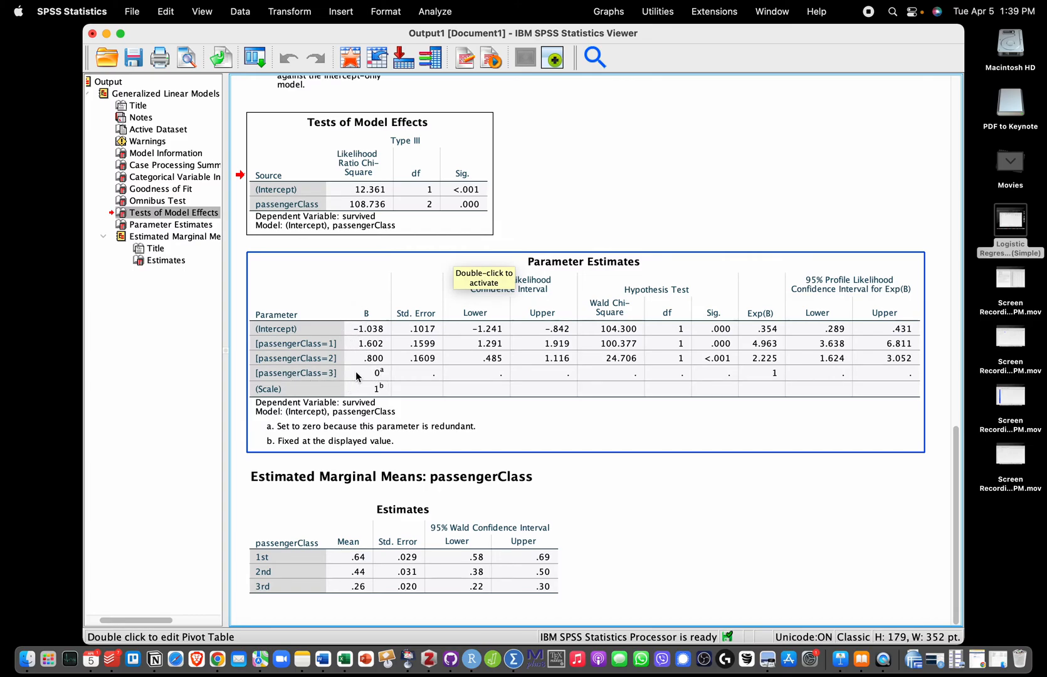
pyautogui.moveTo(375, 379)
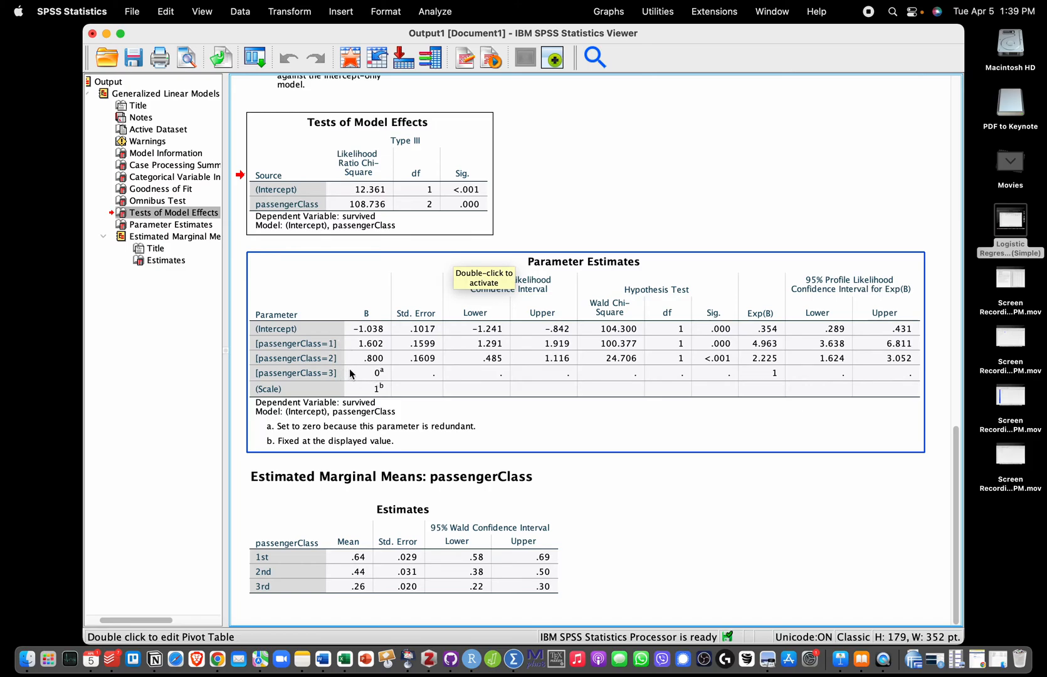
pyautogui.moveTo(671, 408)
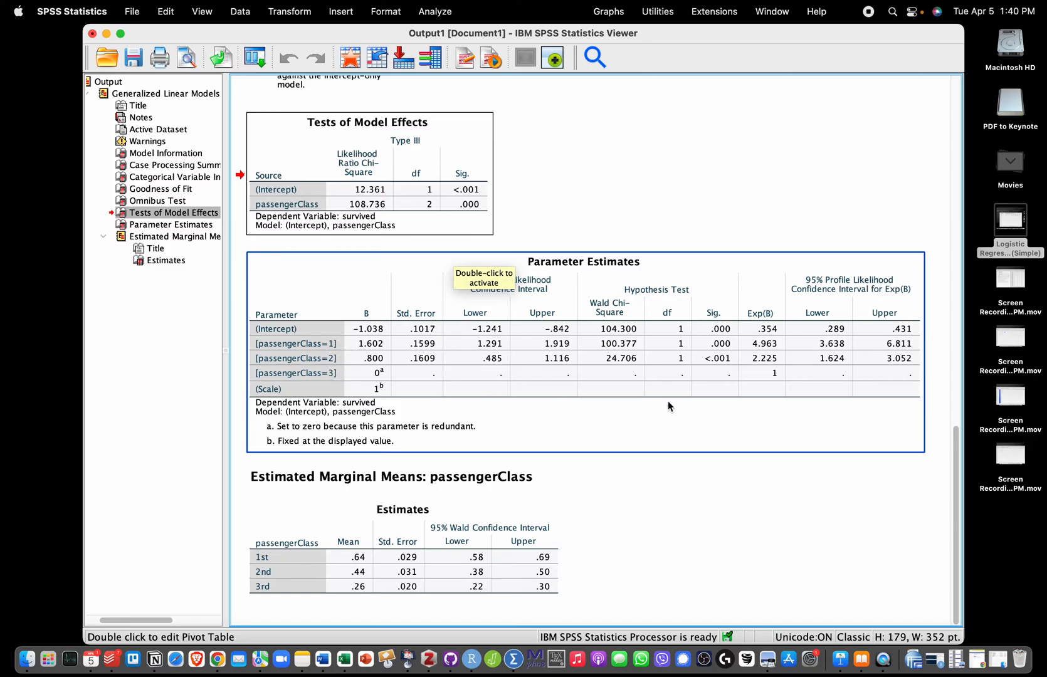
pyautogui.moveTo(615, 409)
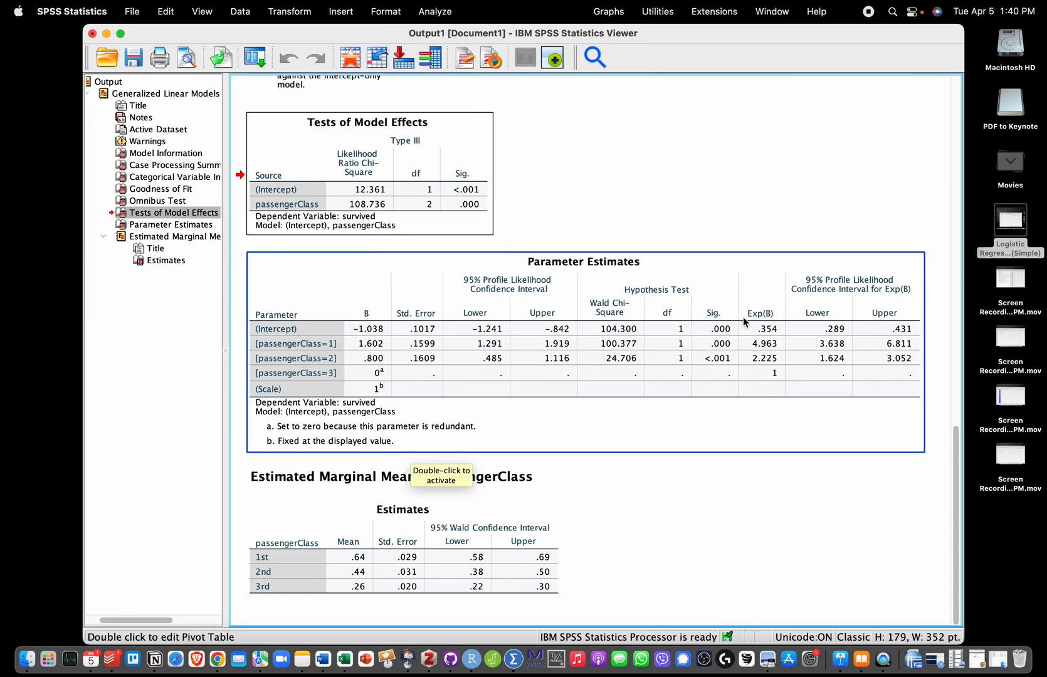
pyautogui.moveTo(796, 374)
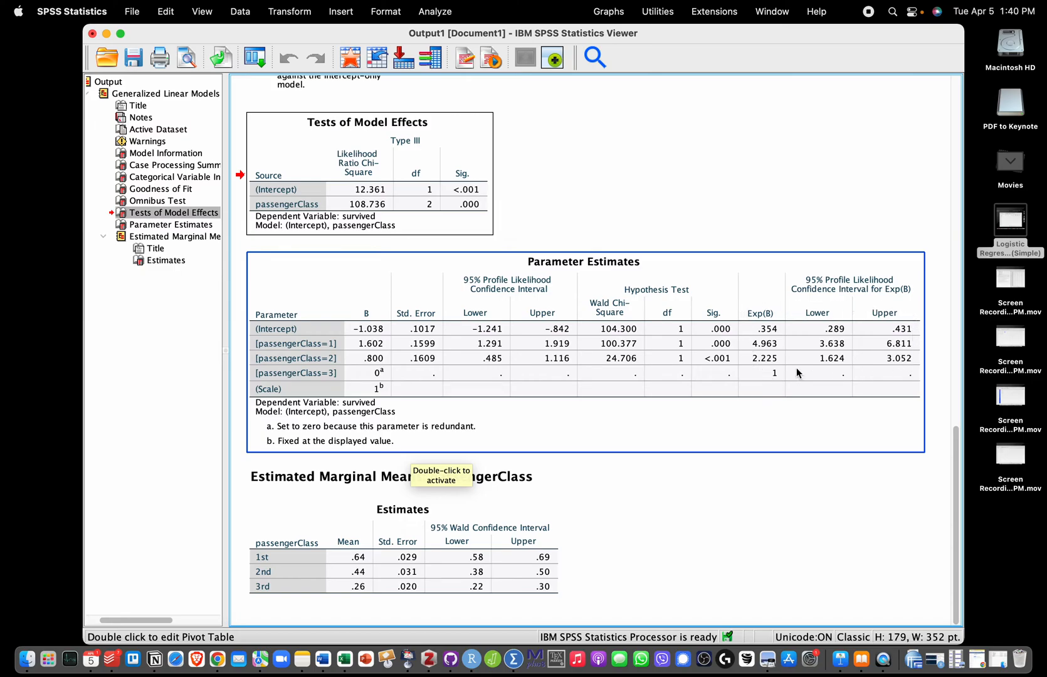
pyautogui.moveTo(860, 394)
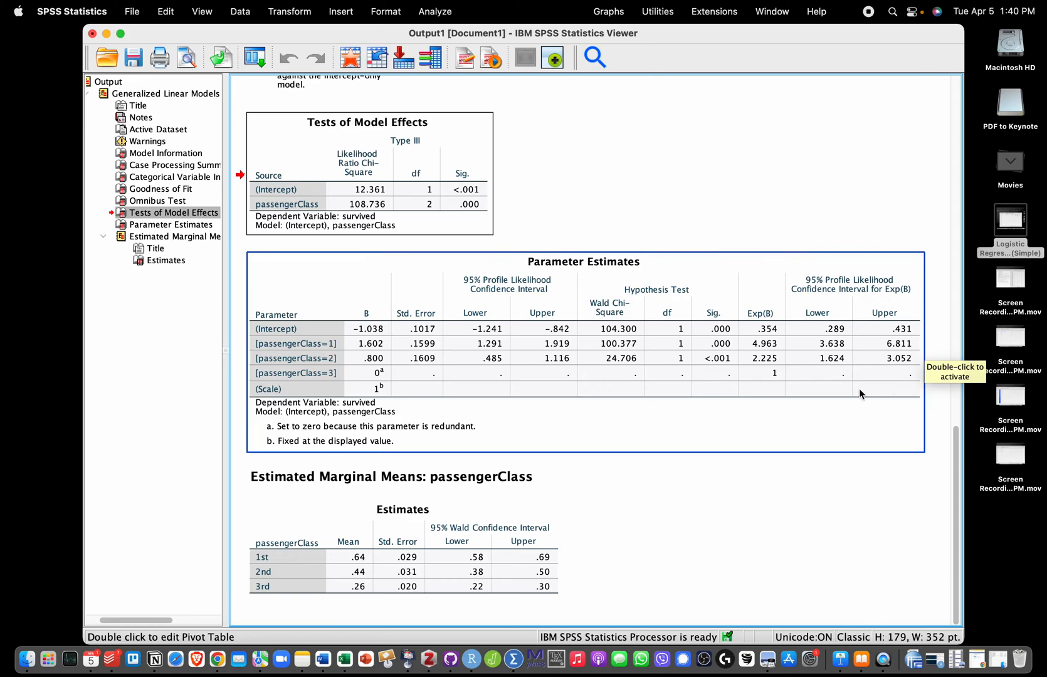
pyautogui.moveTo(776, 343)
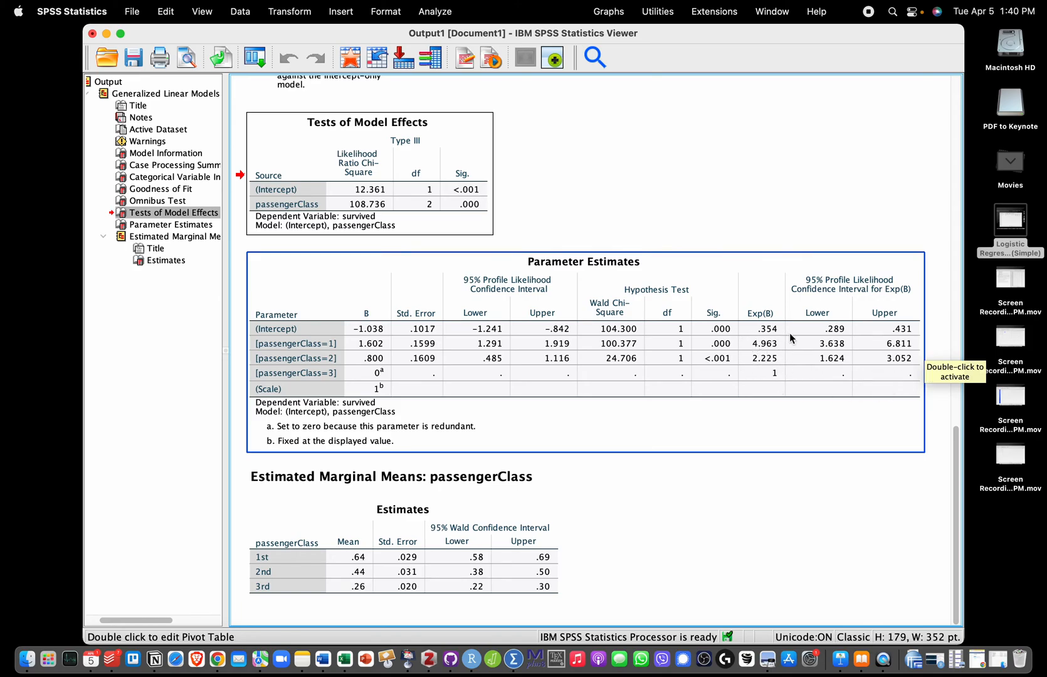
pyautogui.moveTo(793, 346)
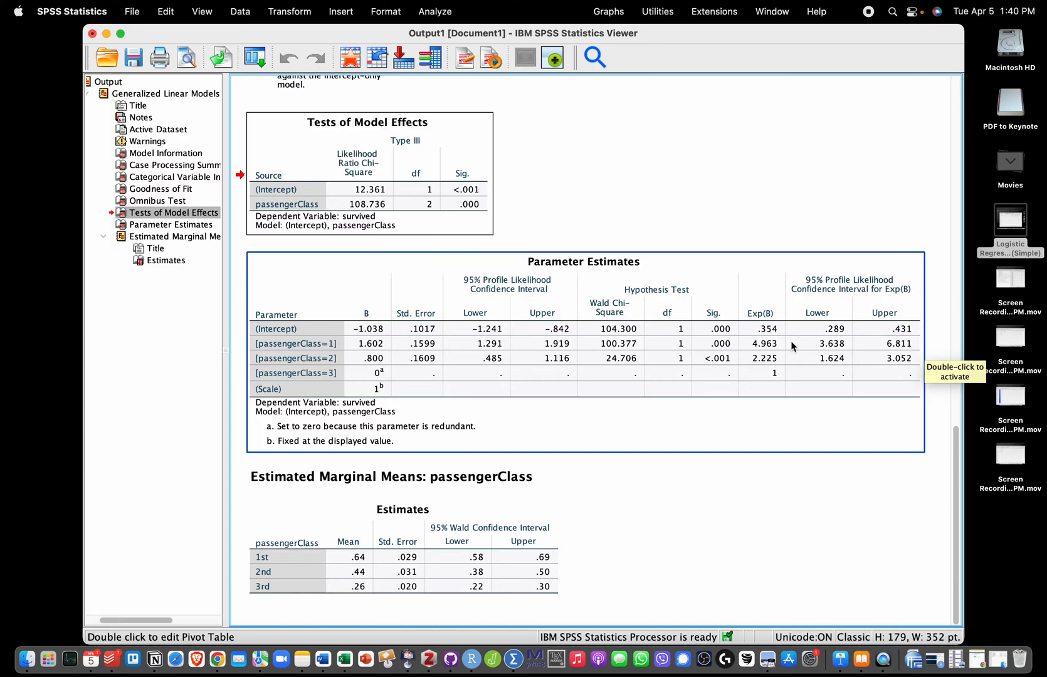
pyautogui.moveTo(754, 369)
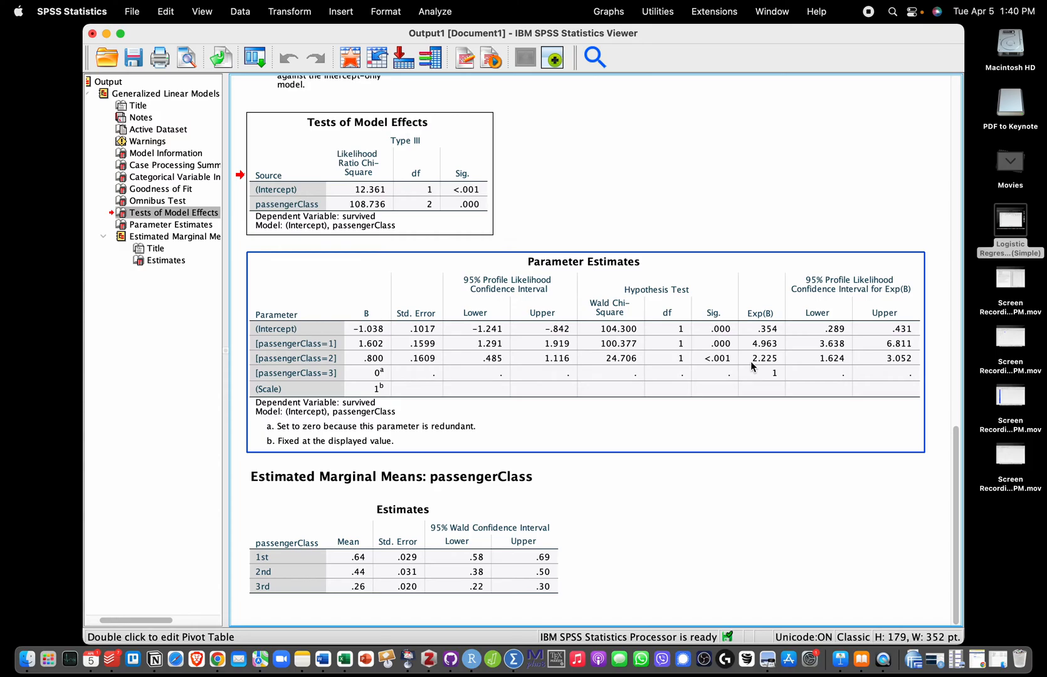
pyautogui.moveTo(753, 368)
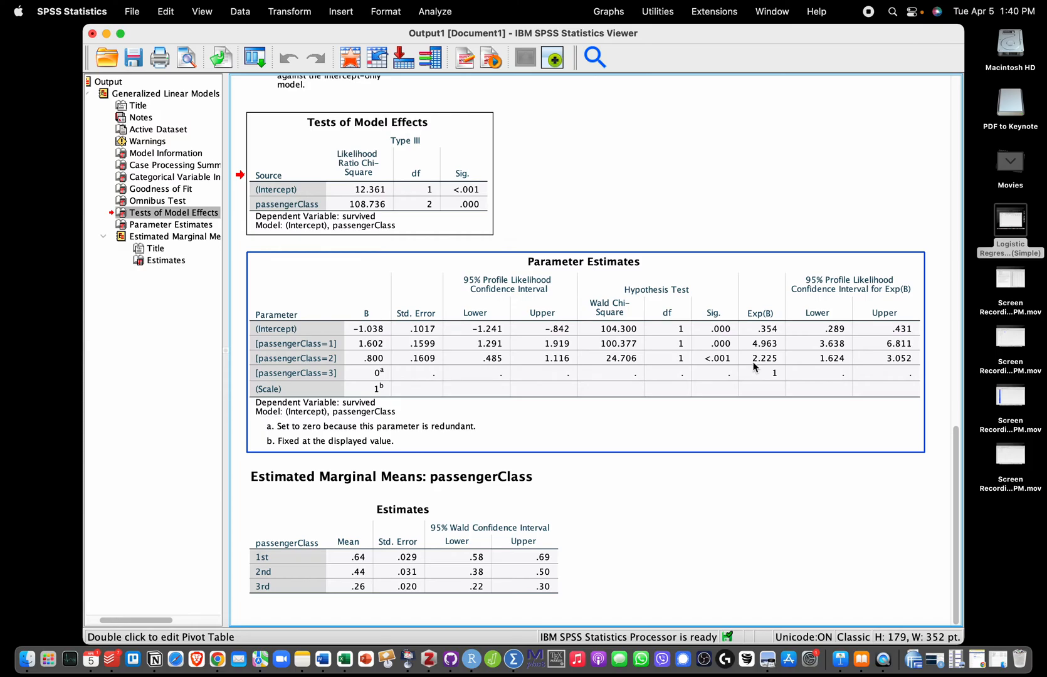
pyautogui.moveTo(753, 368)
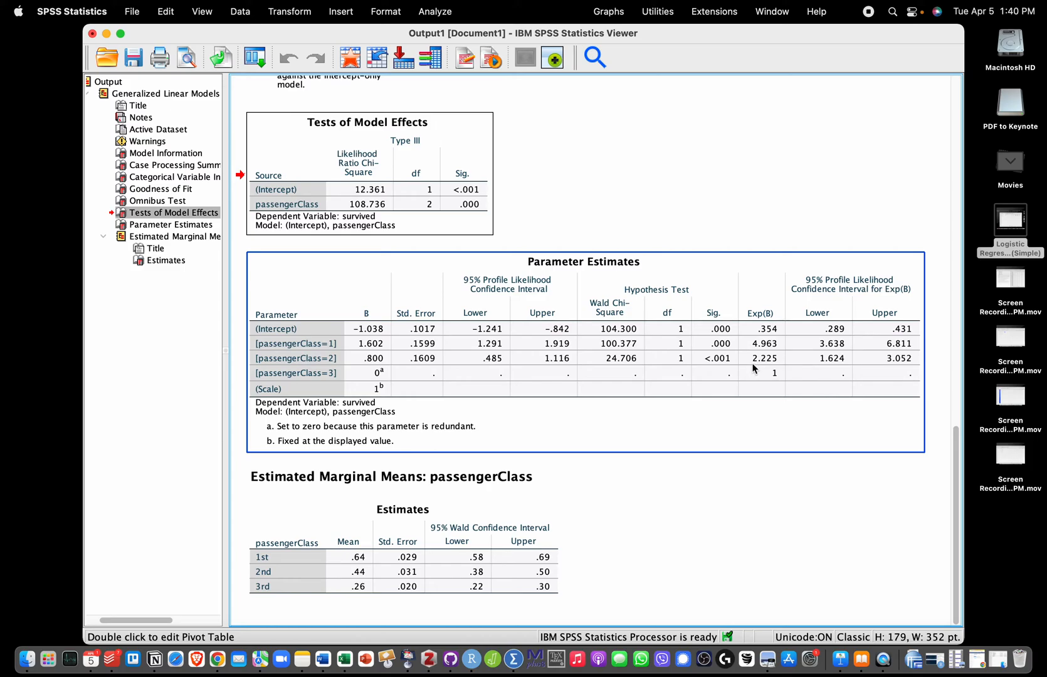
pyautogui.moveTo(776, 363)
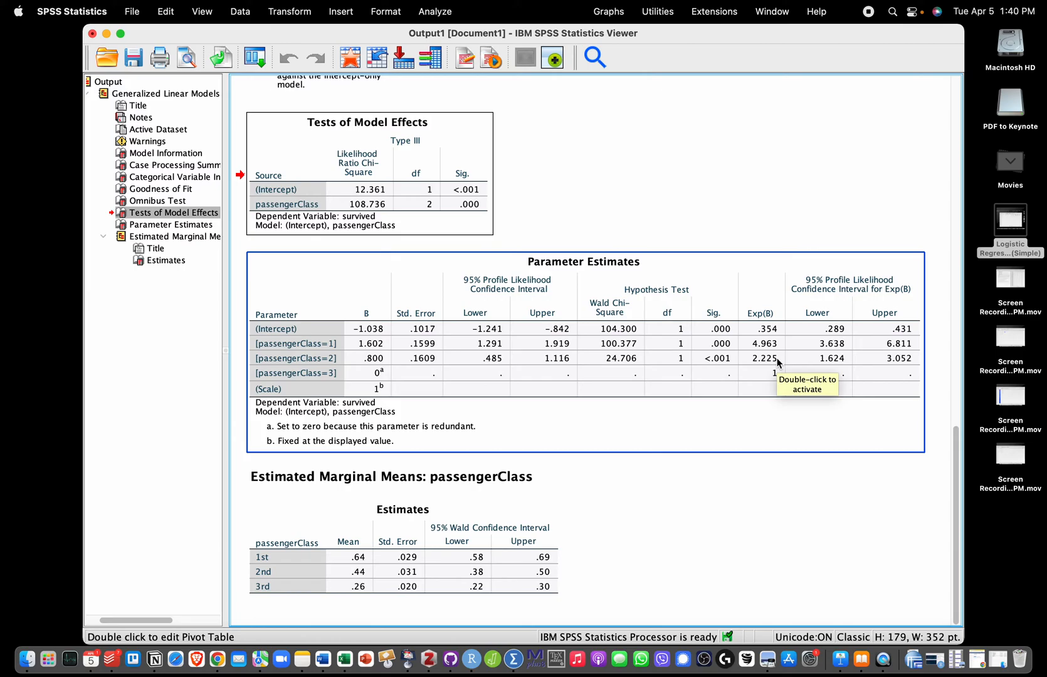
pyautogui.moveTo(777, 362)
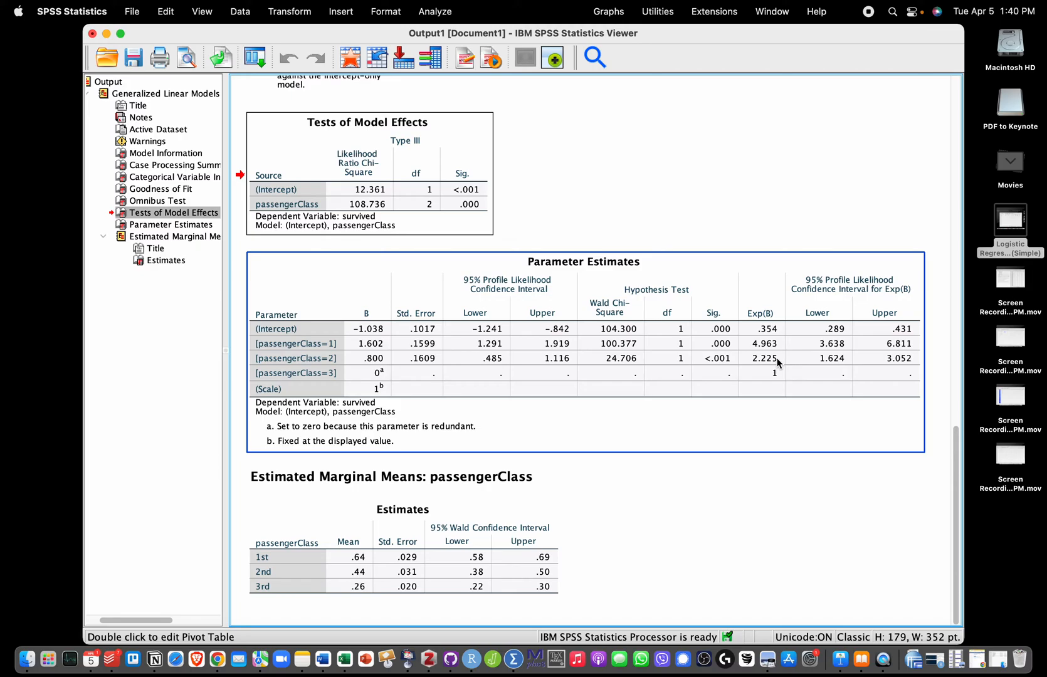
pyautogui.moveTo(779, 363)
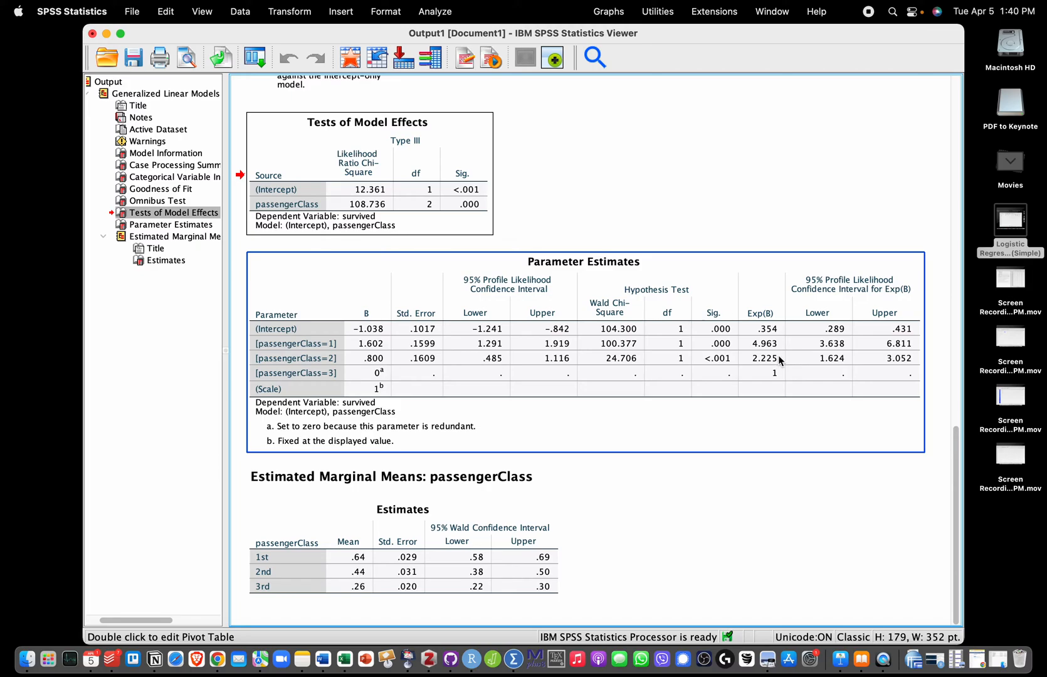
pyautogui.moveTo(747, 342)
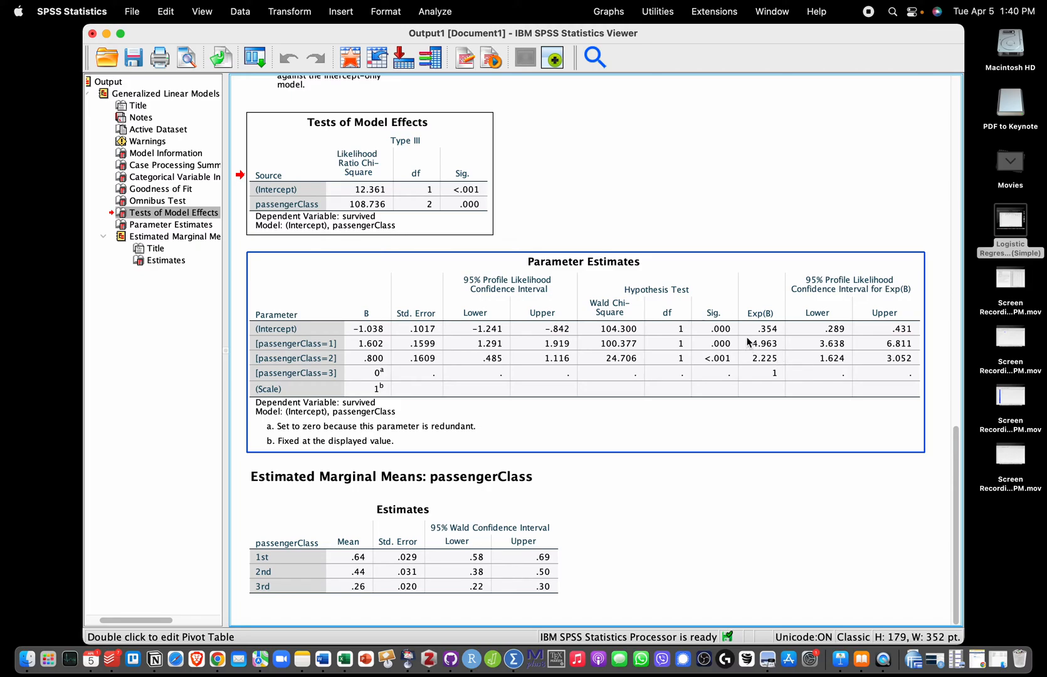
pyautogui.moveTo(776, 356)
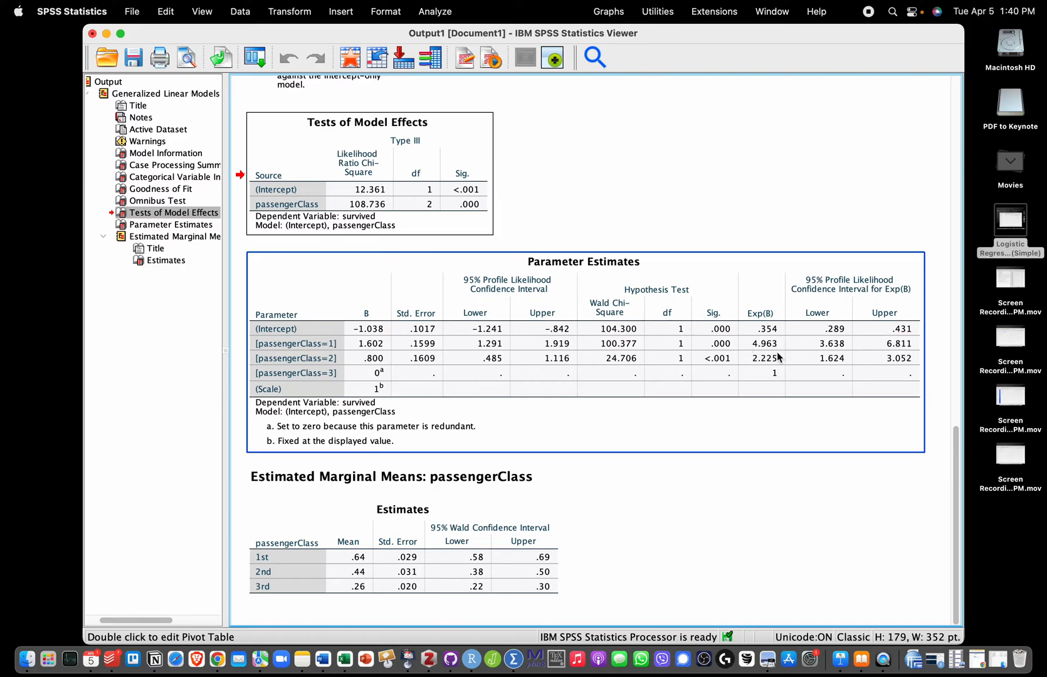
pyautogui.moveTo(772, 358)
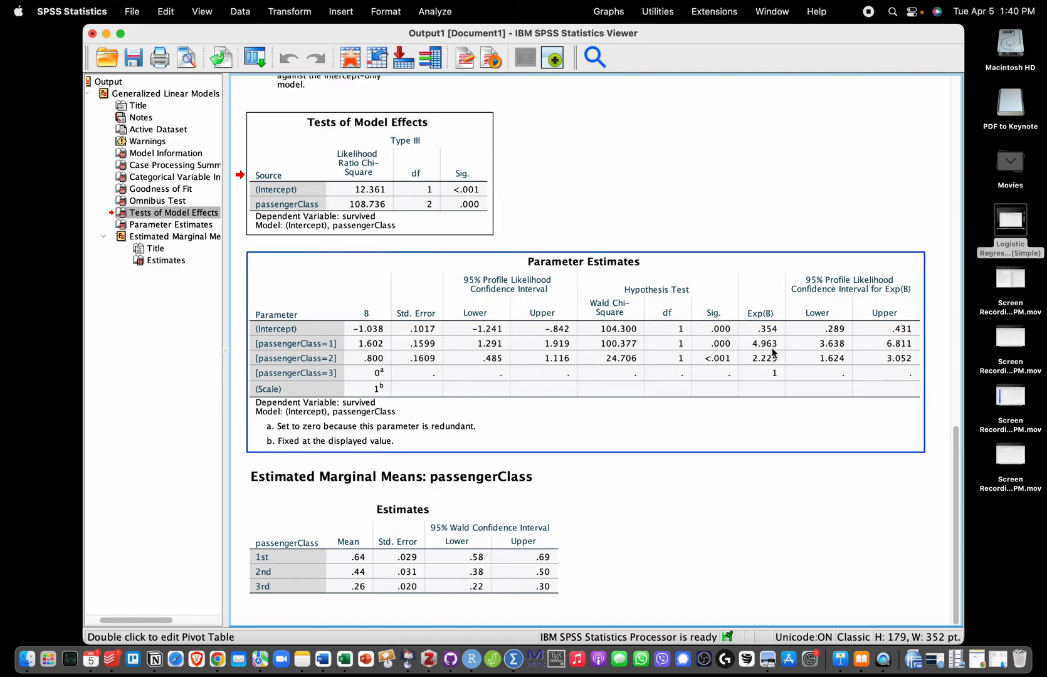
pyautogui.moveTo(776, 392)
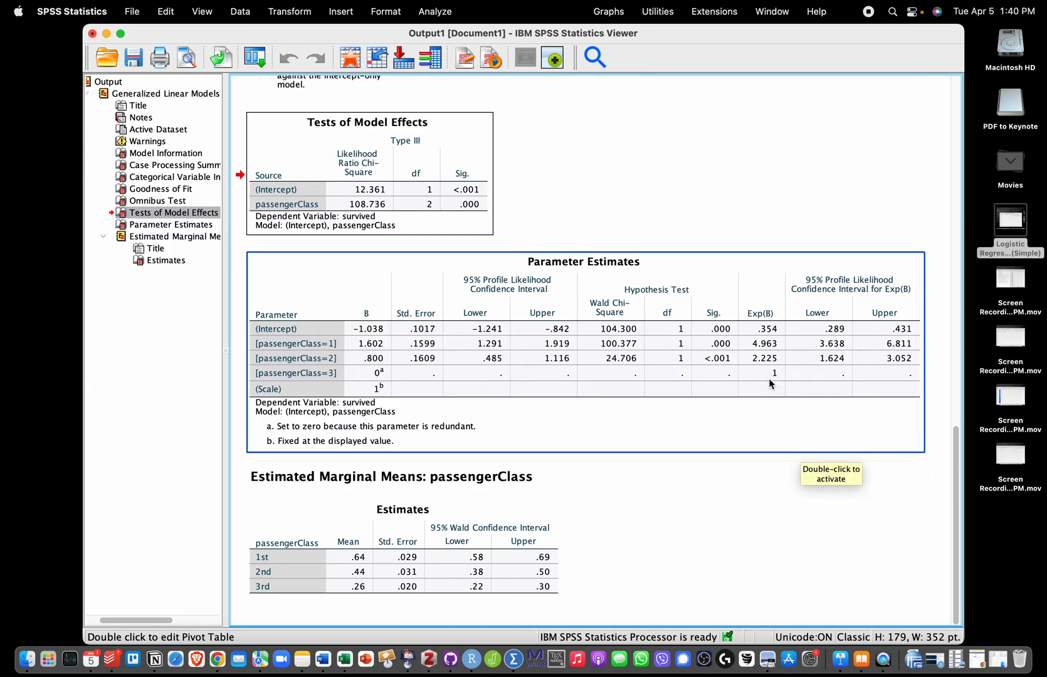
pyautogui.moveTo(780, 351)
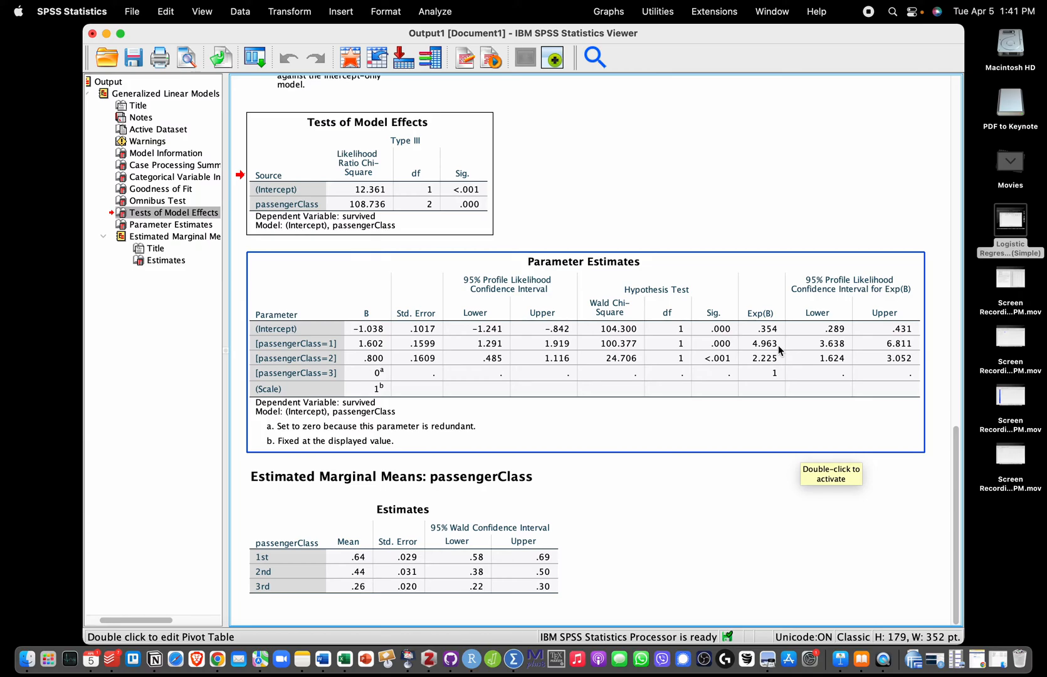
pyautogui.moveTo(755, 357)
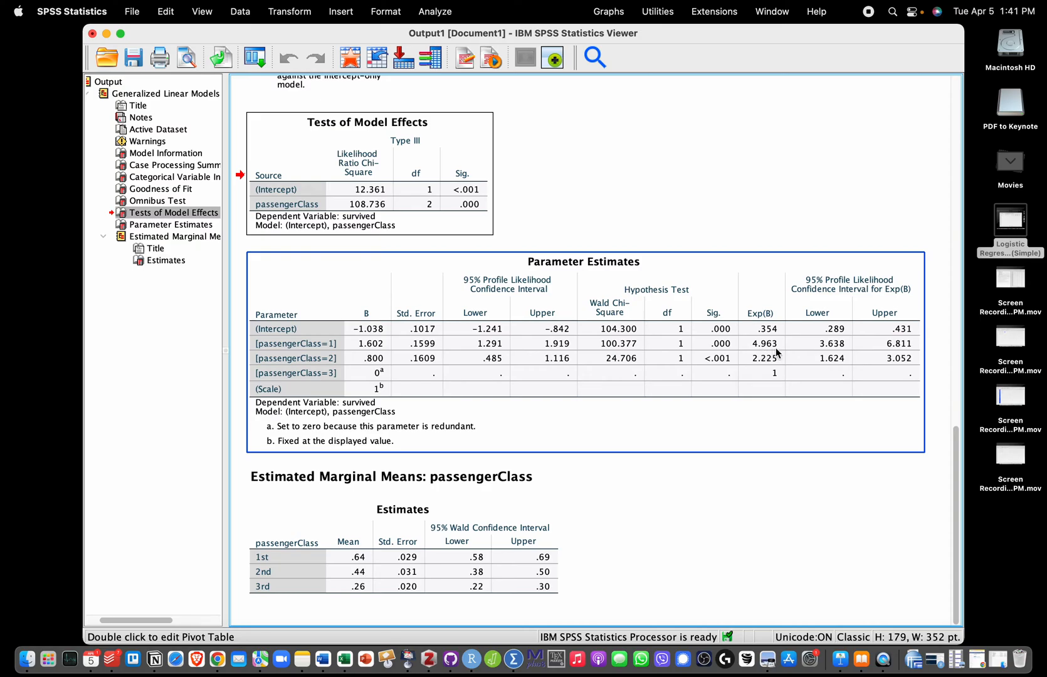
pyautogui.moveTo(776, 352)
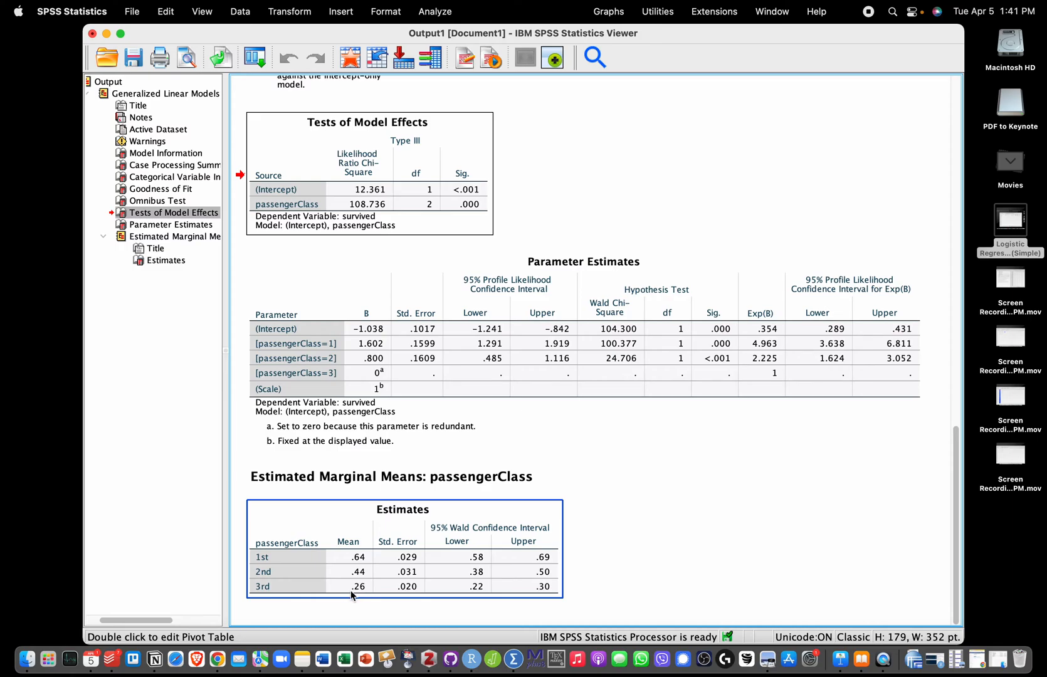
pyautogui.moveTo(372, 596)
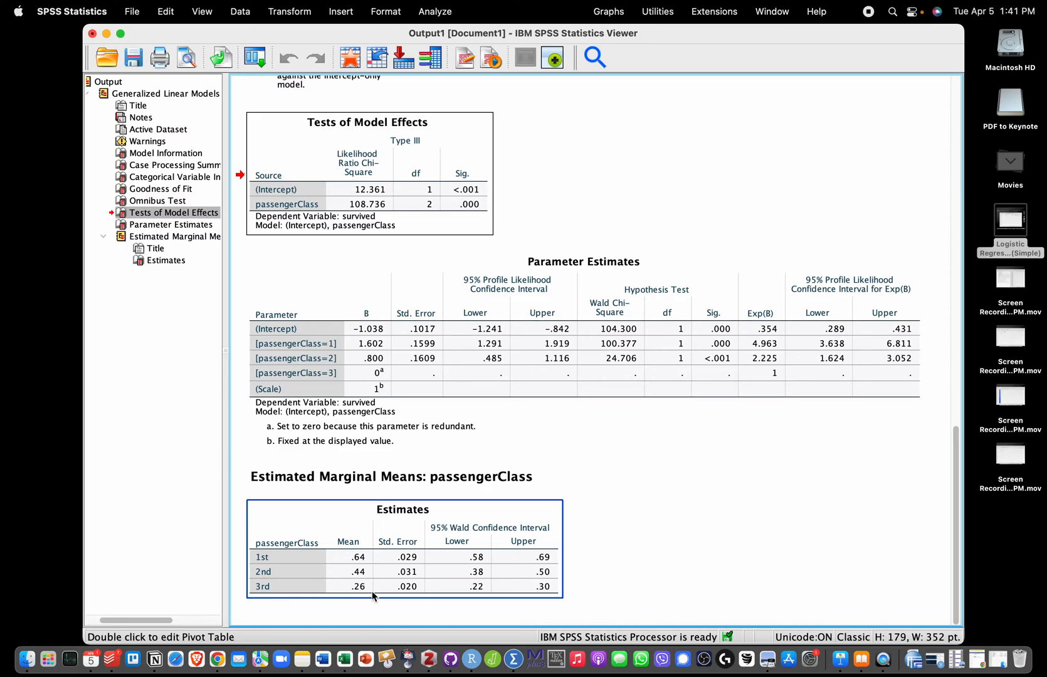
pyautogui.moveTo(352, 585)
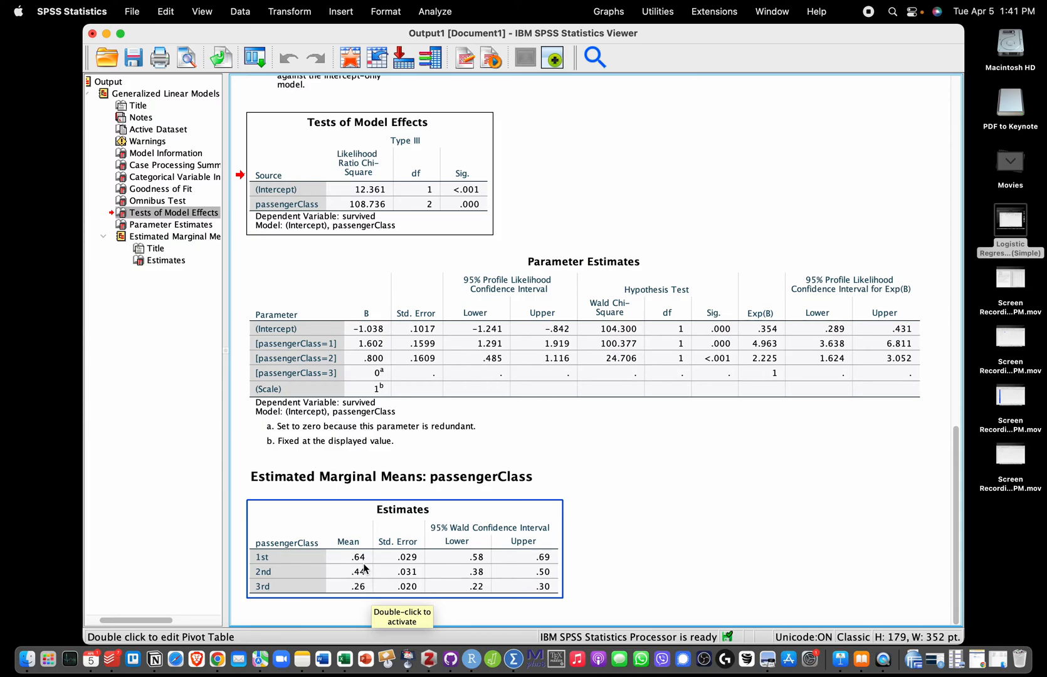
pyautogui.moveTo(364, 565)
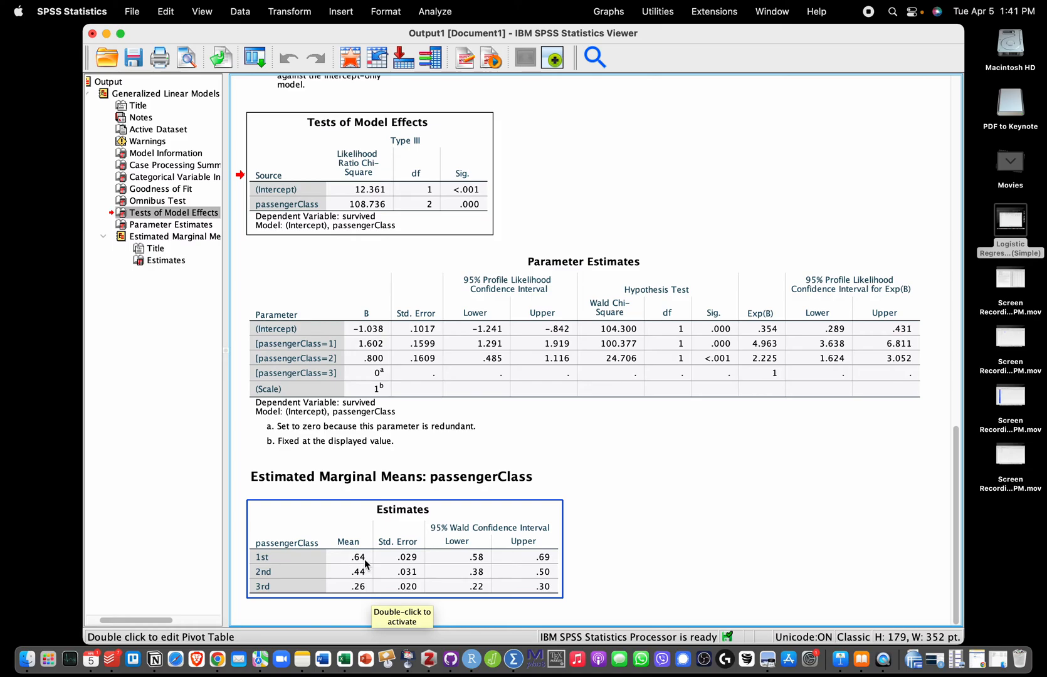
pyautogui.moveTo(468, 591)
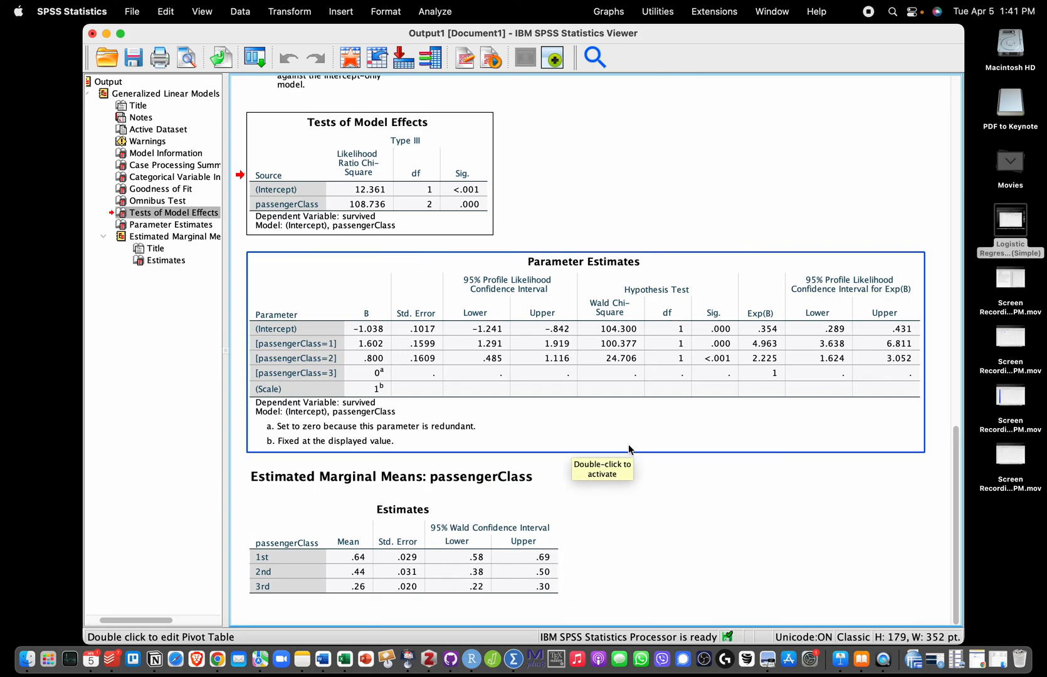
pyautogui.moveTo(501, 306)
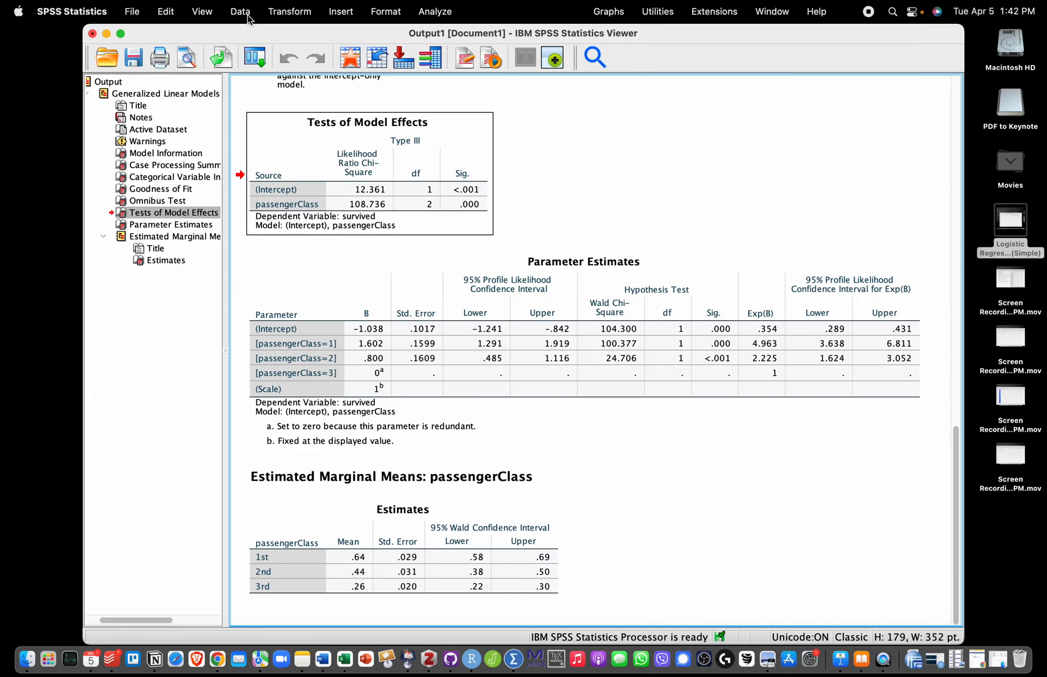
# Browse the Data and Transform menus toward Create Dummy Variables.
pyautogui.click(239, 11)
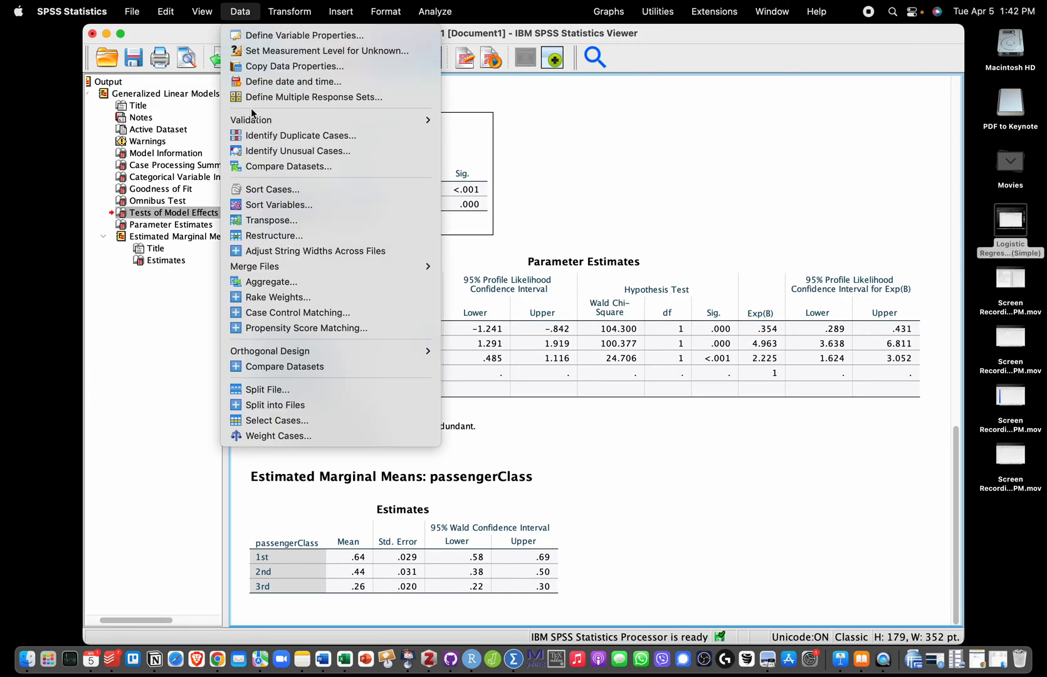
pyautogui.moveTo(273, 235)
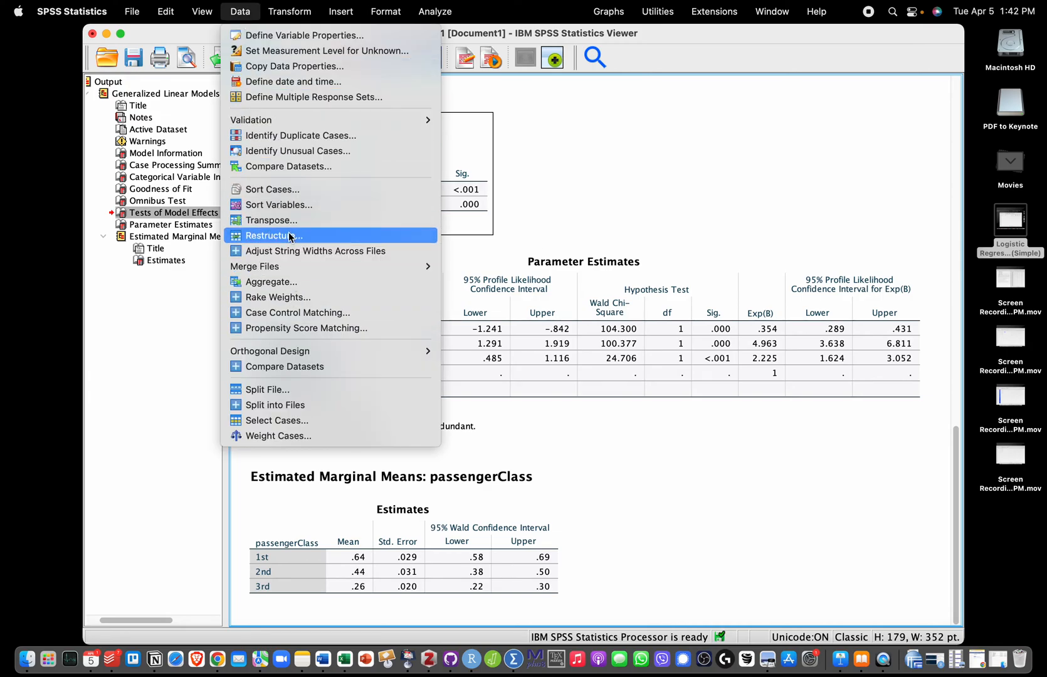
pyautogui.click(290, 12)
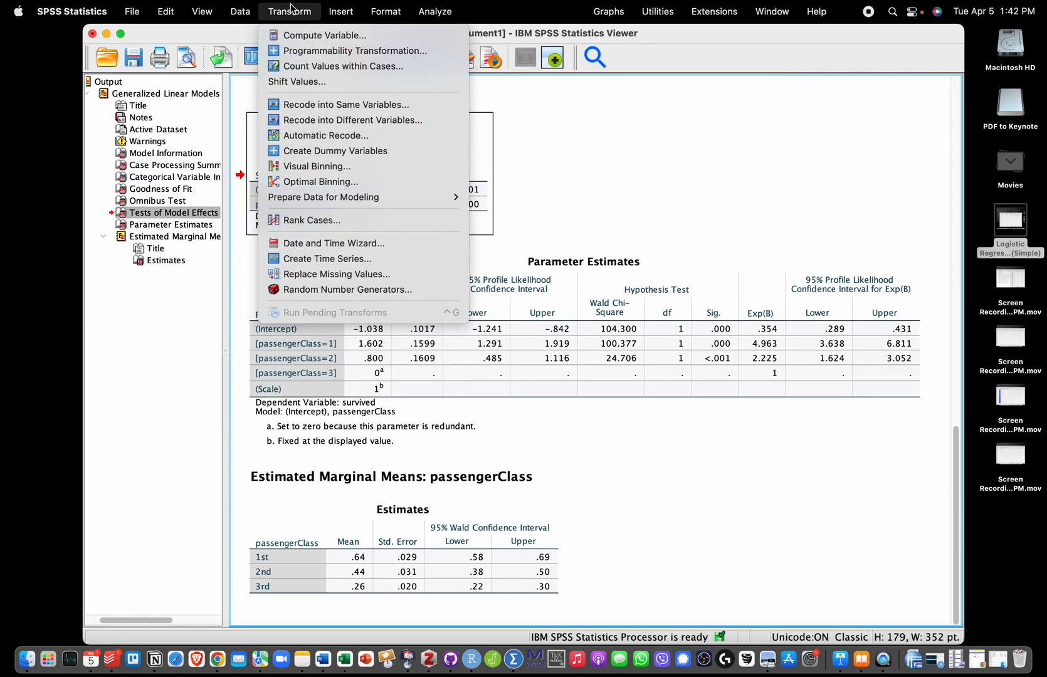
pyautogui.moveTo(345, 105)
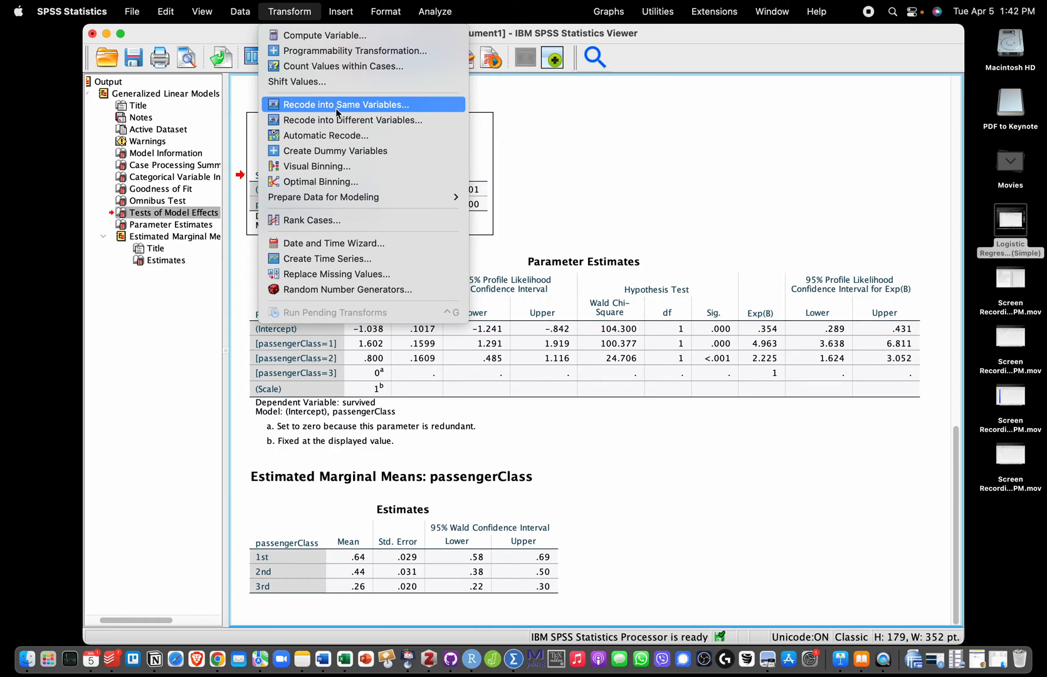
pyautogui.moveTo(335, 150)
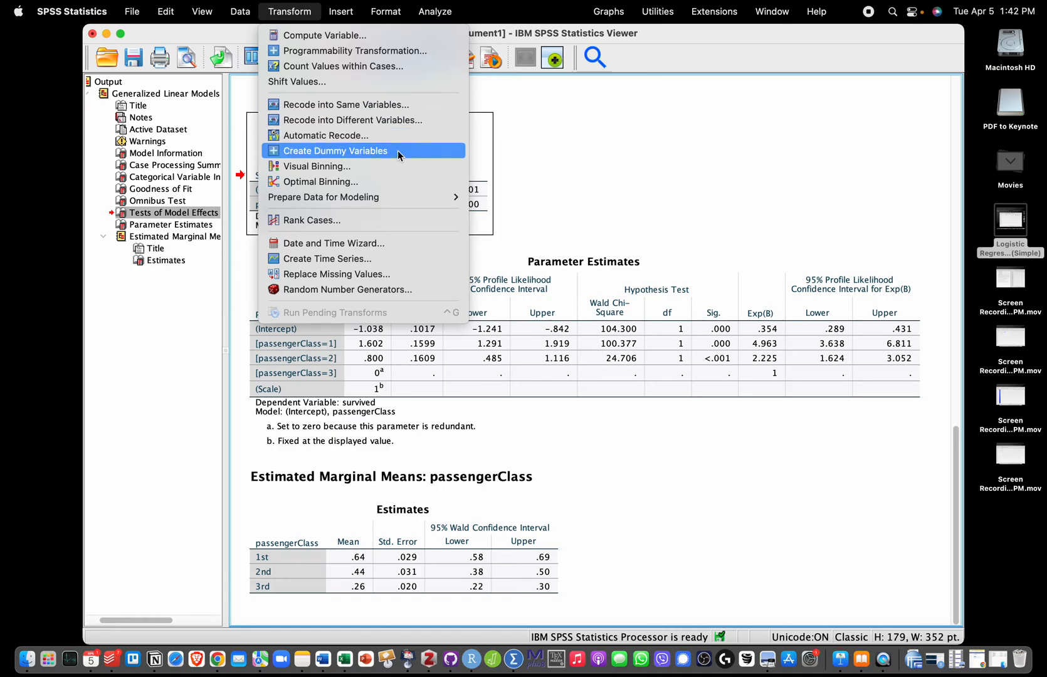
# Create dummy variables from passengerClass with root name DUMMY.
pyautogui.click(335, 150)
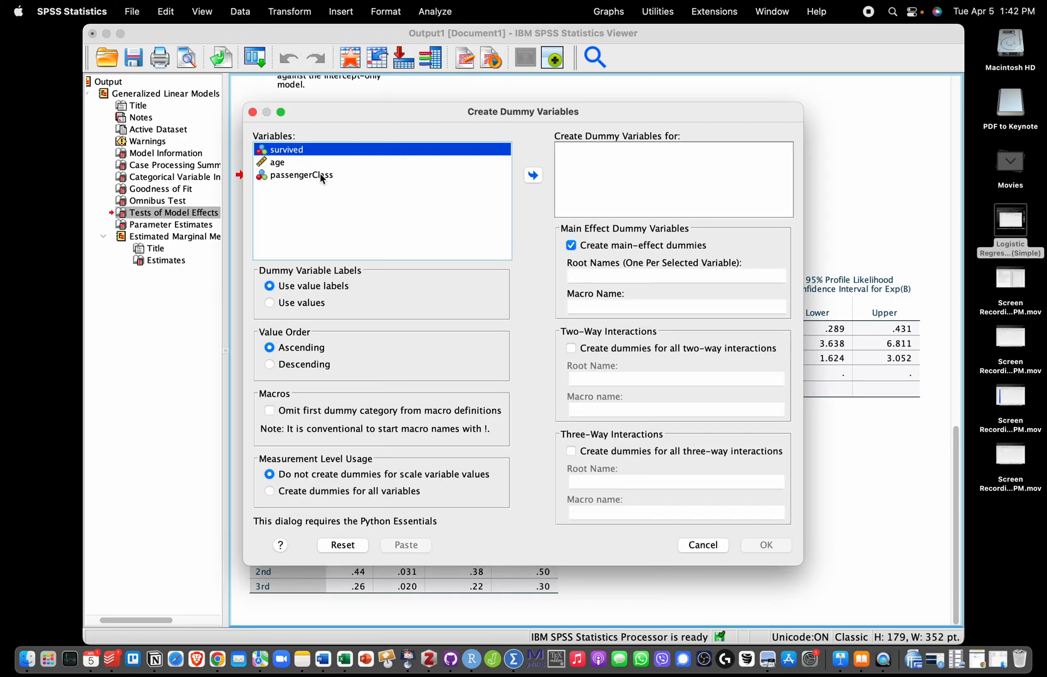
pyautogui.click(301, 176)
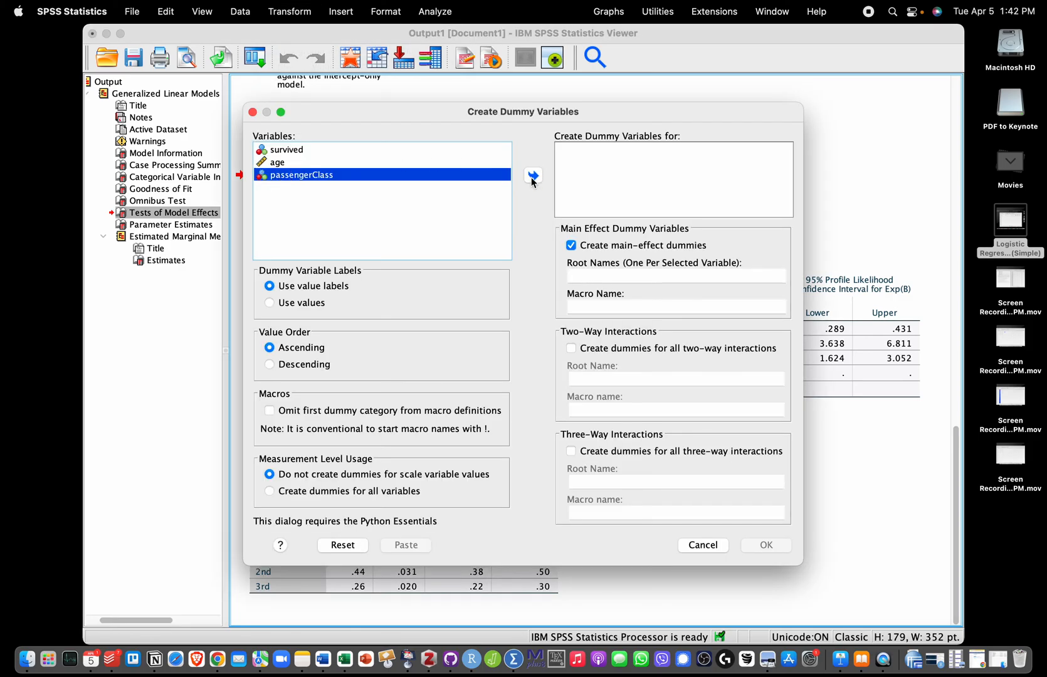
pyautogui.click(533, 177)
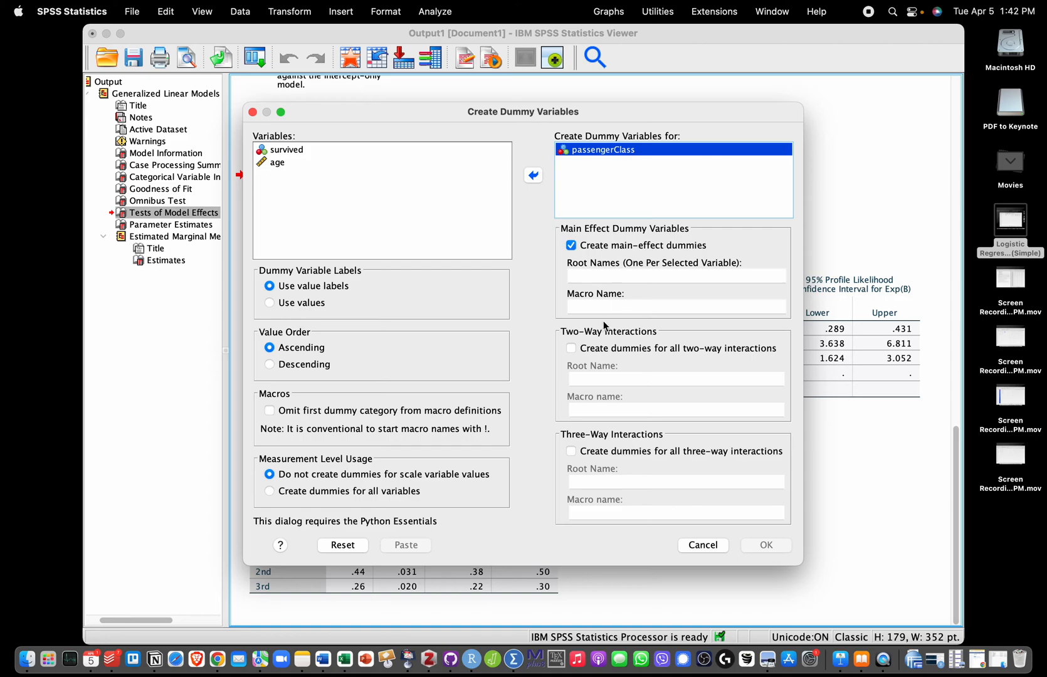
pyautogui.moveTo(625, 256)
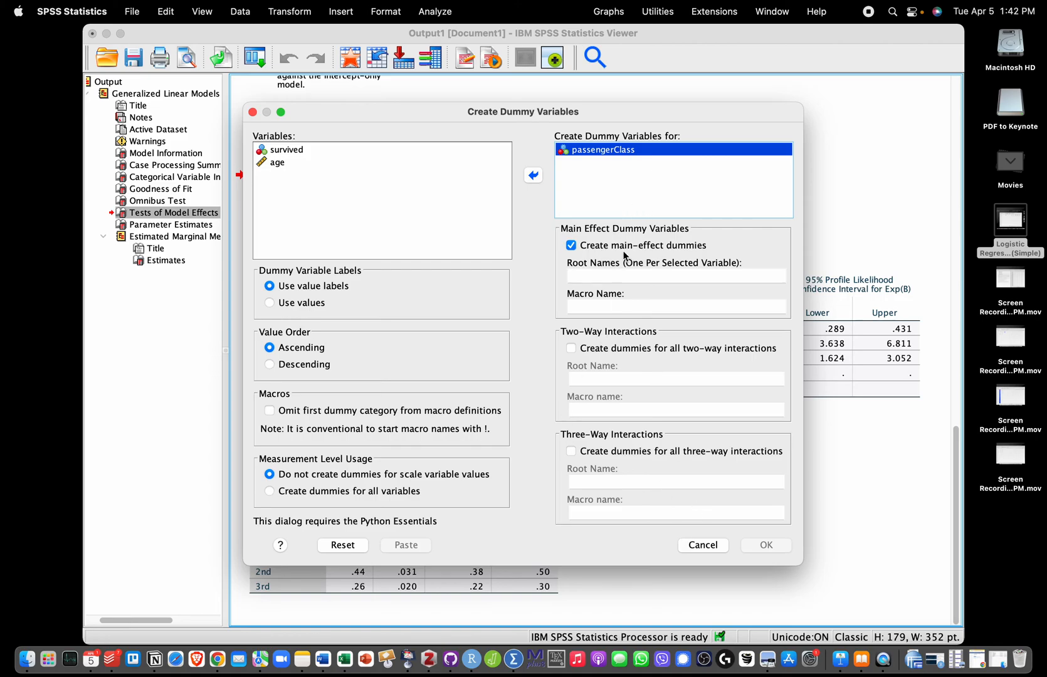
pyautogui.click(674, 275)
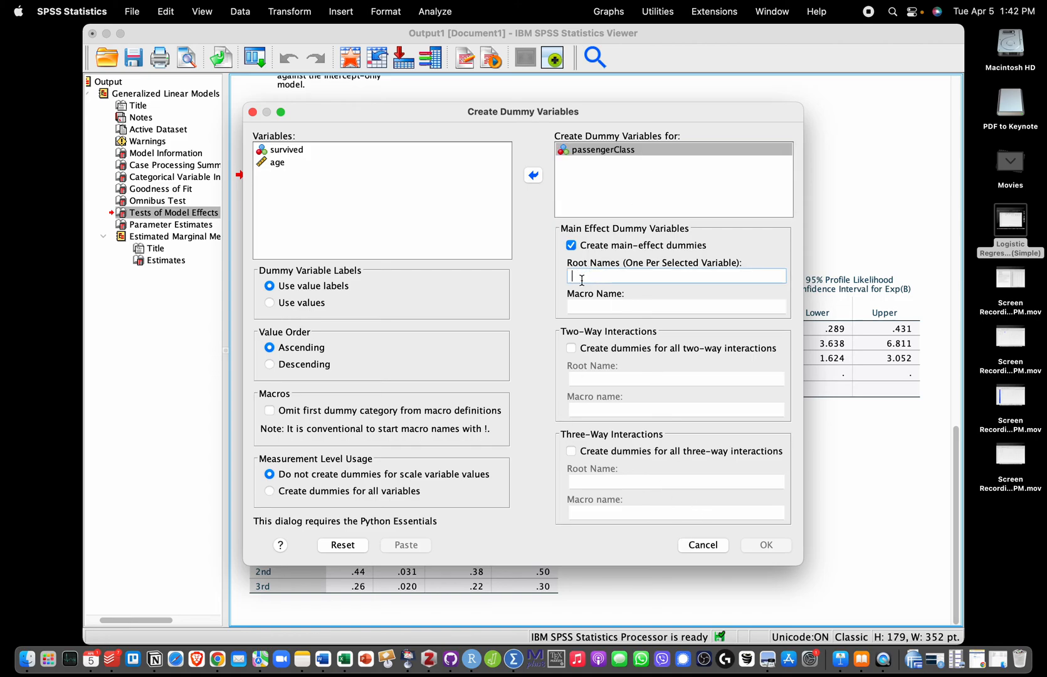
pyautogui.write('Du')
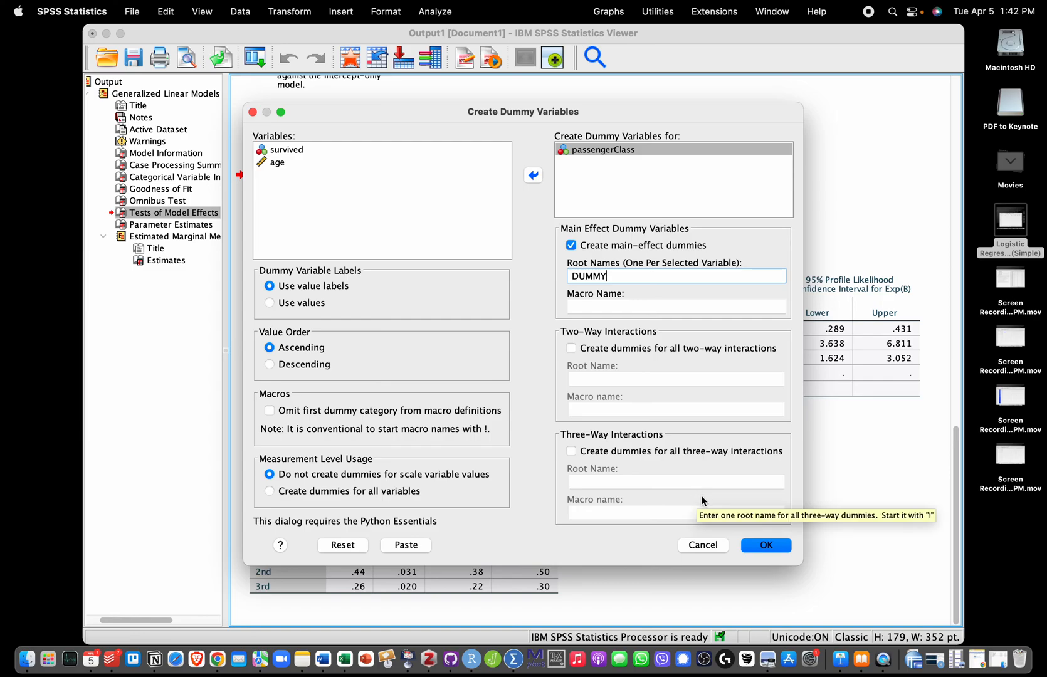
pyautogui.click(765, 545)
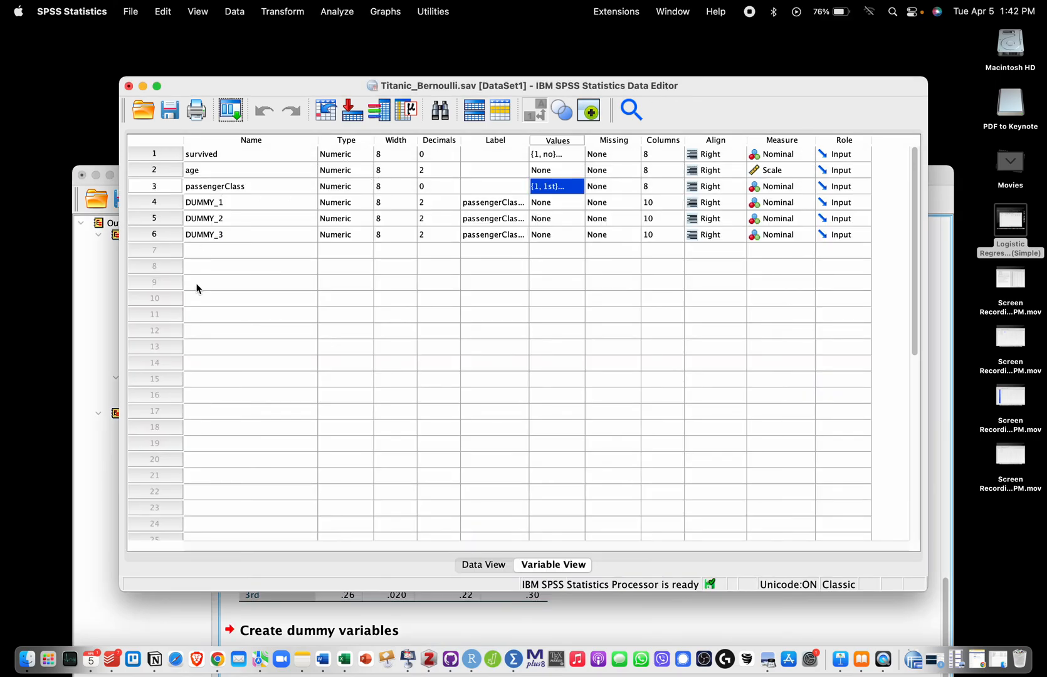
# In Data View, select the DUMMY_2 column and scroll the rows to check the coding.
pyautogui.click(486, 565)
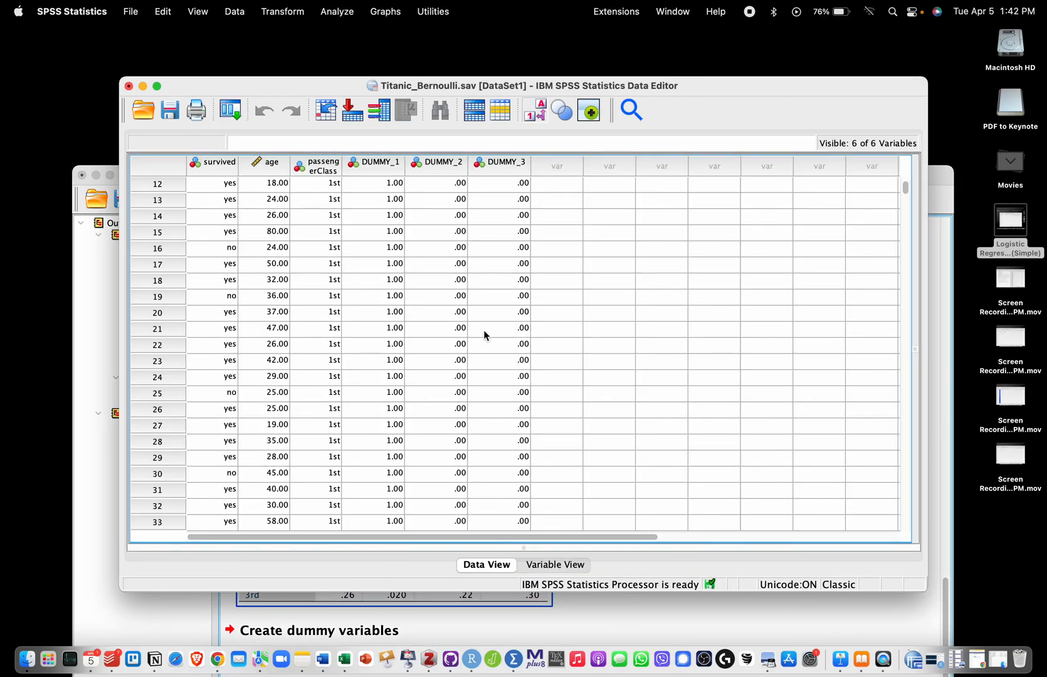
pyautogui.scroll(-3)
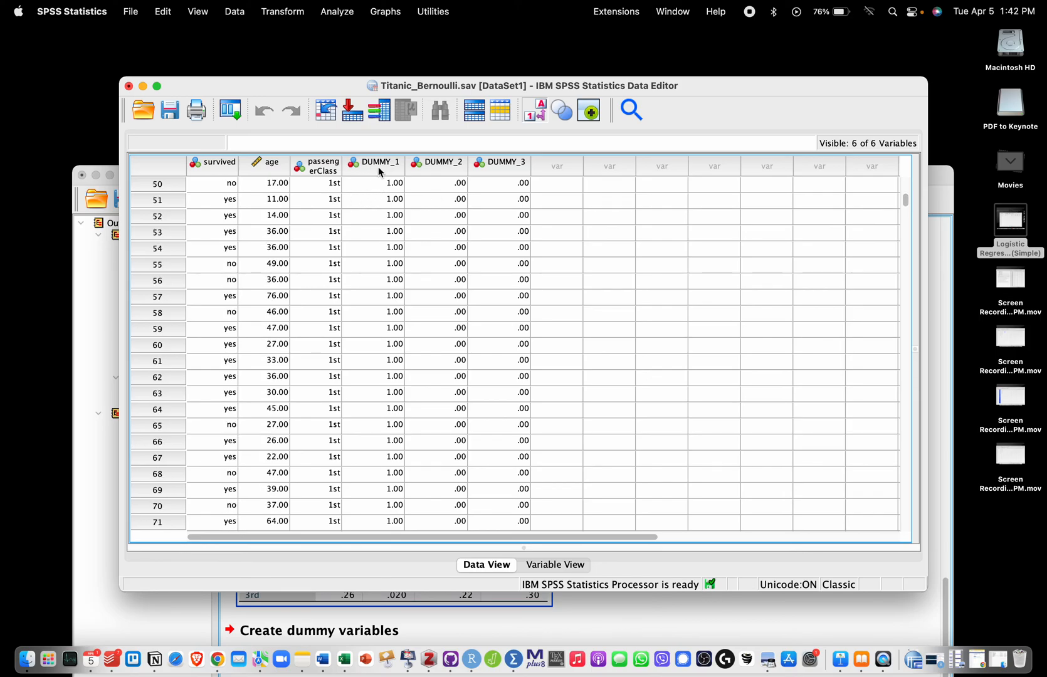
pyautogui.click(438, 162)
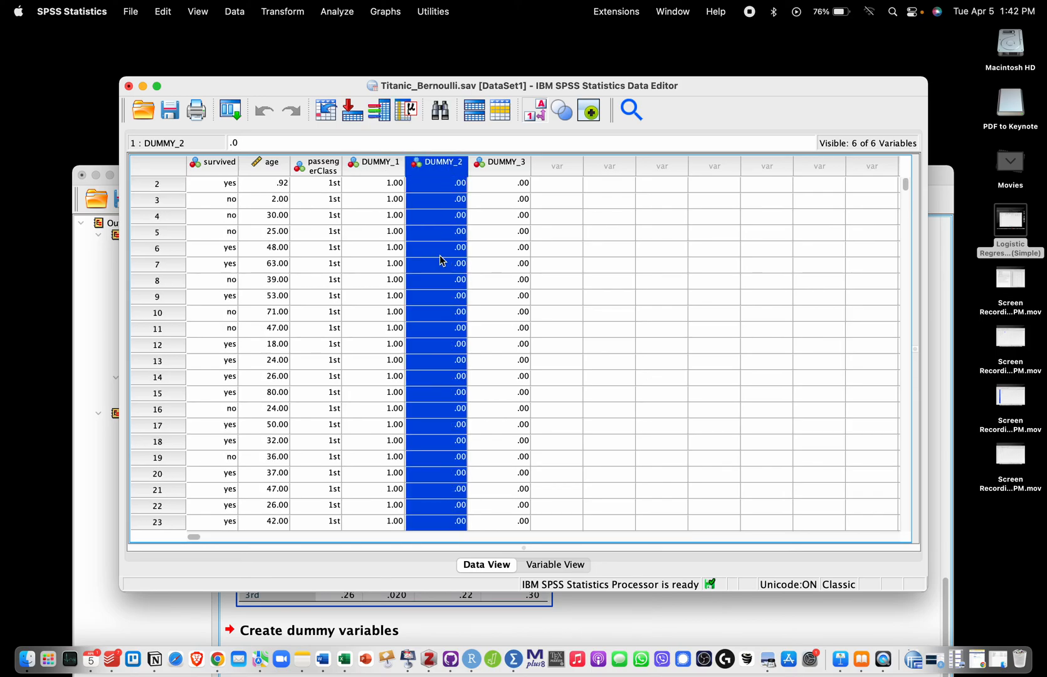
pyautogui.scroll(-3)
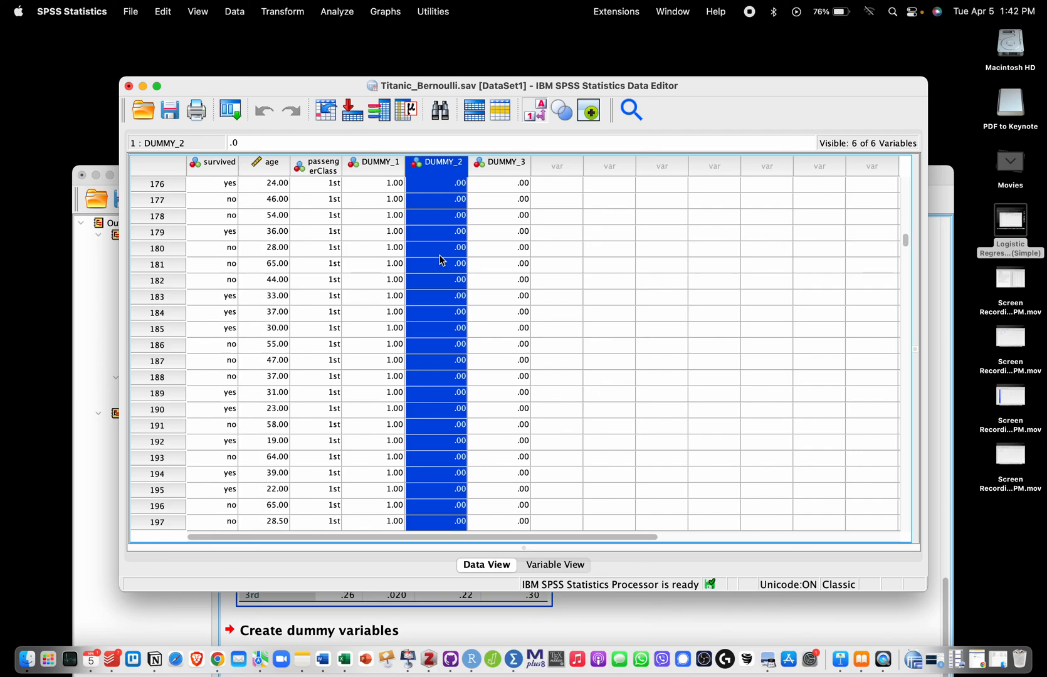
pyautogui.scroll(-3)
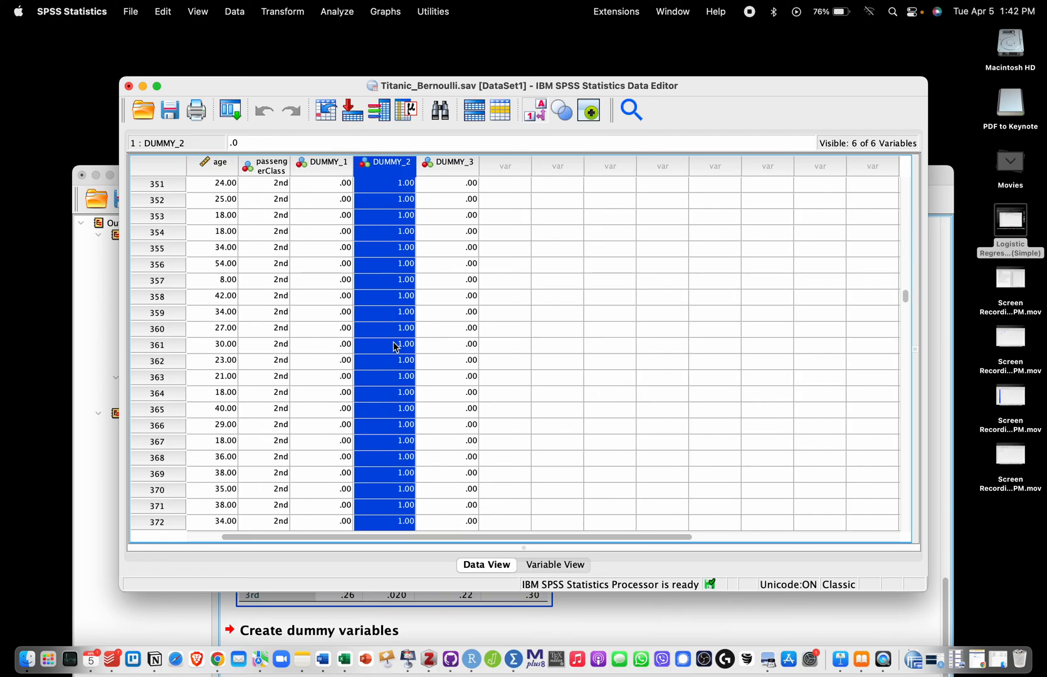
pyautogui.moveTo(394, 282)
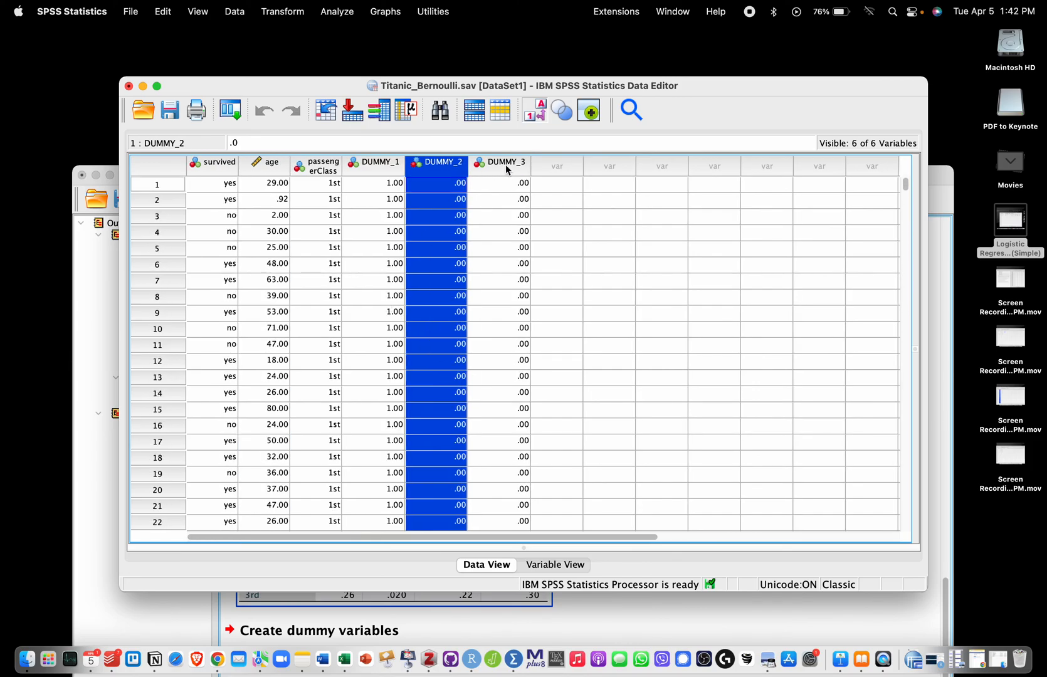
# Clear the DUMMY_3 column and select the remaining DUMMY_1 and DUMMY_2 dummies.
pyautogui.rightClick(502, 162)
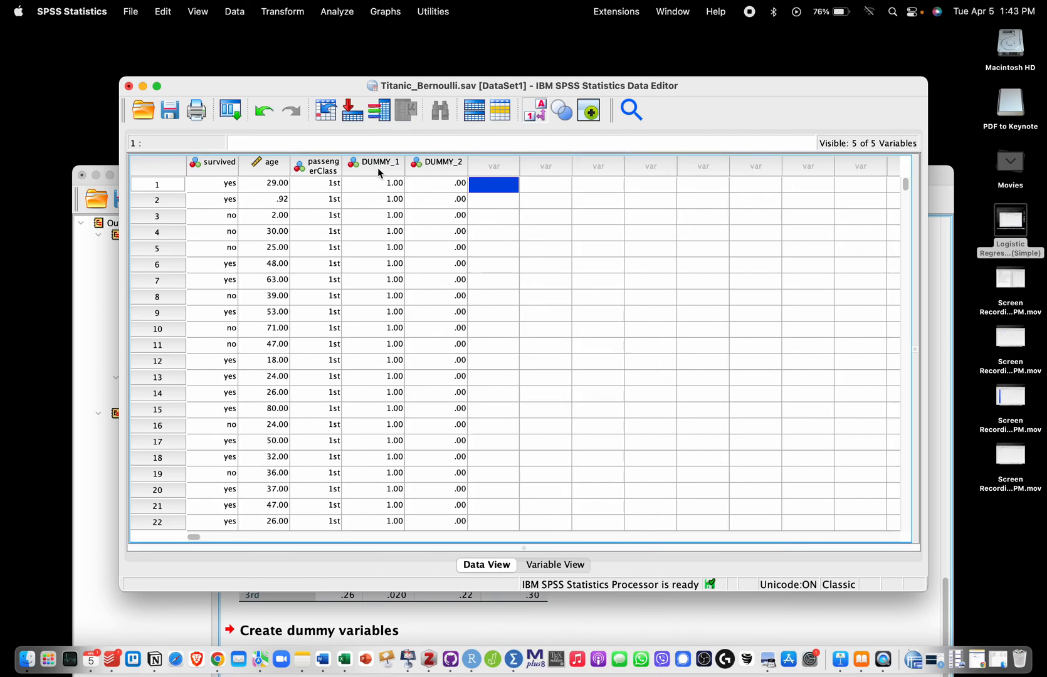
pyautogui.click(376, 166)
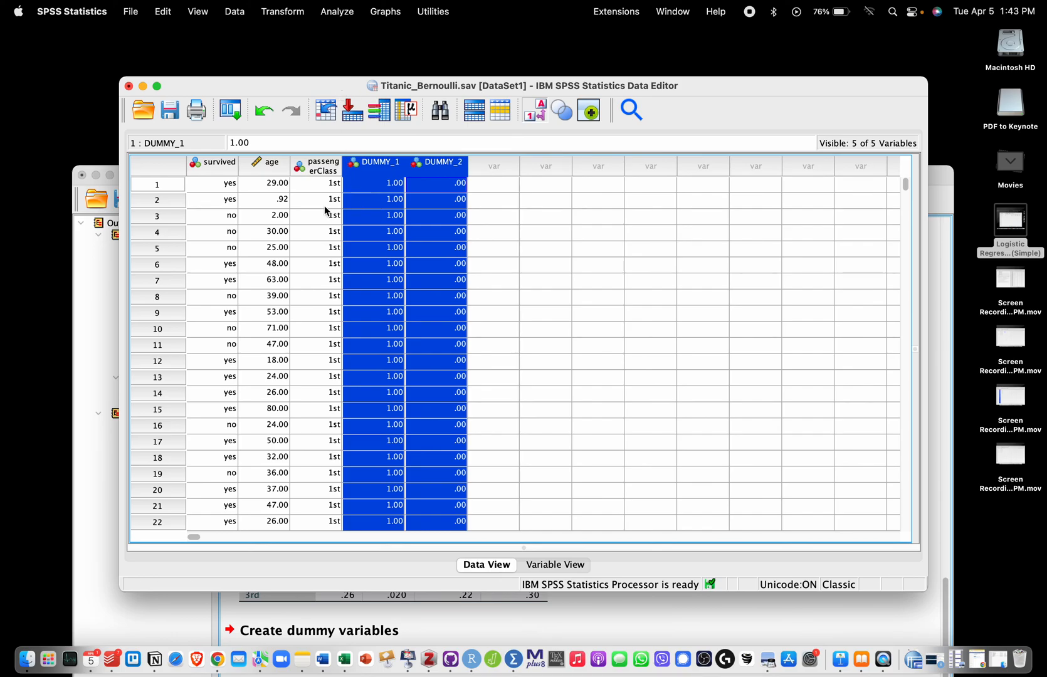
pyautogui.moveTo(496, 205)
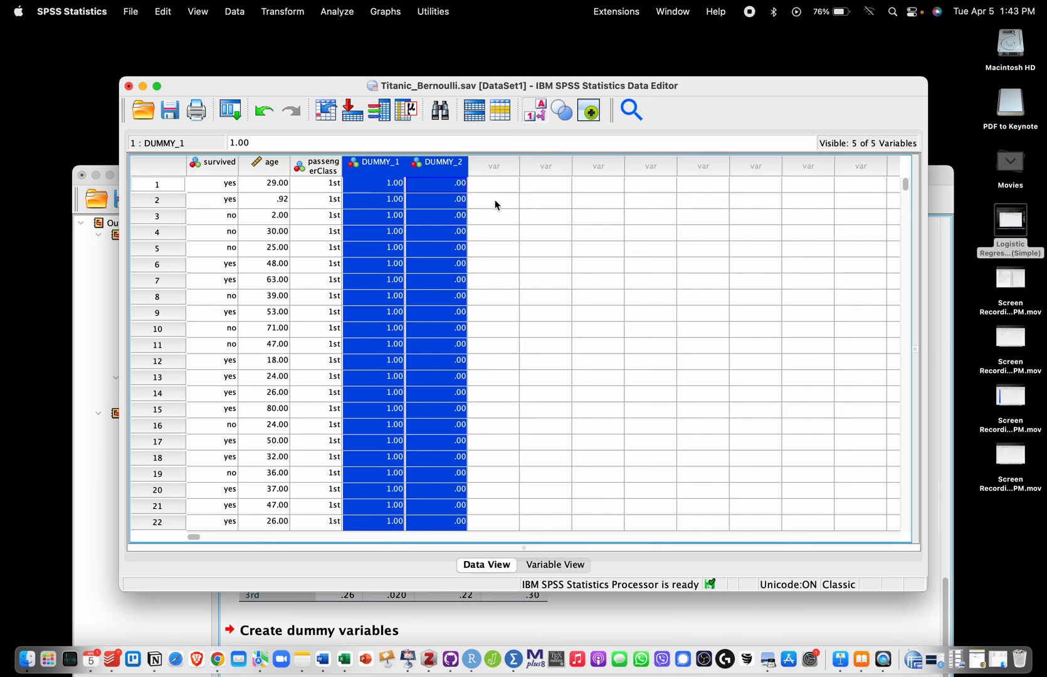
pyautogui.moveTo(378, 178)
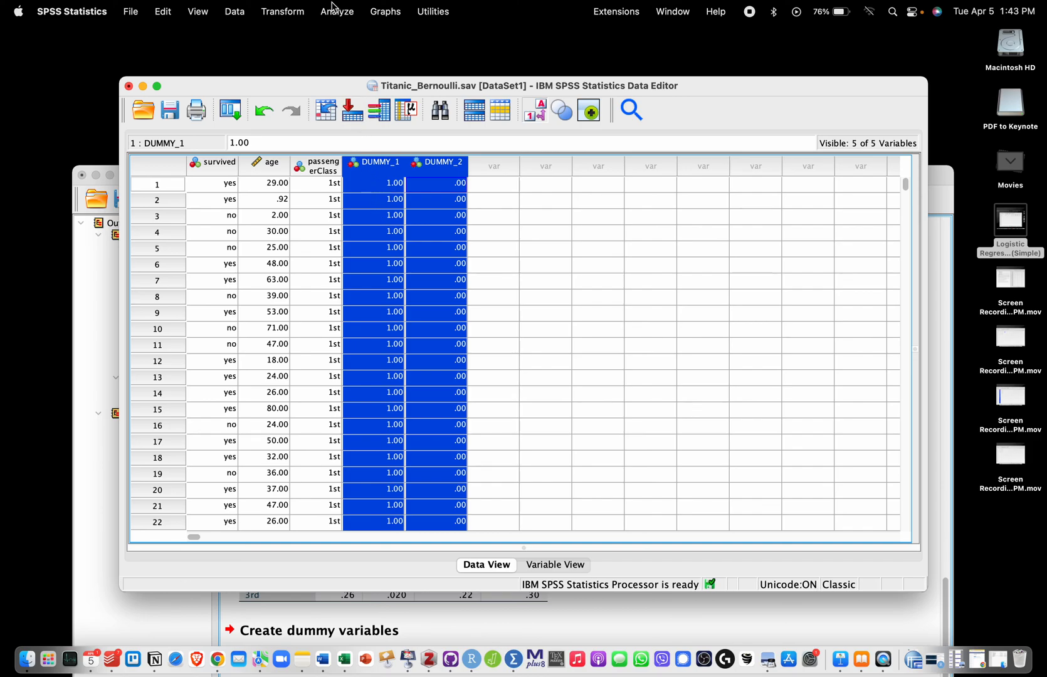
# Run Binary Logistic with survived as Dependent and DUMMY_1, DUMMY_2 as Covariates.
pyautogui.click(336, 11)
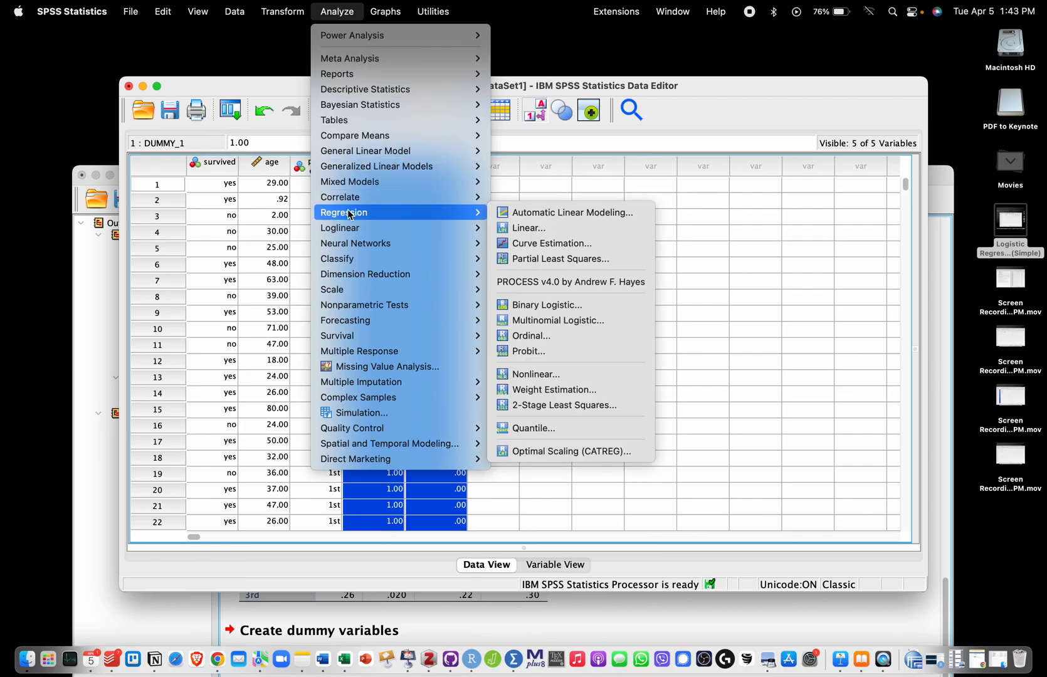
pyautogui.moveTo(546, 304)
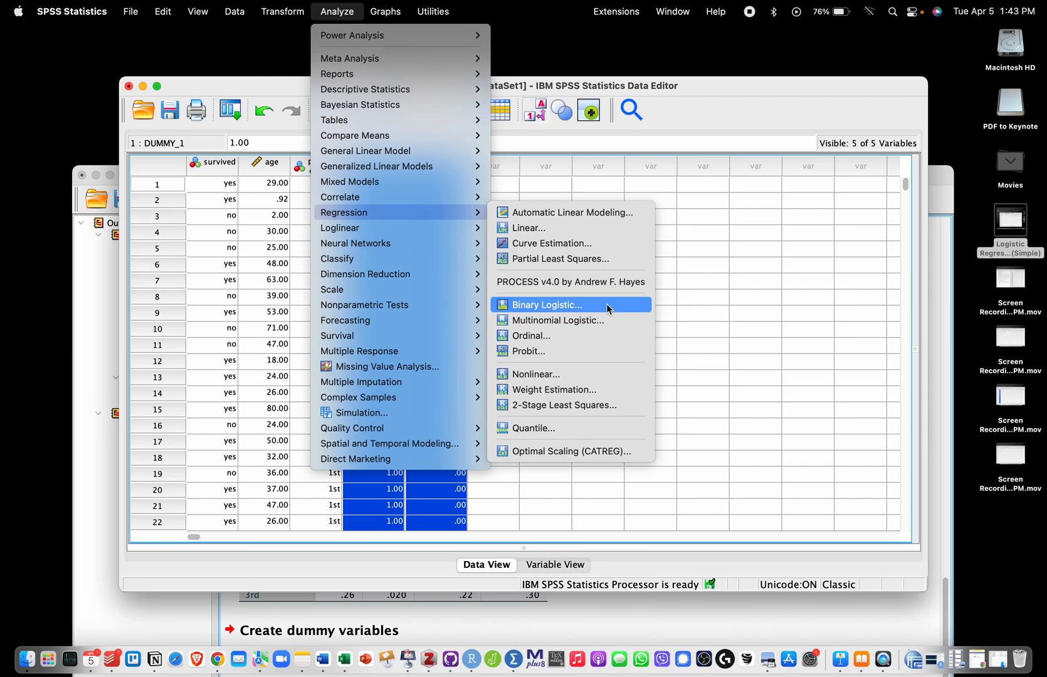
pyautogui.click(546, 304)
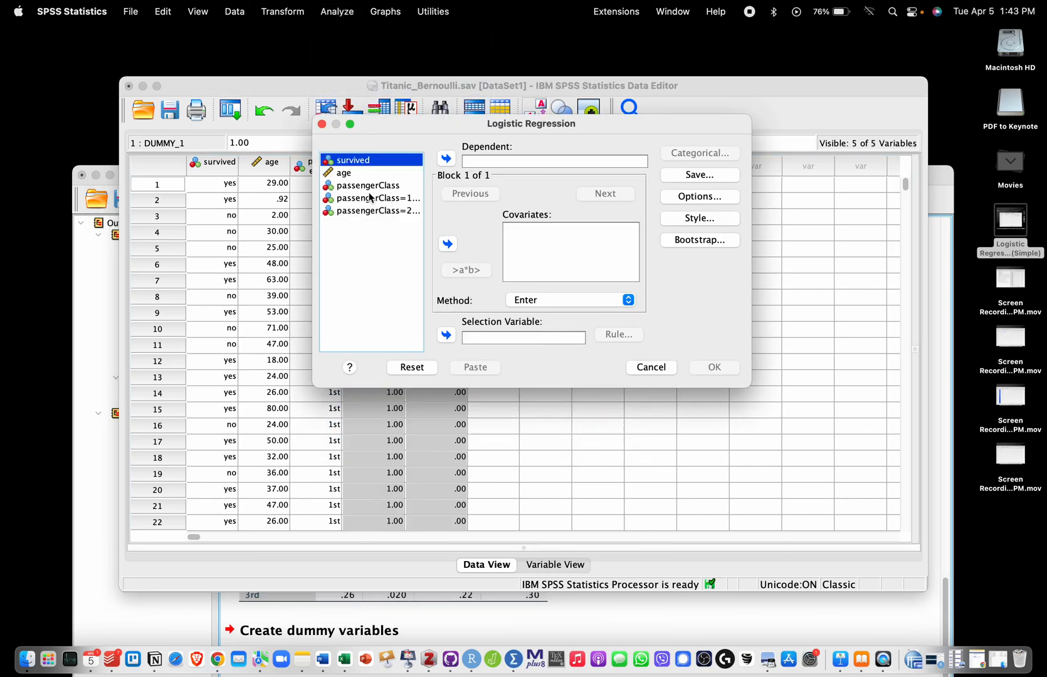
pyautogui.click(446, 160)
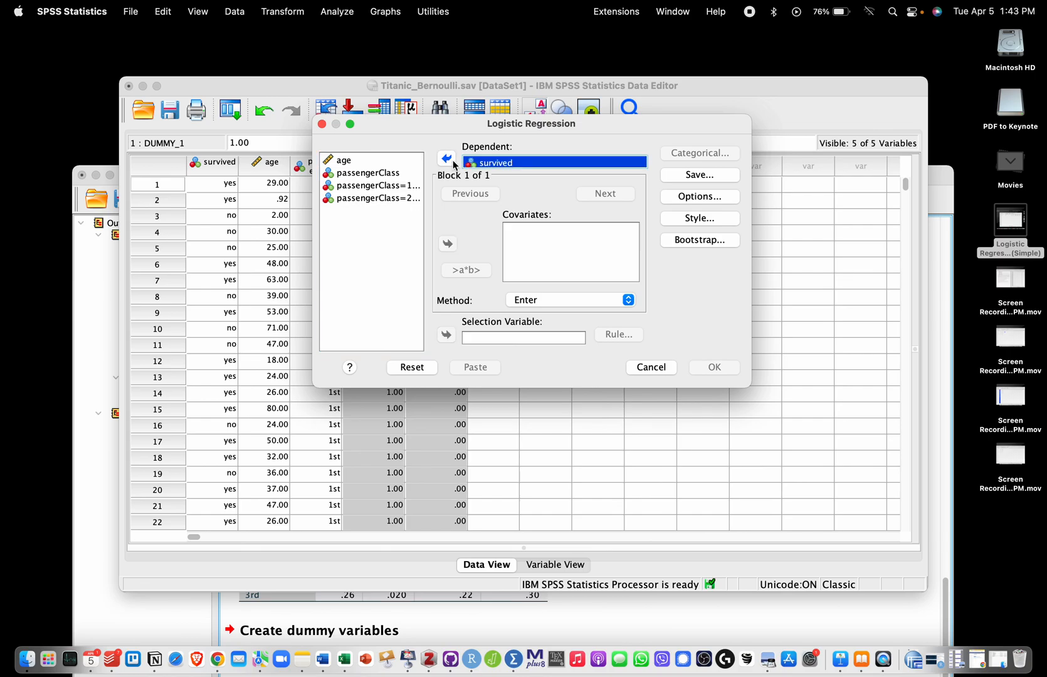
pyautogui.click(374, 186)
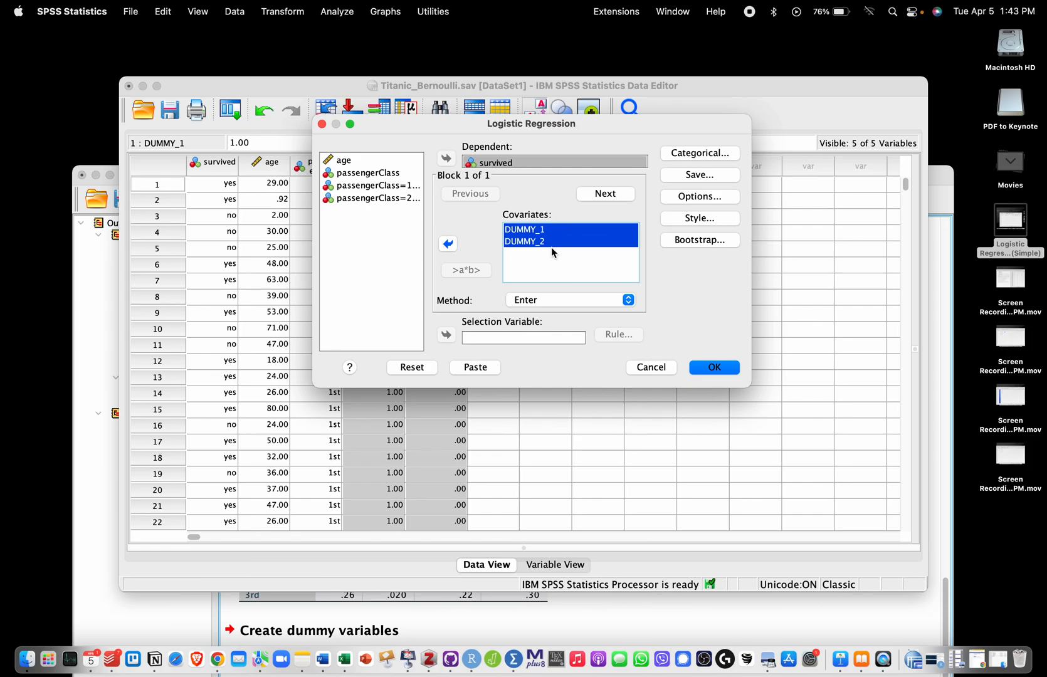
pyautogui.moveTo(555, 282)
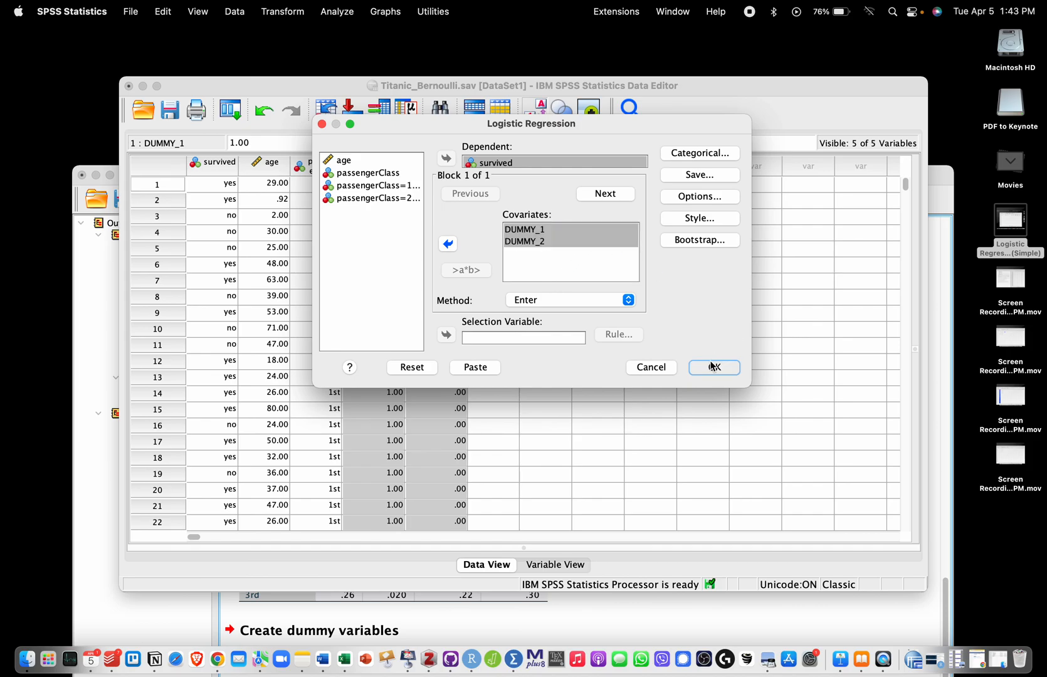
pyautogui.click(713, 368)
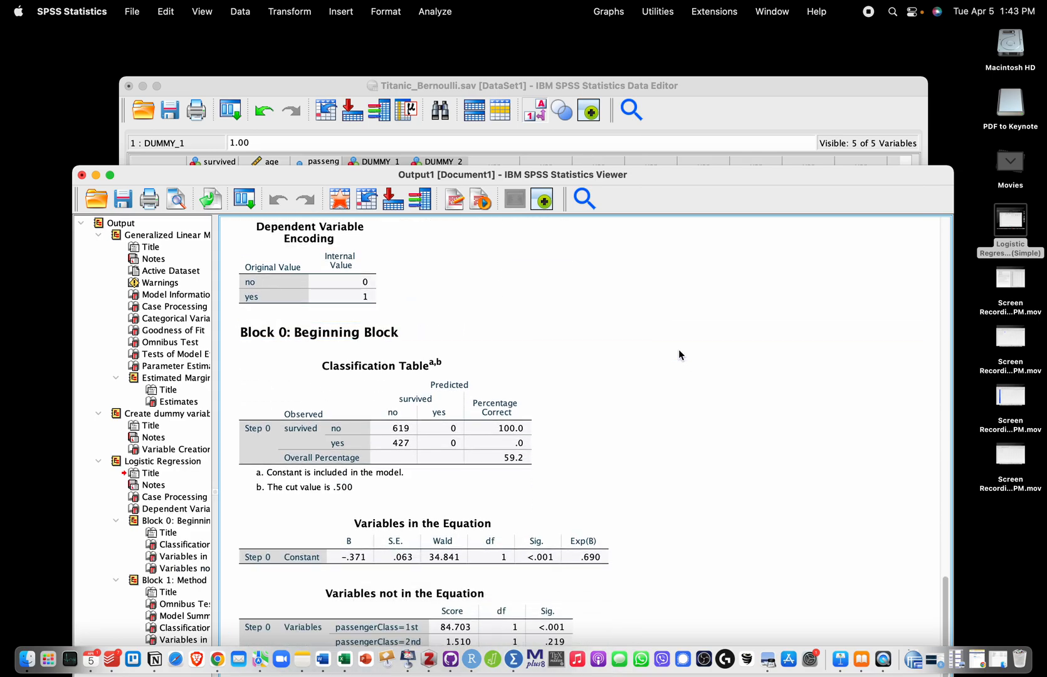
# Scroll the output to Block 1 Model Summary: Cox & Snell .099, Nagelkerke .133.
pyautogui.scroll(-3)
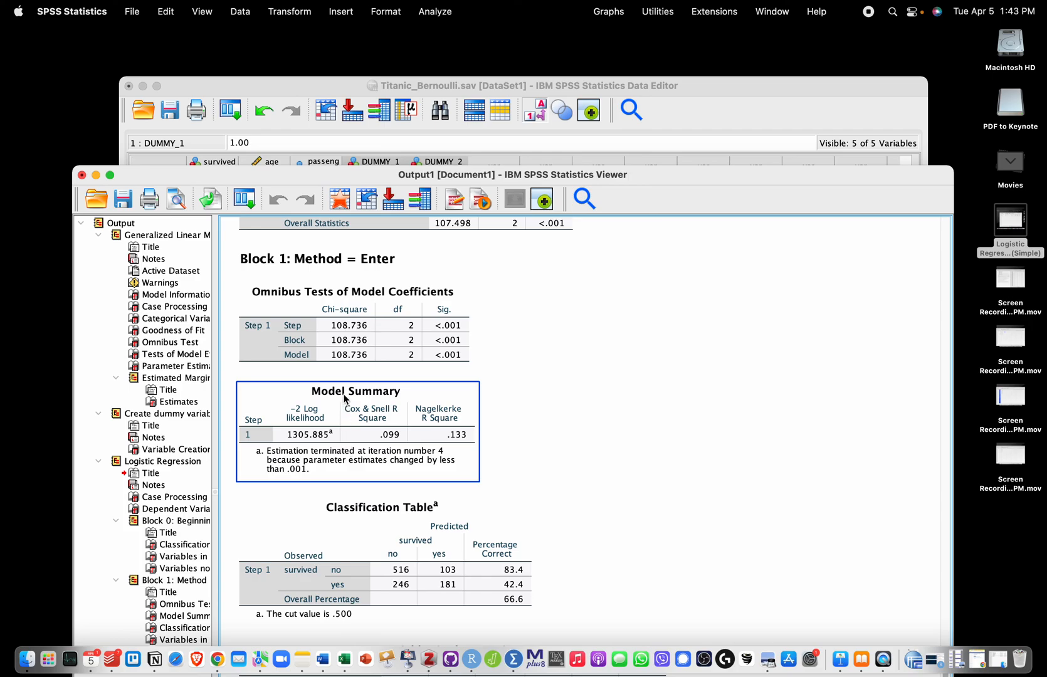
pyautogui.moveTo(468, 414)
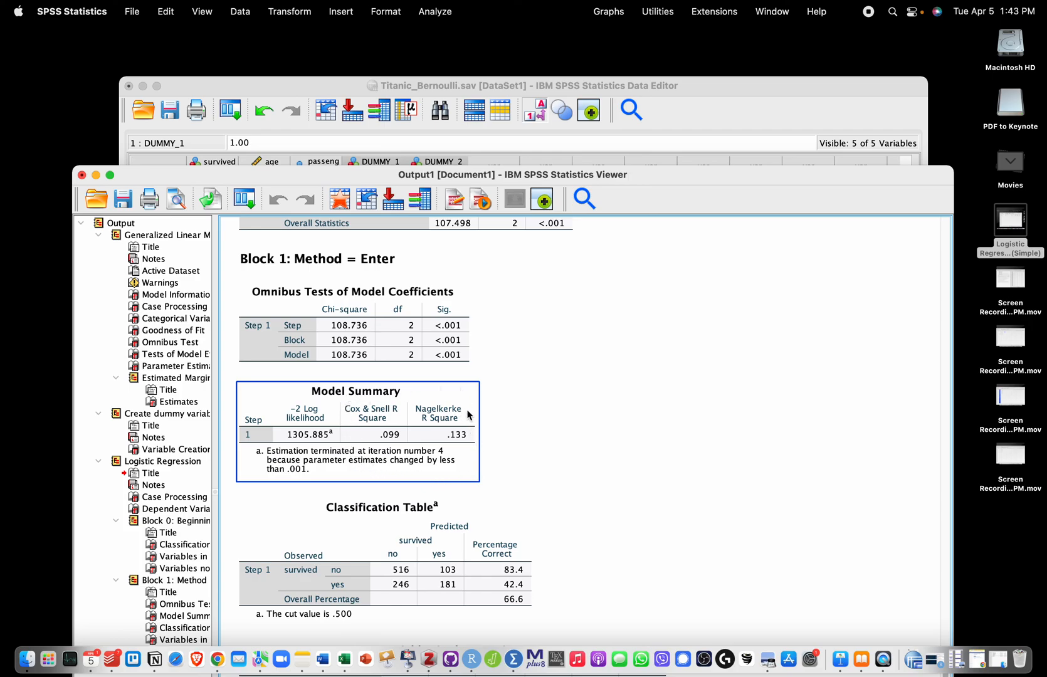